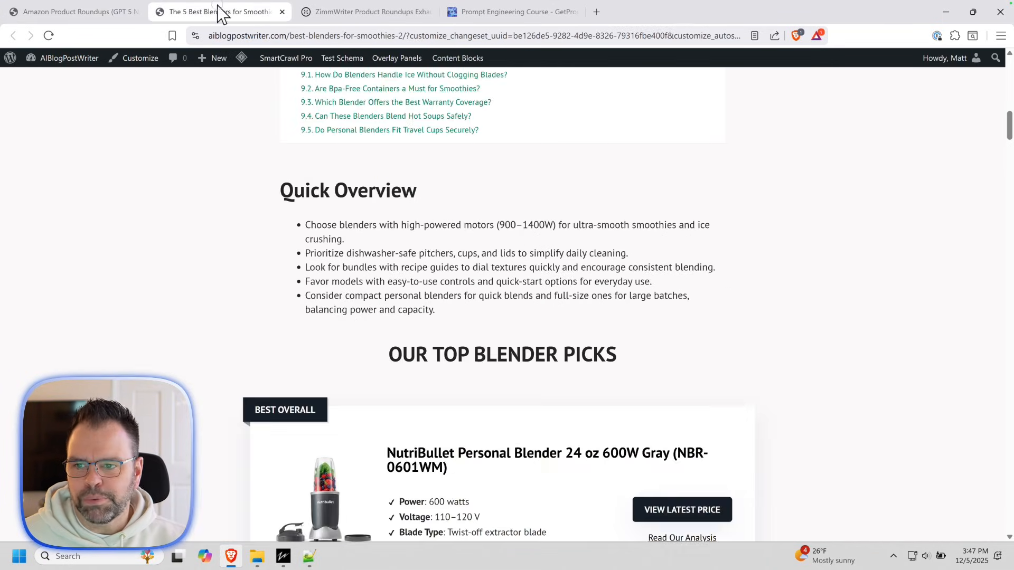
# - Scroll down the blender article with ZimmWriter's menu open over it
pyautogui.scroll(-3)
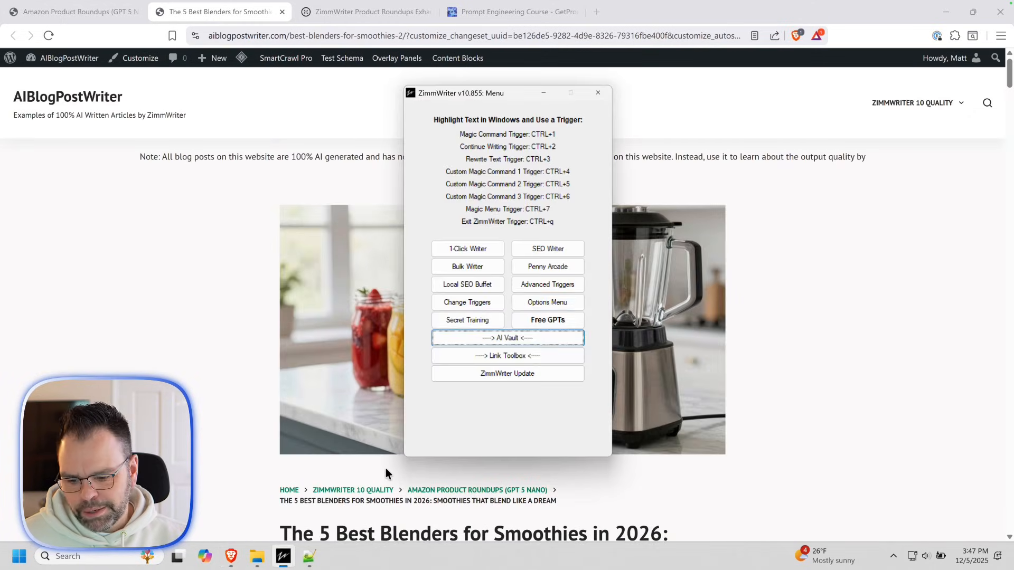
pyautogui.moveTo(485, 113)
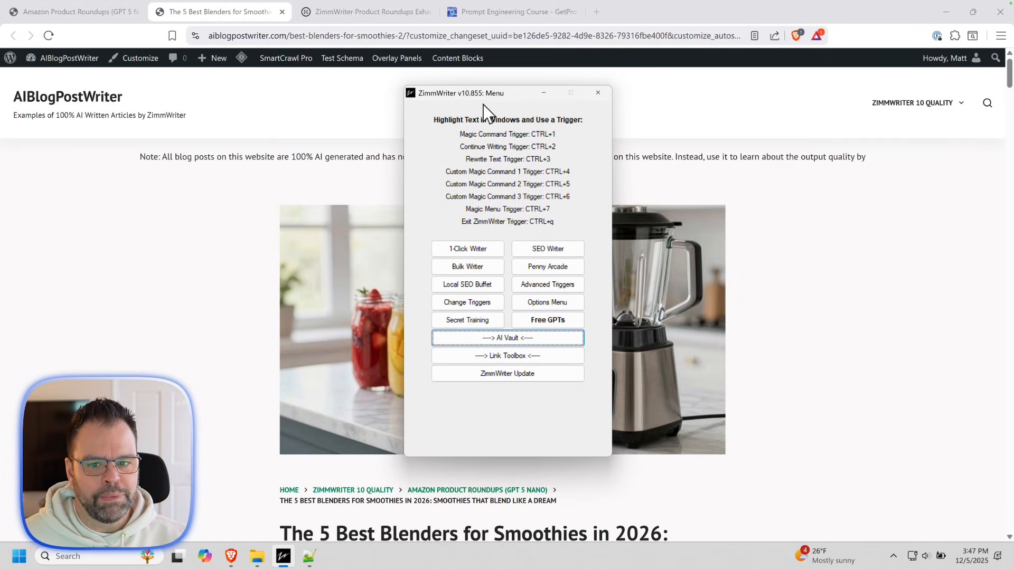
pyautogui.moveTo(505, 226)
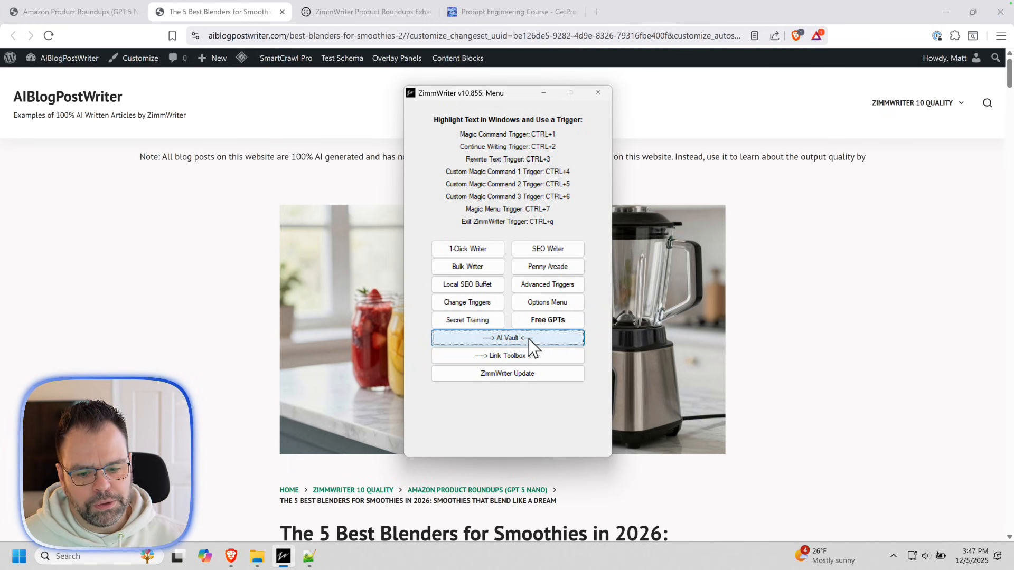
# - Open Bulk Product Roundups from AI Vault and save the settings as profile 'profile1'
pyautogui.click(507, 338)
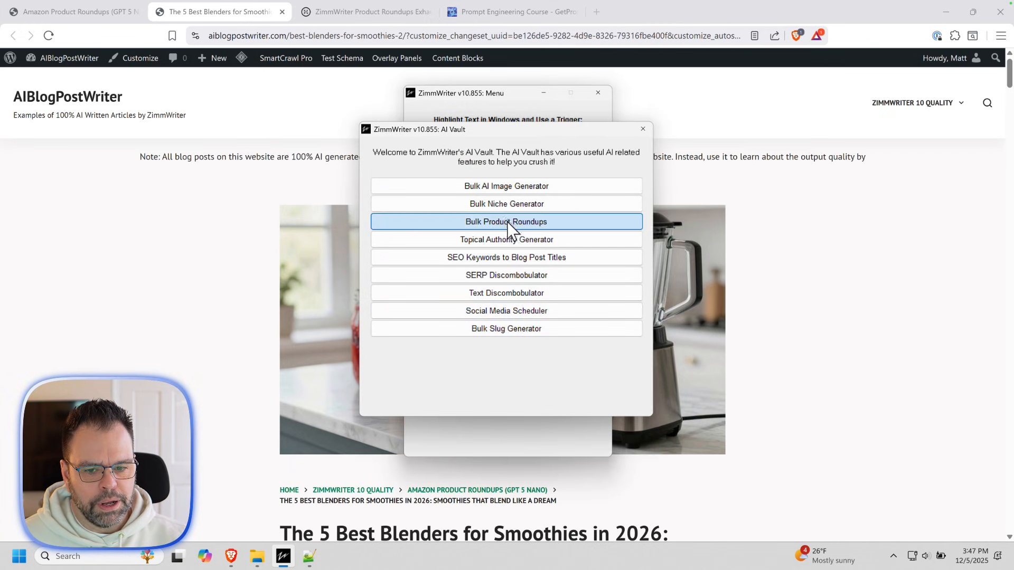
pyautogui.click(506, 221)
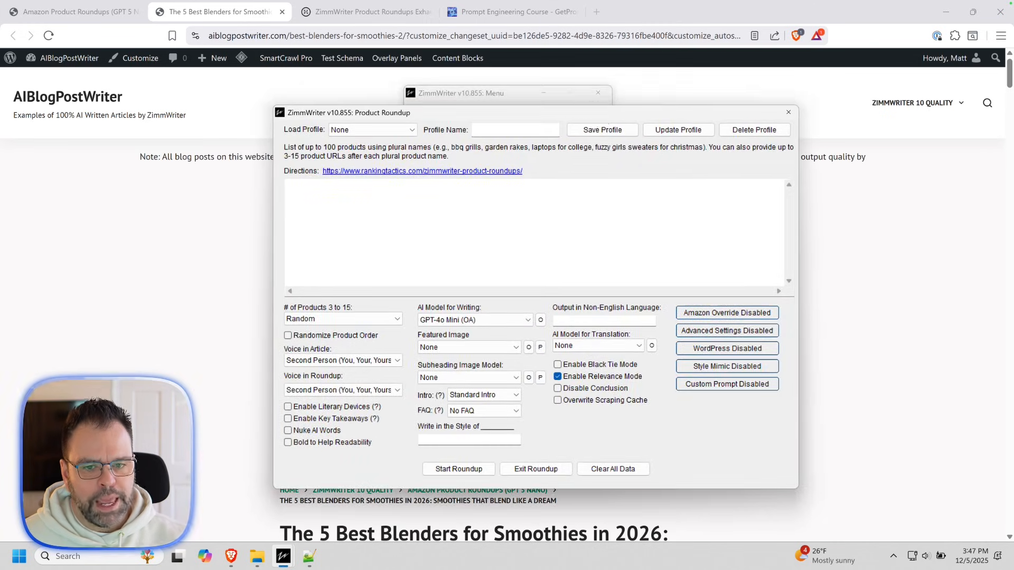
pyautogui.moveTo(602, 121)
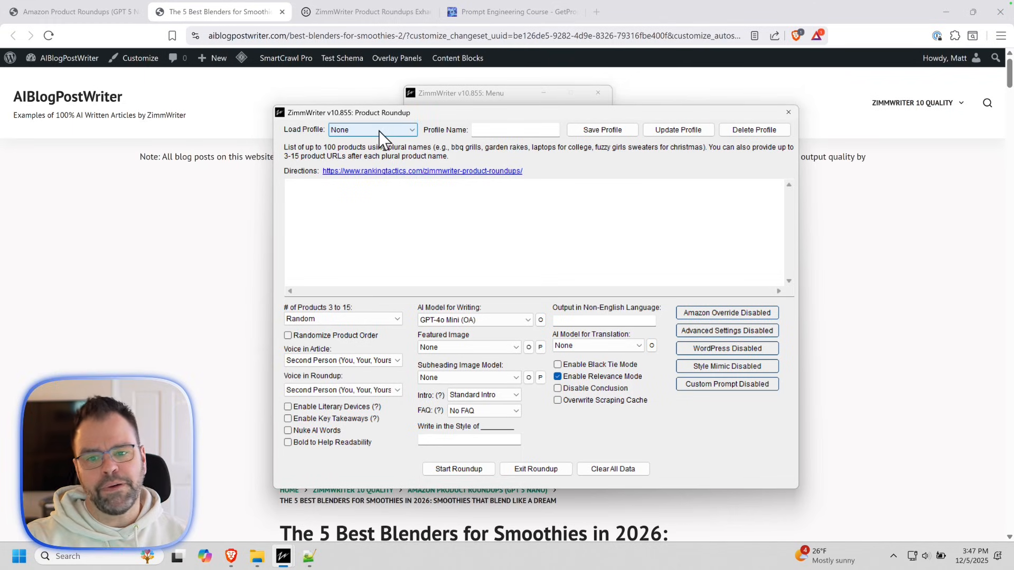
pyautogui.click(372, 130)
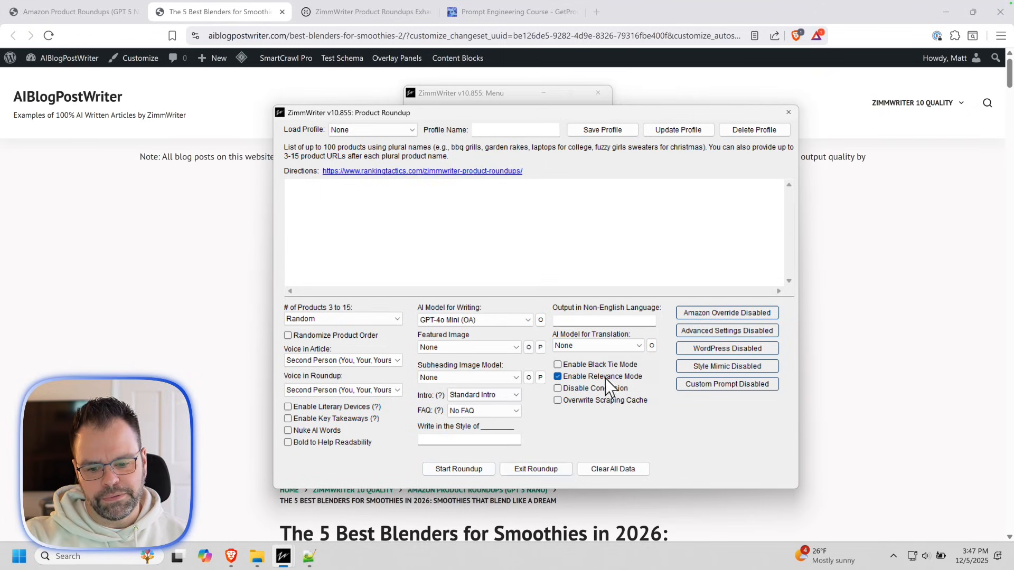
pyautogui.click(515, 129)
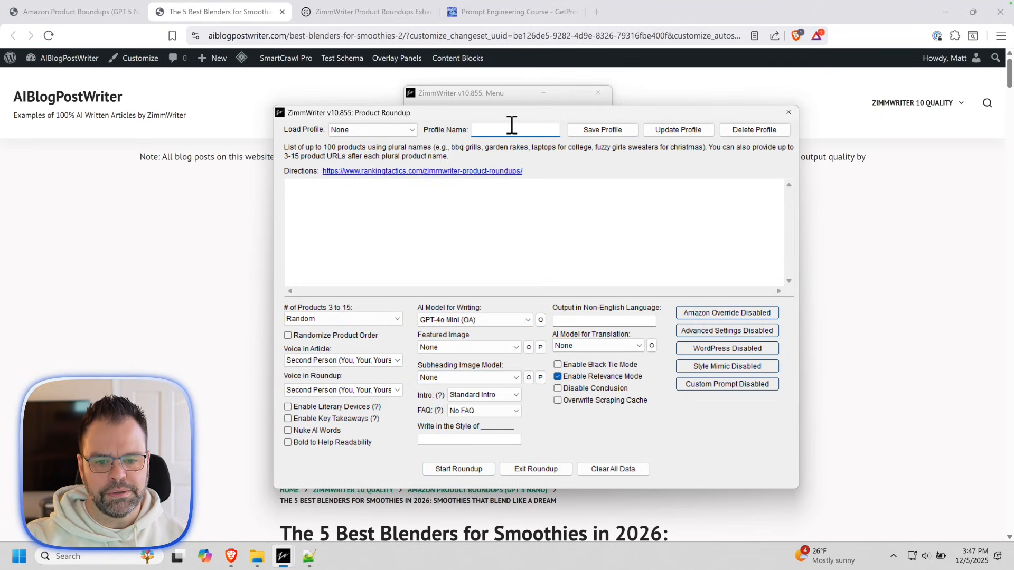
pyautogui.write('profile1')
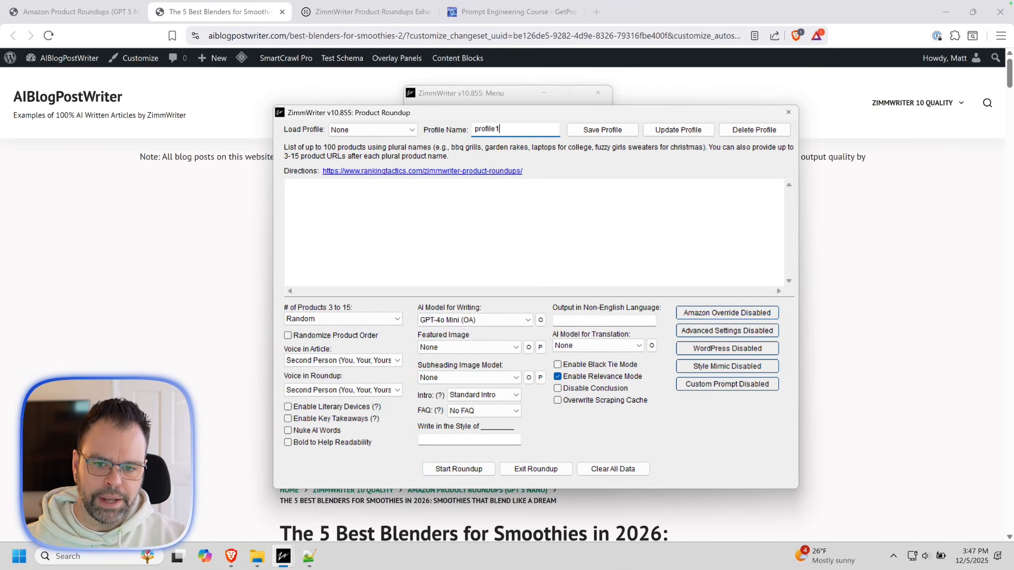
pyautogui.click(602, 129)
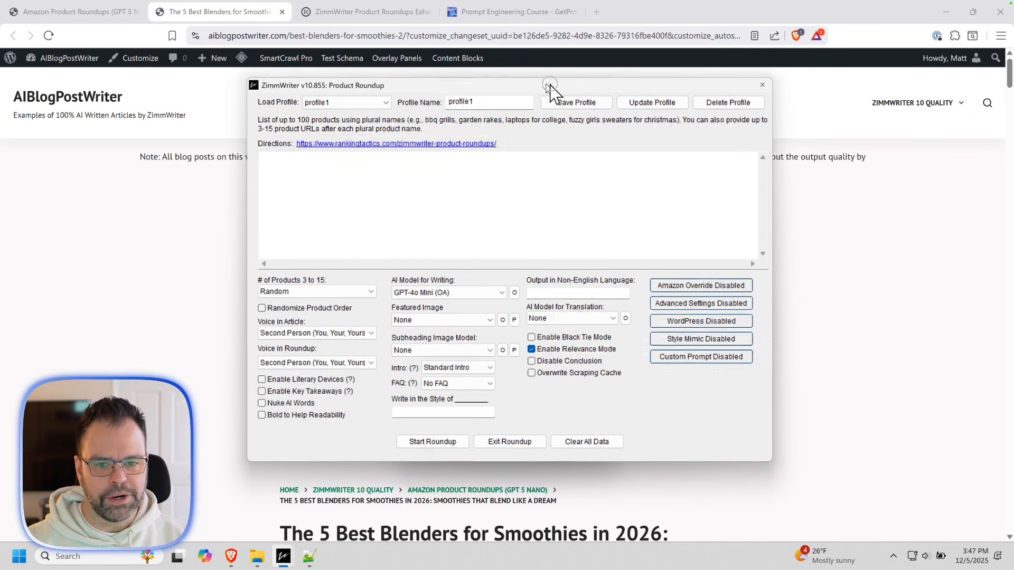
# - Move the Product Roundup window aside and enable Black Tie Mode
pyautogui.moveTo(550, 85); pyautogui.dragTo(561, 87)
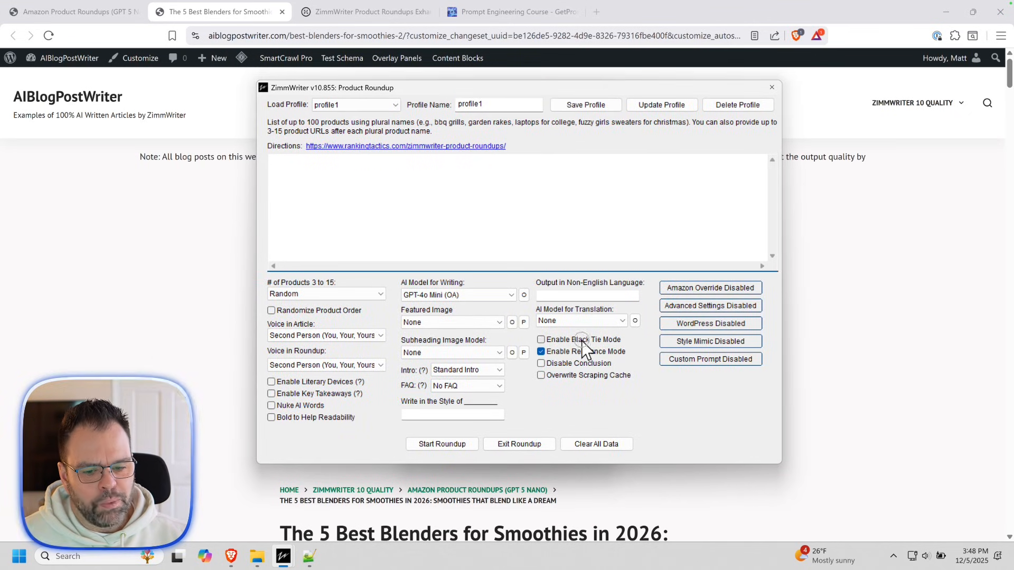
pyautogui.click(541, 340)
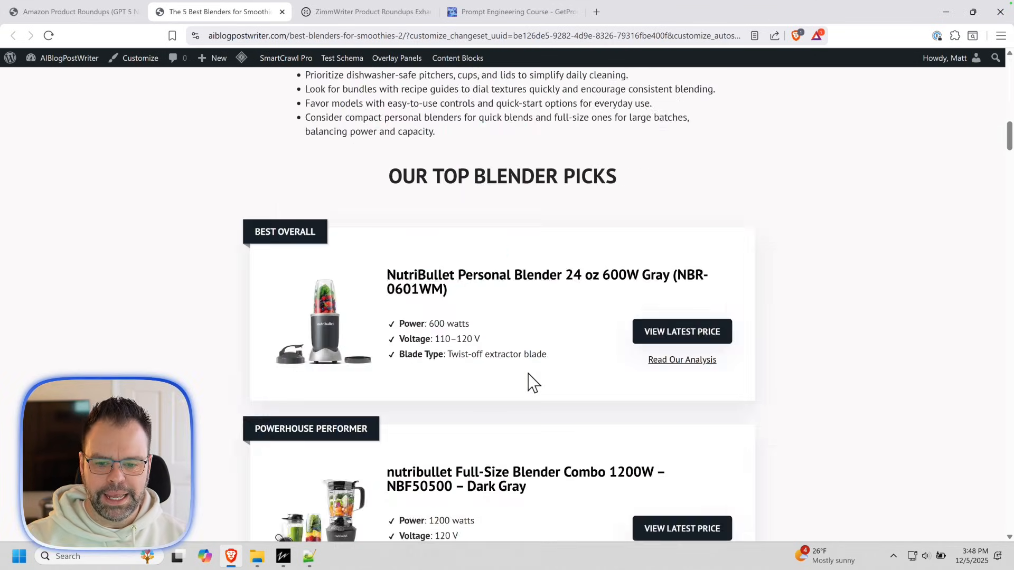
pyautogui.moveTo(538, 398)
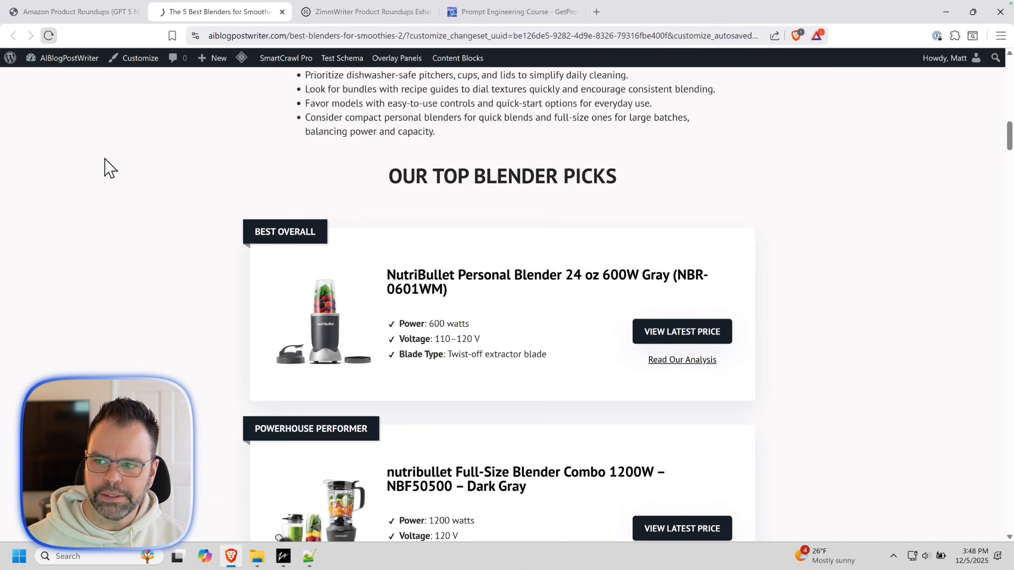
# - Purge this page from the LiteSpeed cache and bring the blender post back up
pyautogui.click(239, 58)
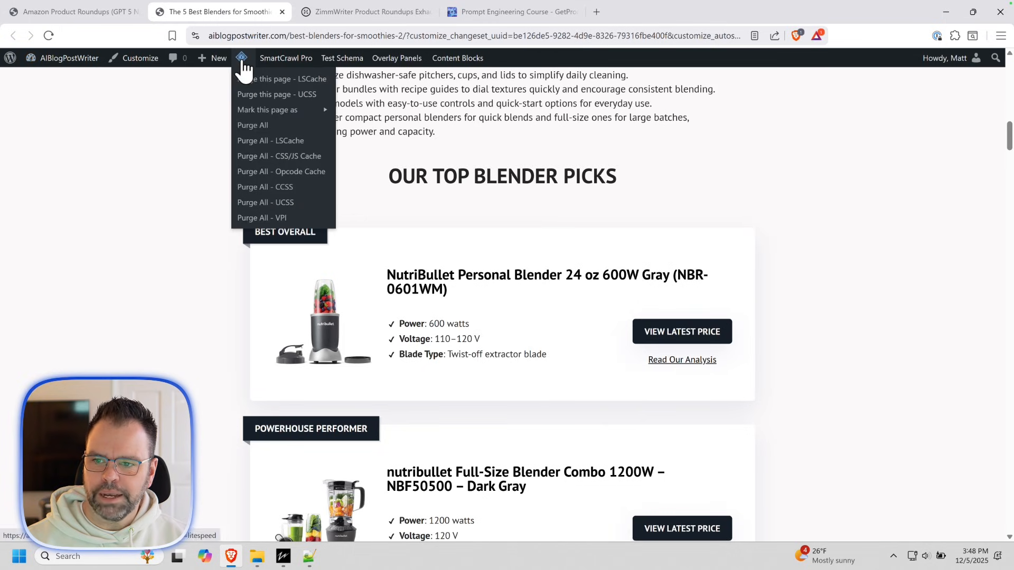
pyautogui.click(252, 125)
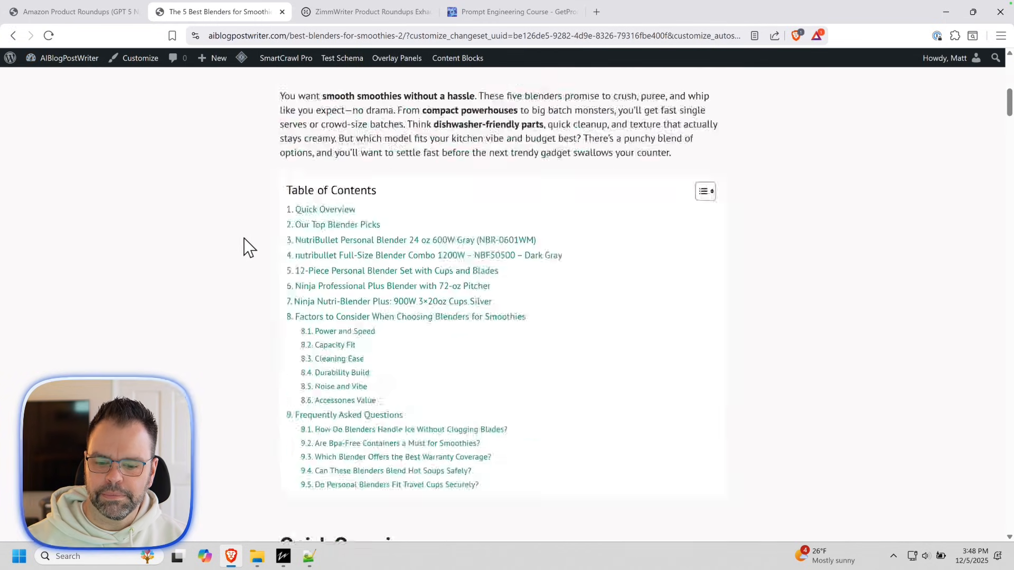
pyautogui.scroll(-3)
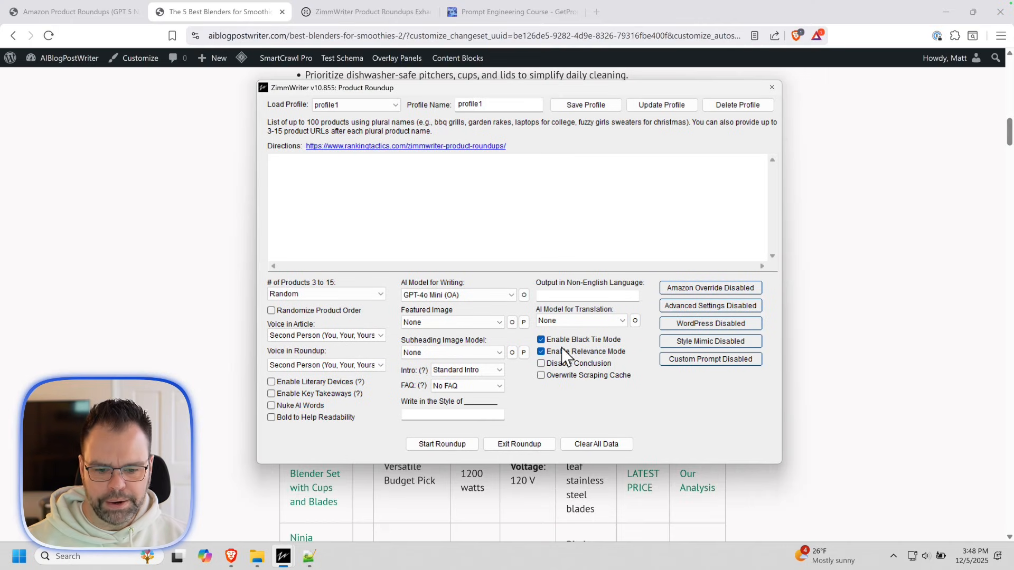
pyautogui.moveTo(590, 347)
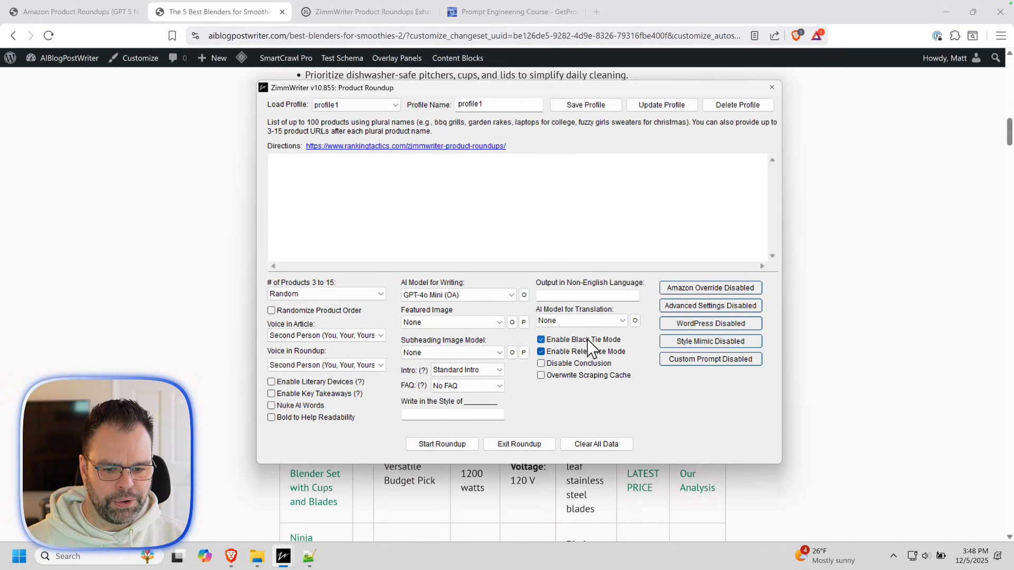
pyautogui.click(772, 87)
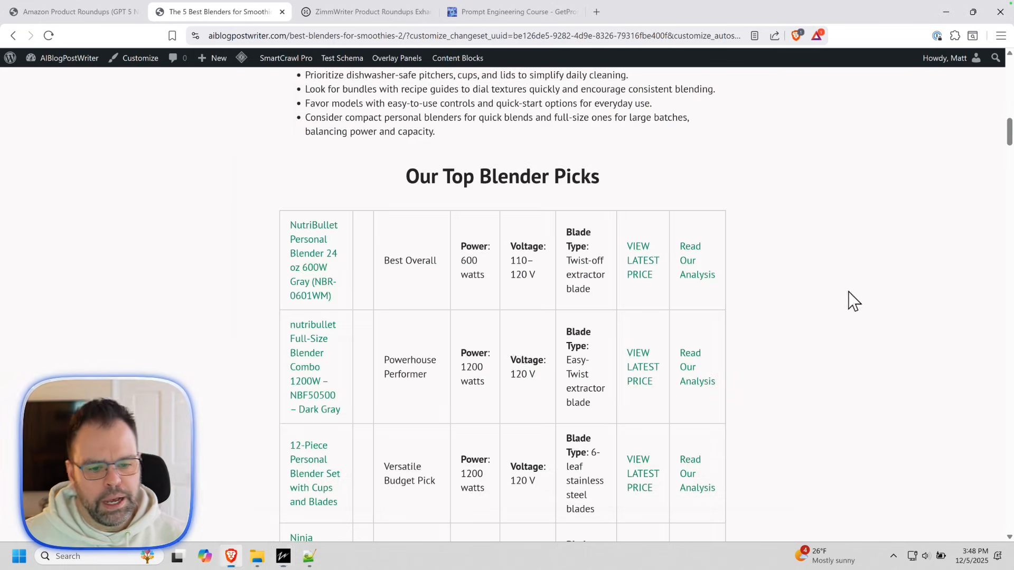
pyautogui.scroll(-3)
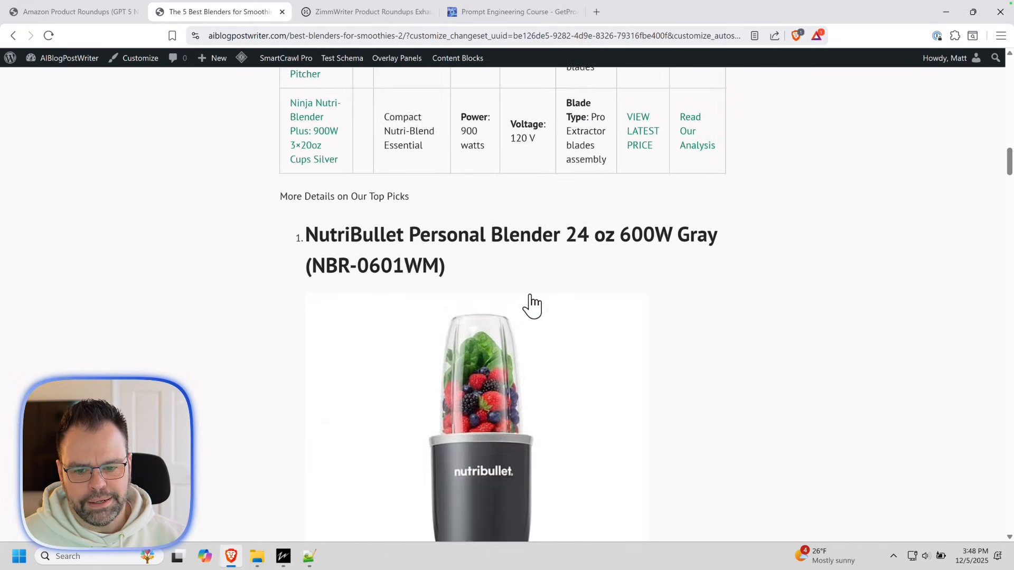
pyautogui.scroll(-3)
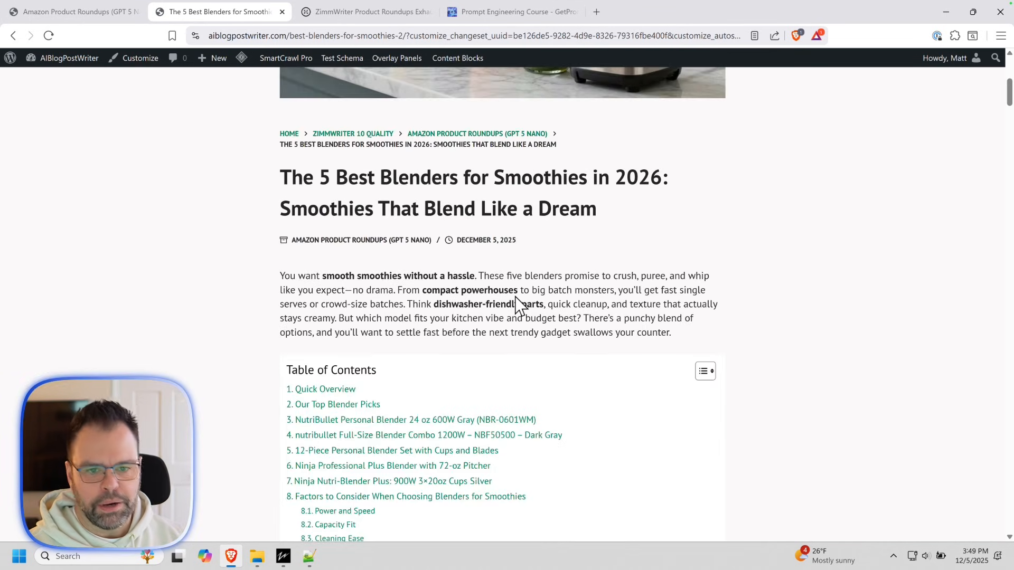
pyautogui.moveTo(516, 297)
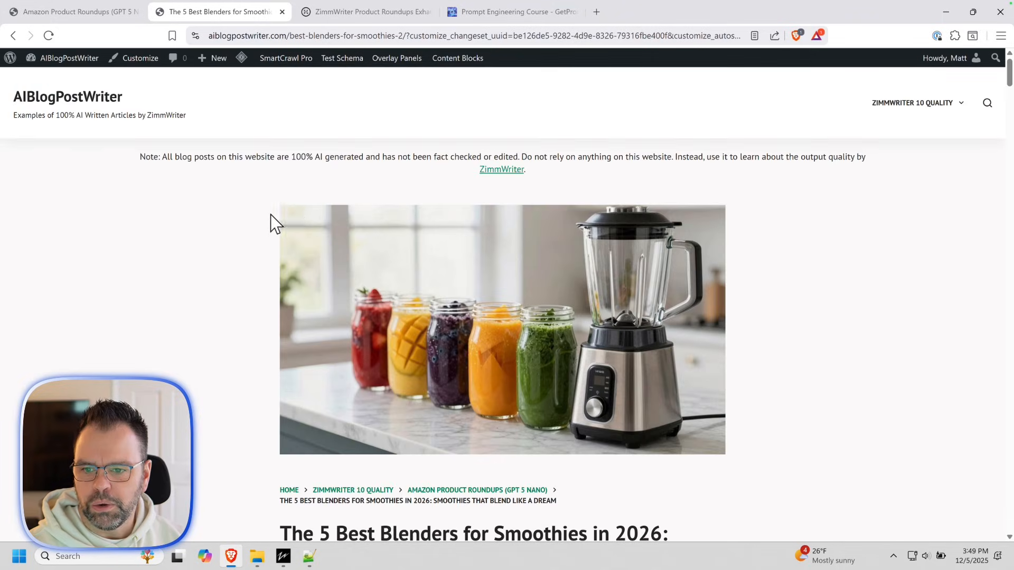
pyautogui.scroll(-3)
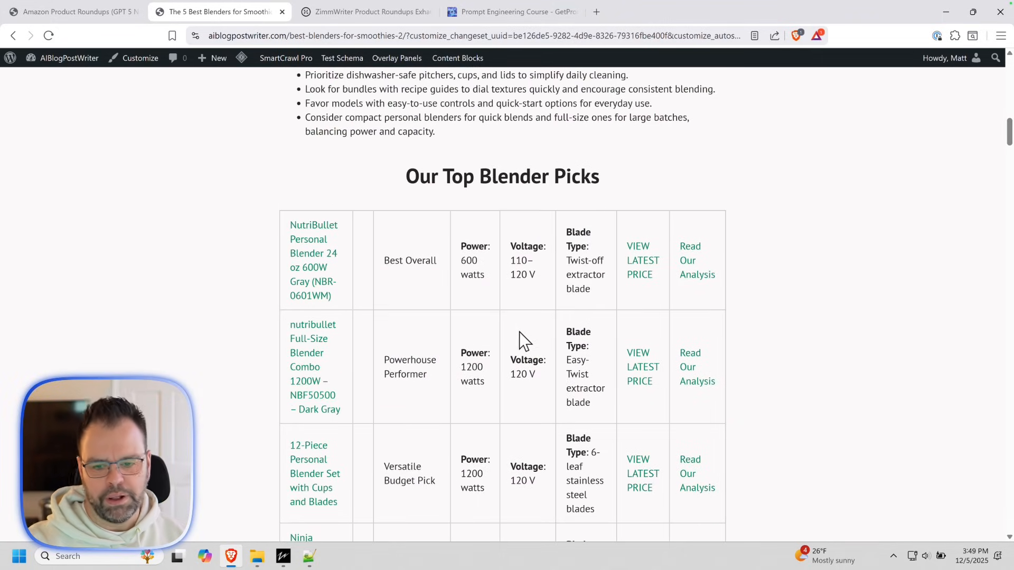
pyautogui.moveTo(334, 258)
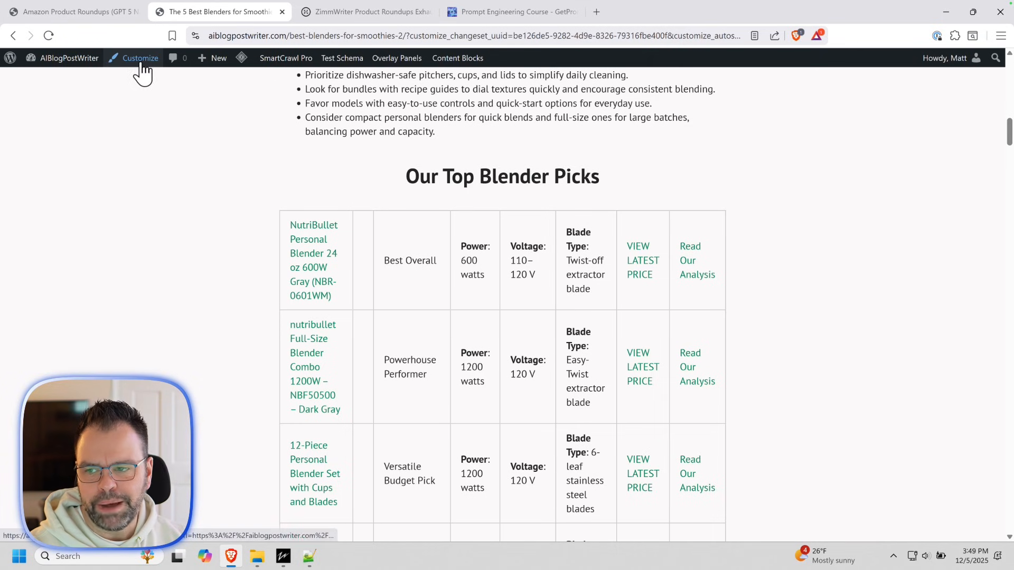
# - Open Additional CSS in the Customizer, reopen the Customizer once, and scroll through the CSS
pyautogui.click(138, 58)
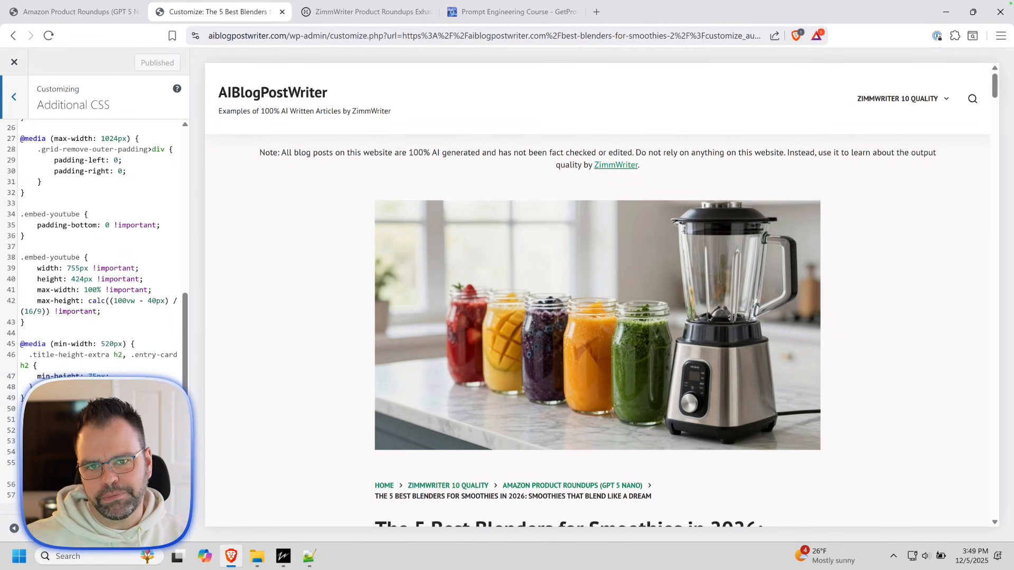
pyautogui.scroll(-3)
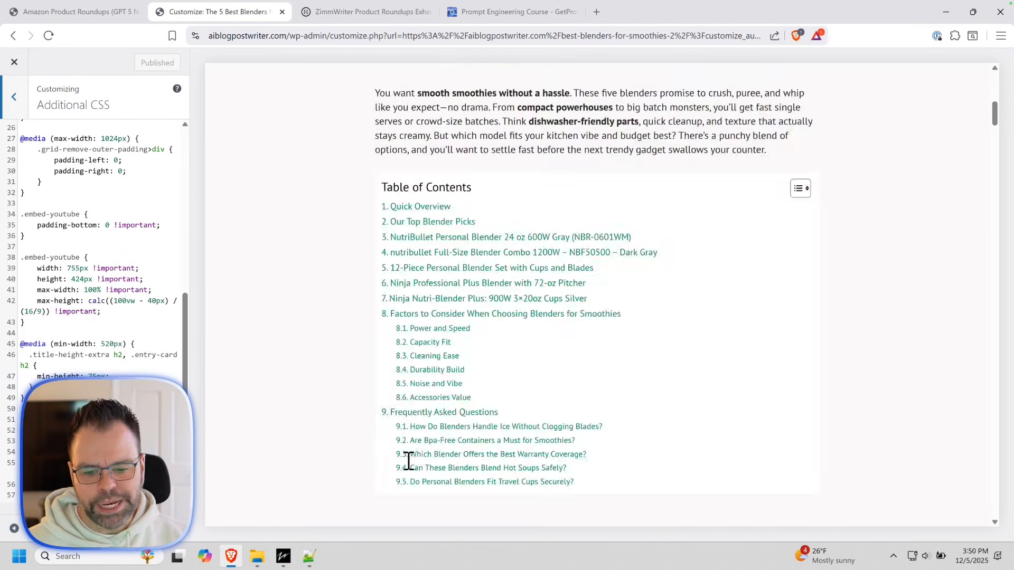
pyautogui.scroll(-3)
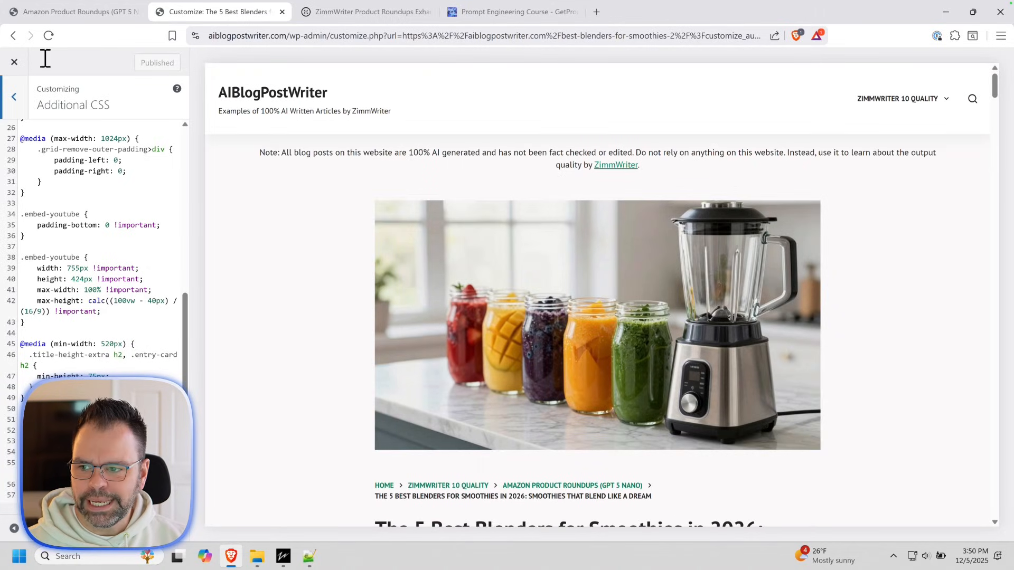
pyautogui.click(16, 63)
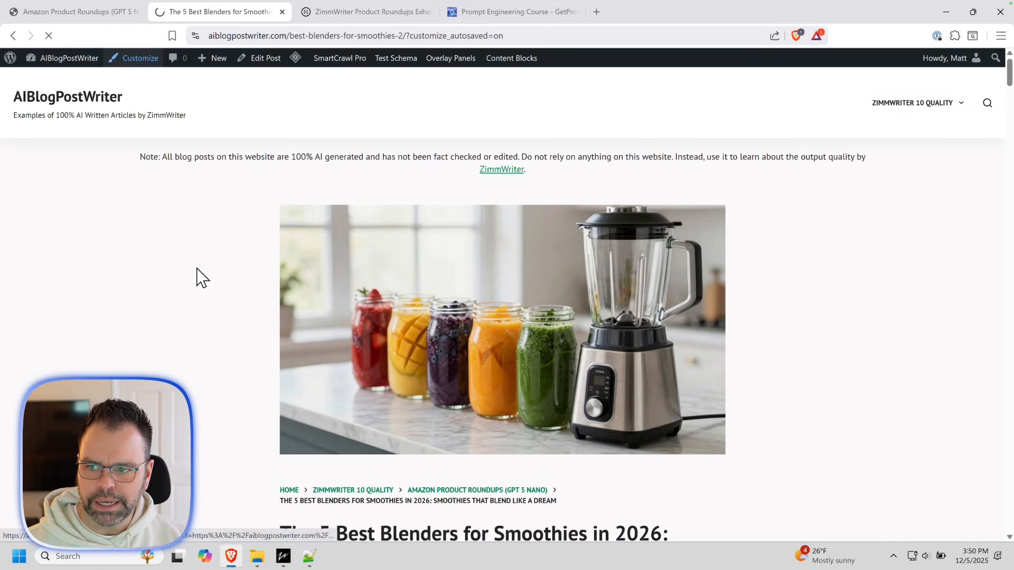
pyautogui.click(140, 58)
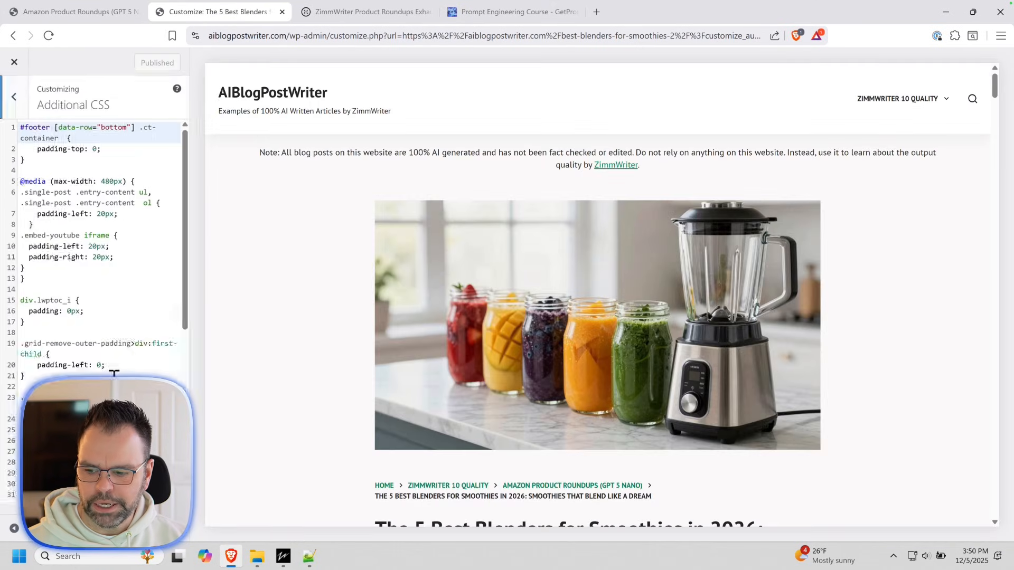
pyautogui.scroll(-3)
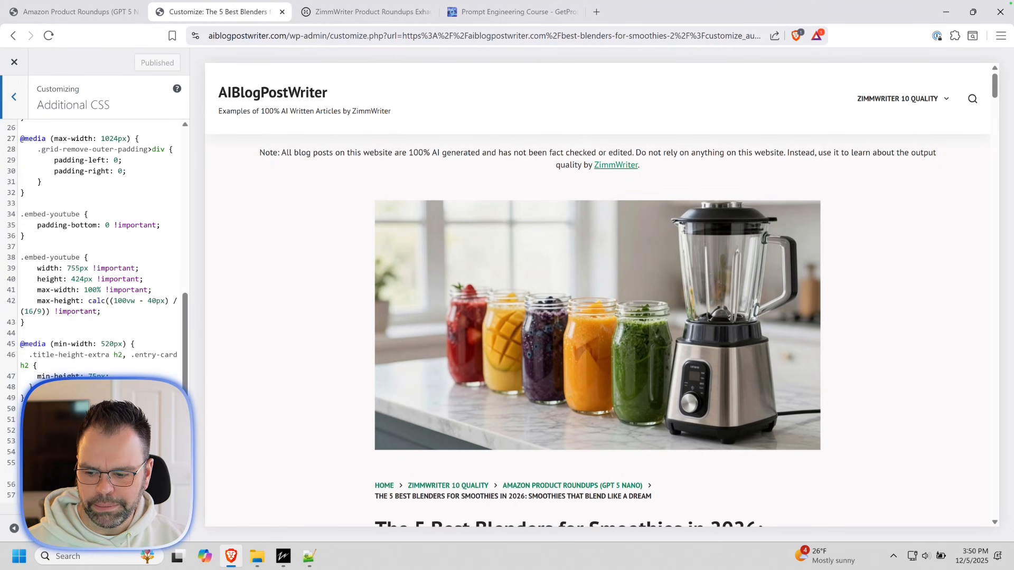
pyautogui.click(282, 557)
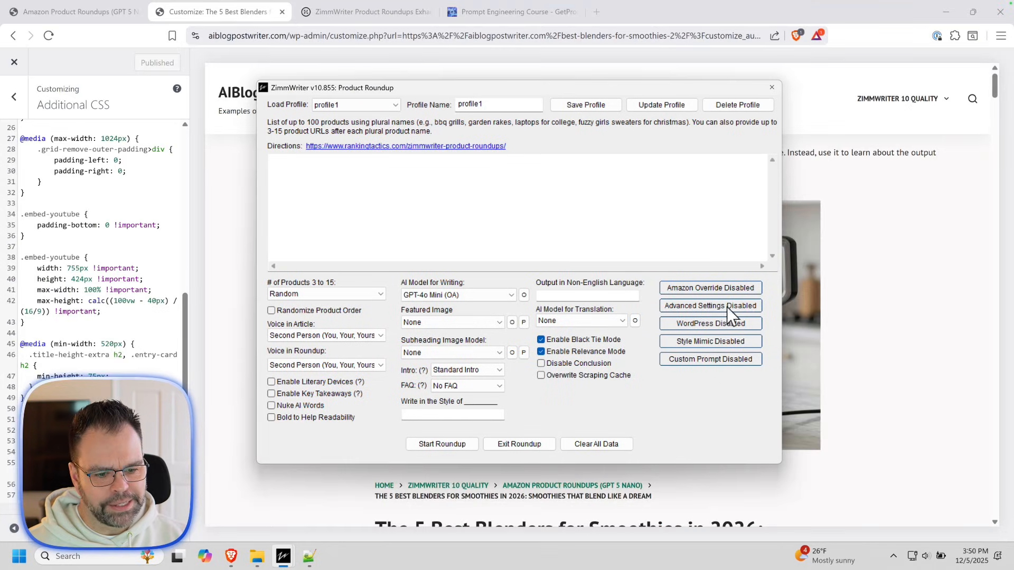
# - Move the Product Roundup window off the Customizer preview
pyautogui.click(710, 306)
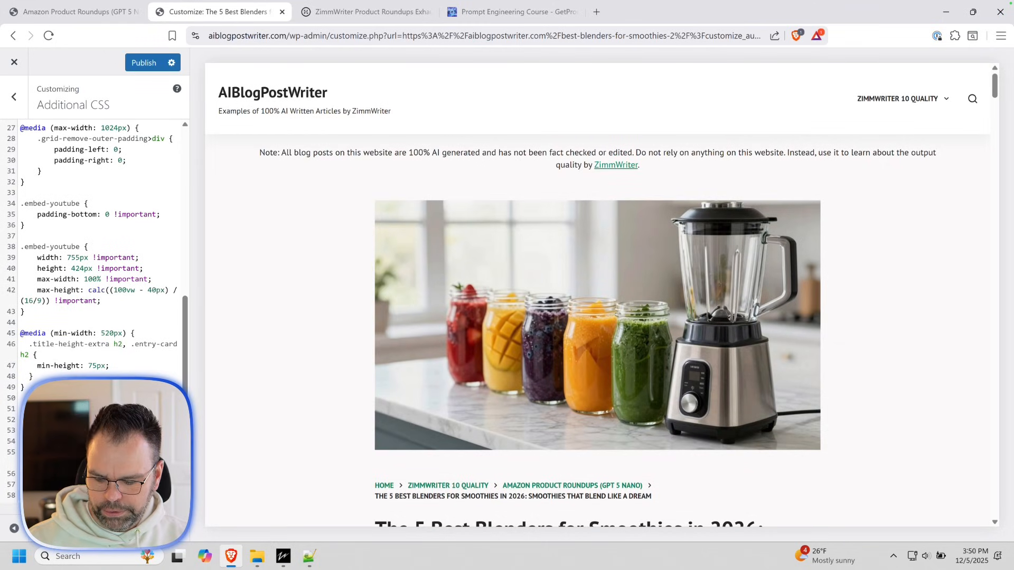
pyautogui.scroll(-3)
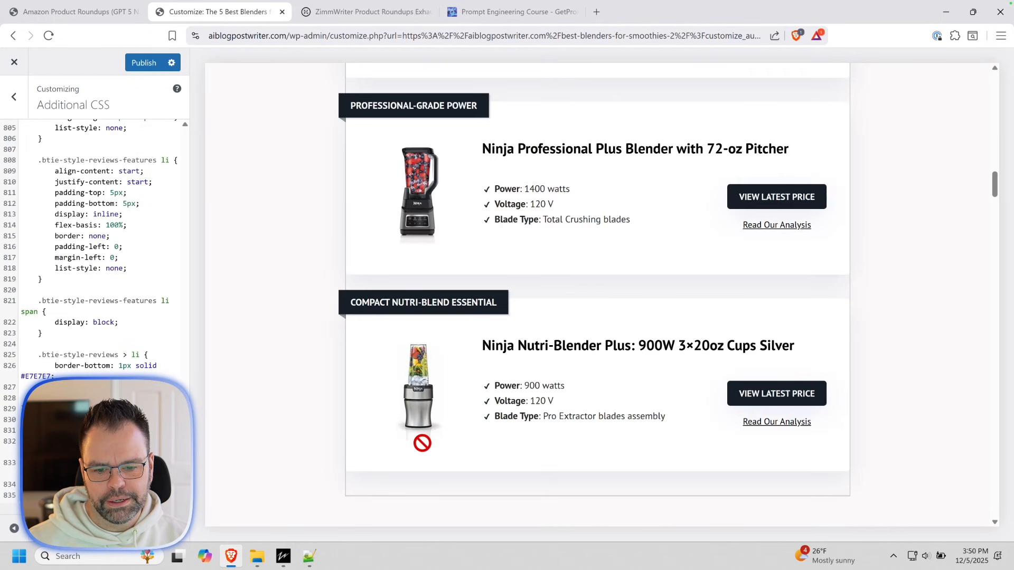
pyautogui.scroll(-3)
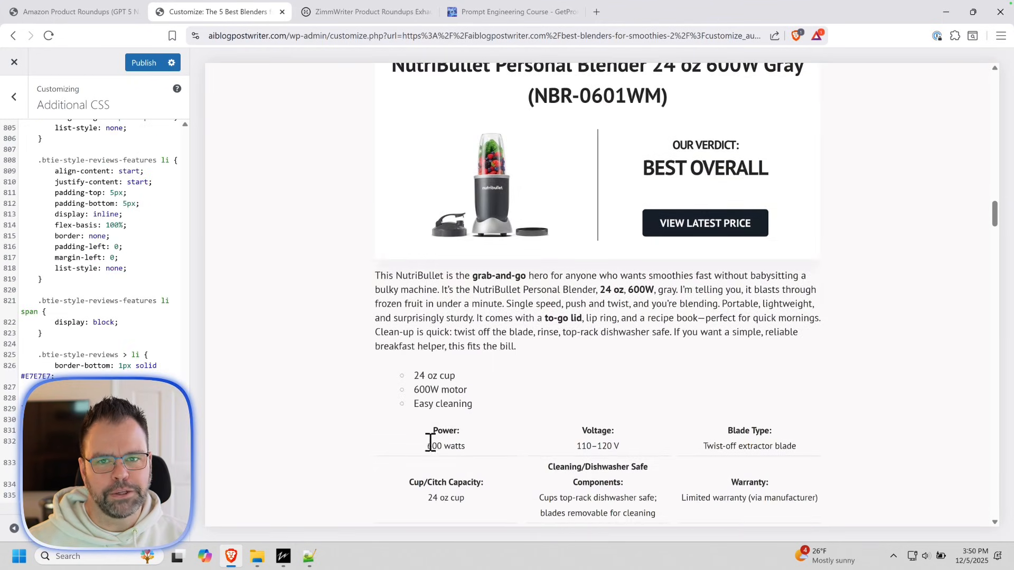
pyautogui.scroll(-3)
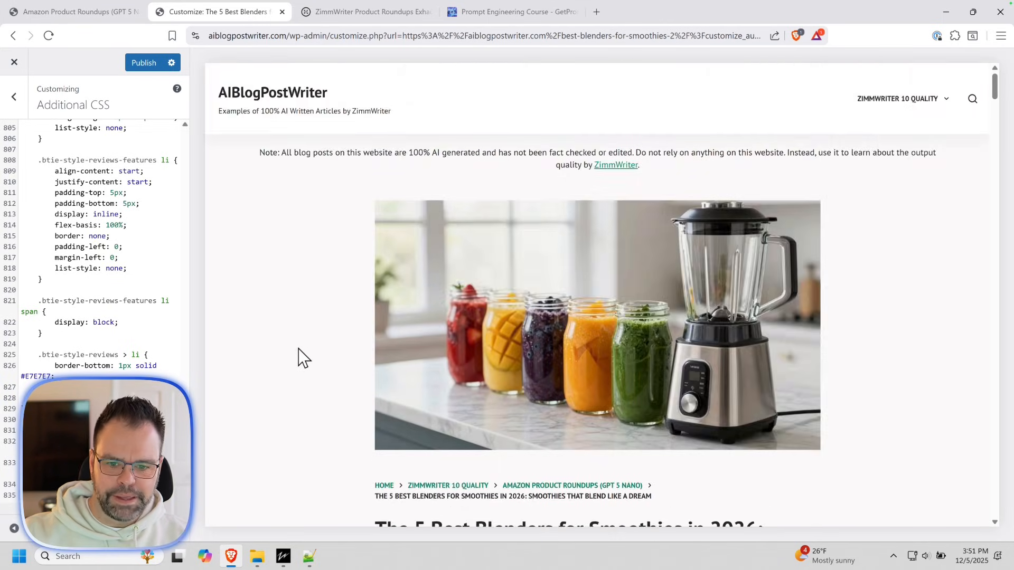
# - Scroll through the Customizer CSS and blender post preview
pyautogui.scroll(-3)
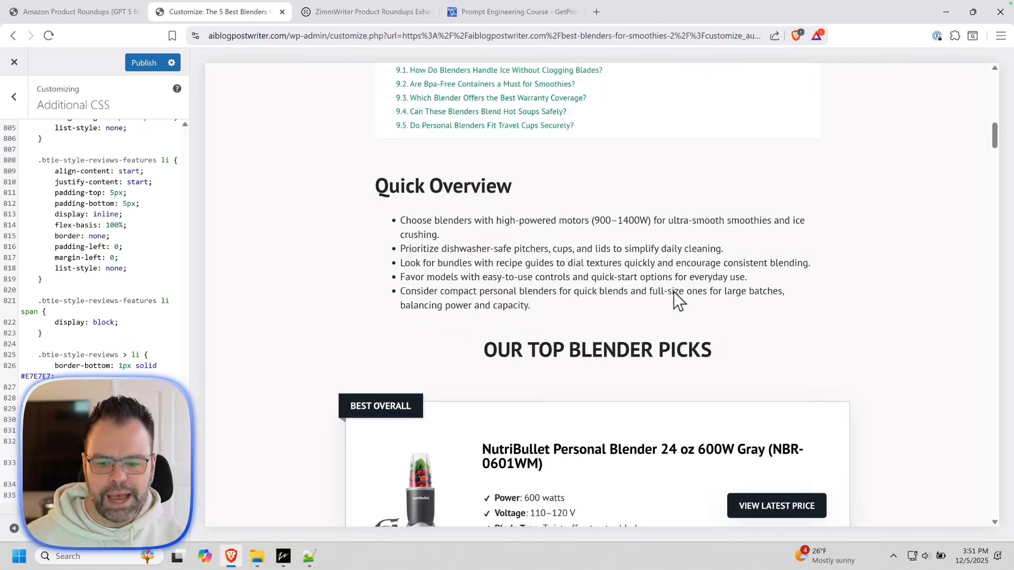
pyautogui.moveTo(813, 338)
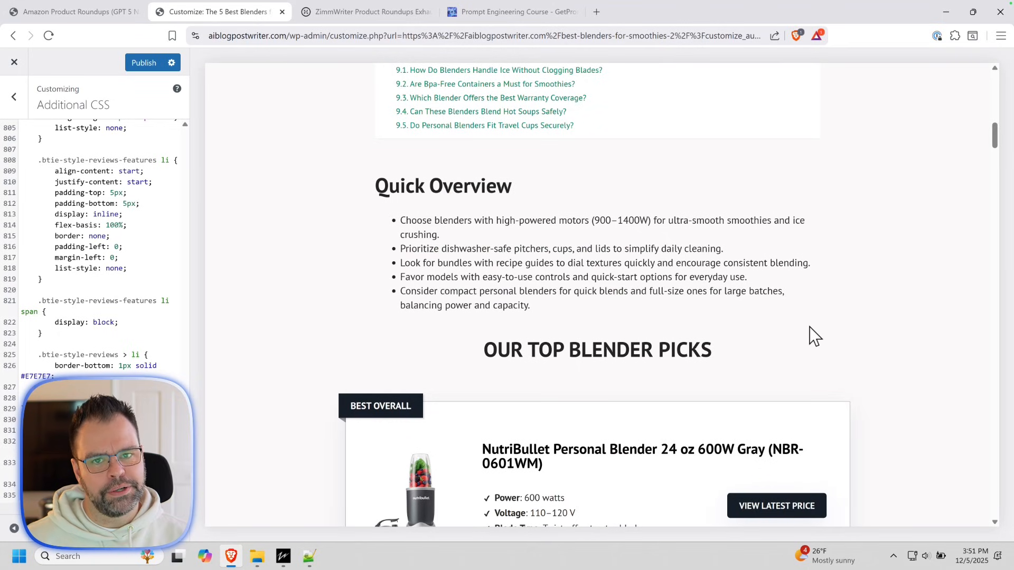
pyautogui.moveTo(509, 304)
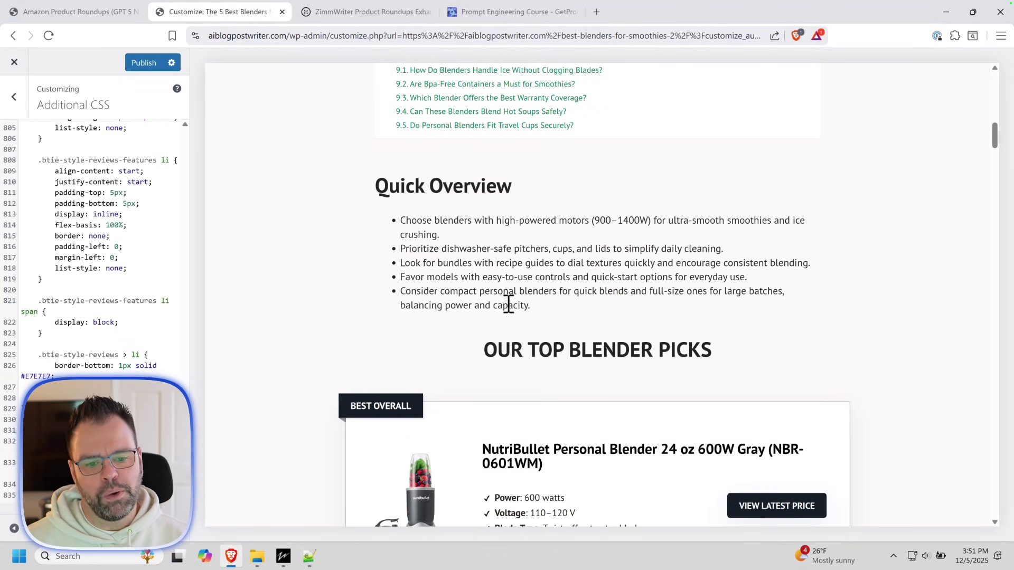
pyautogui.scroll(-3)
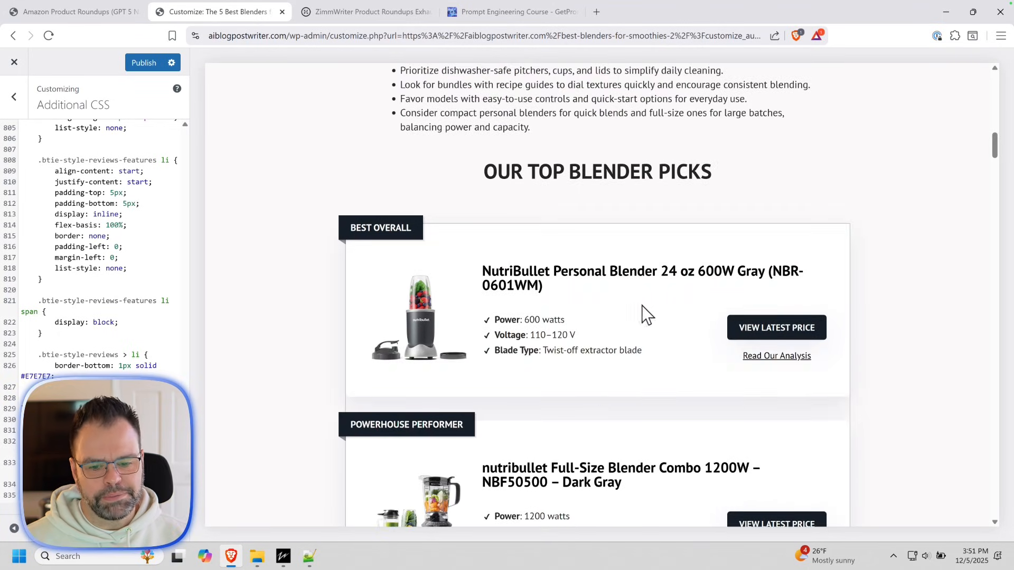
pyautogui.moveTo(498, 360)
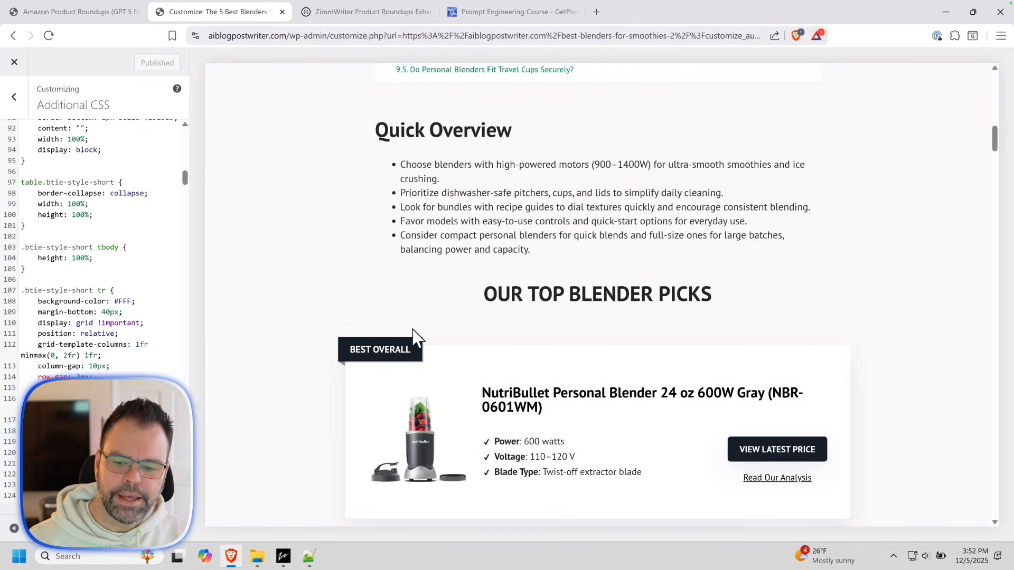
pyautogui.scroll(-3)
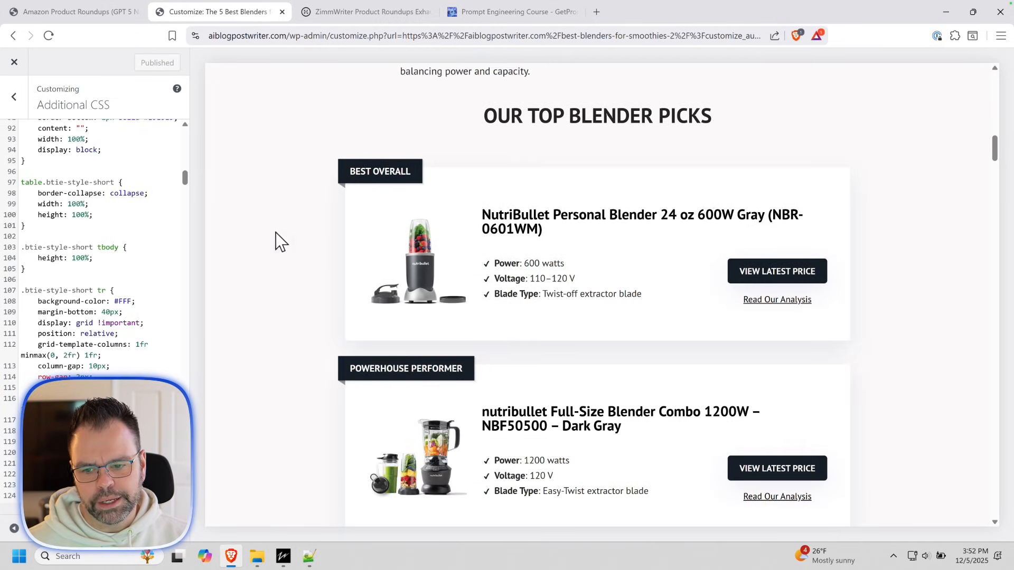
pyautogui.moveTo(298, 158)
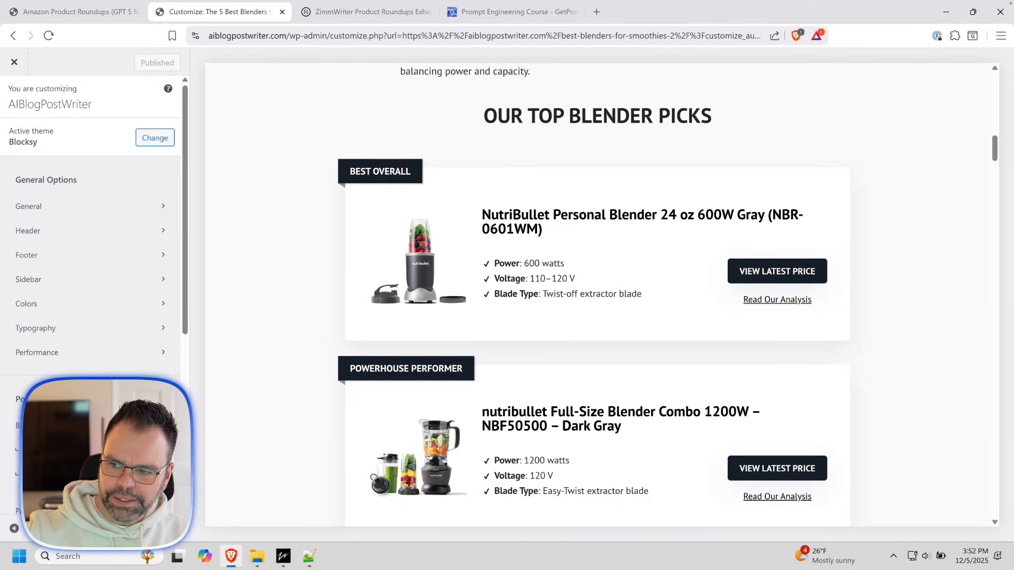
pyautogui.moveTo(78, 340)
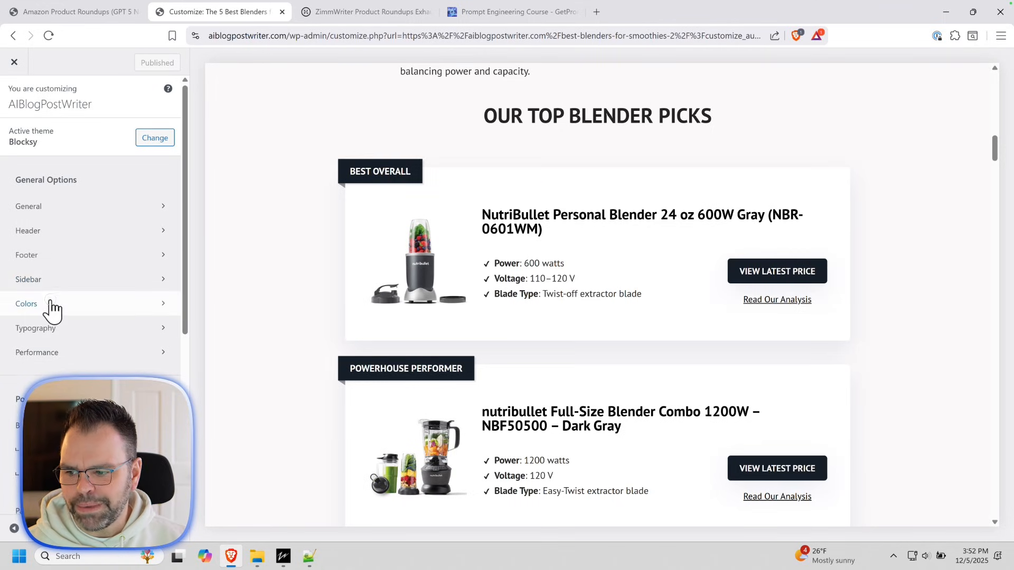
# - Open Colors, adjust the background colour, and publish the change
pyautogui.click(26, 304)
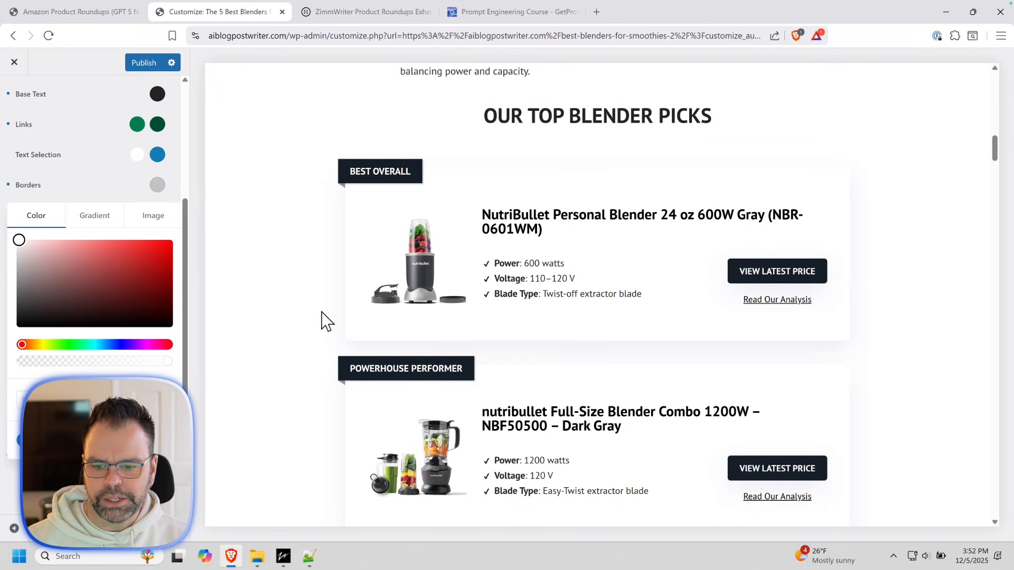
pyautogui.scroll(-3)
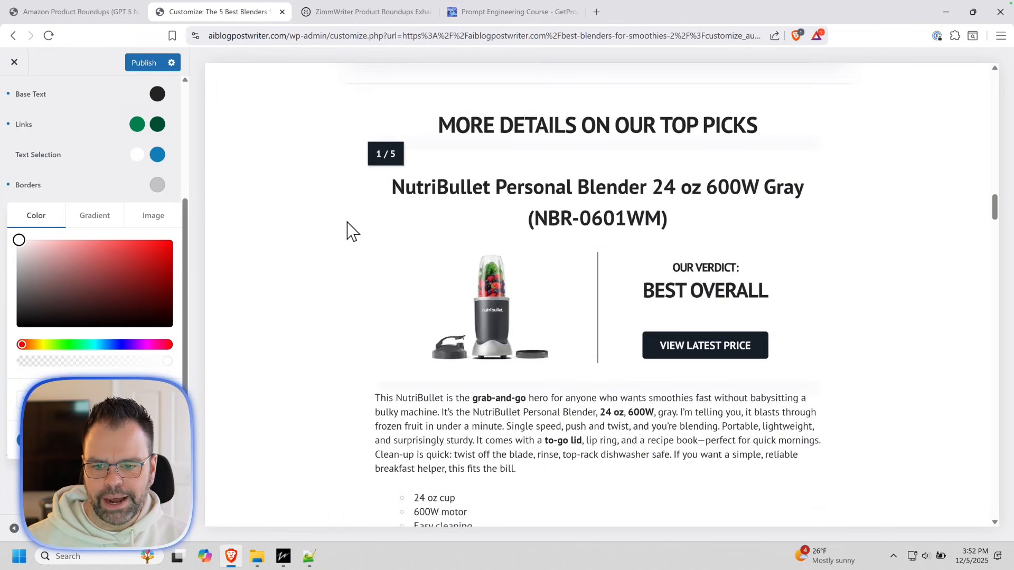
pyautogui.moveTo(425, 292)
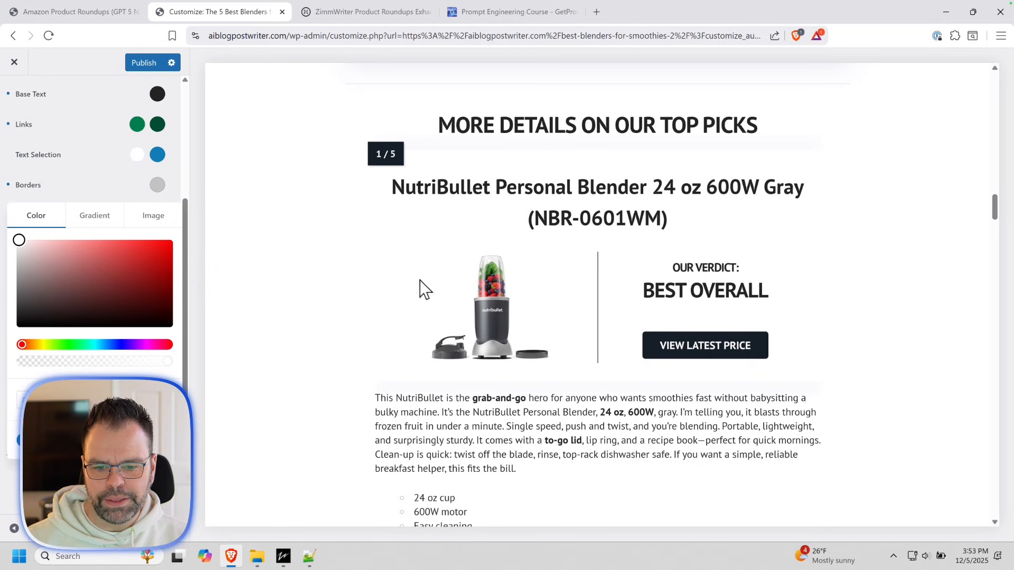
pyautogui.moveTo(405, 368)
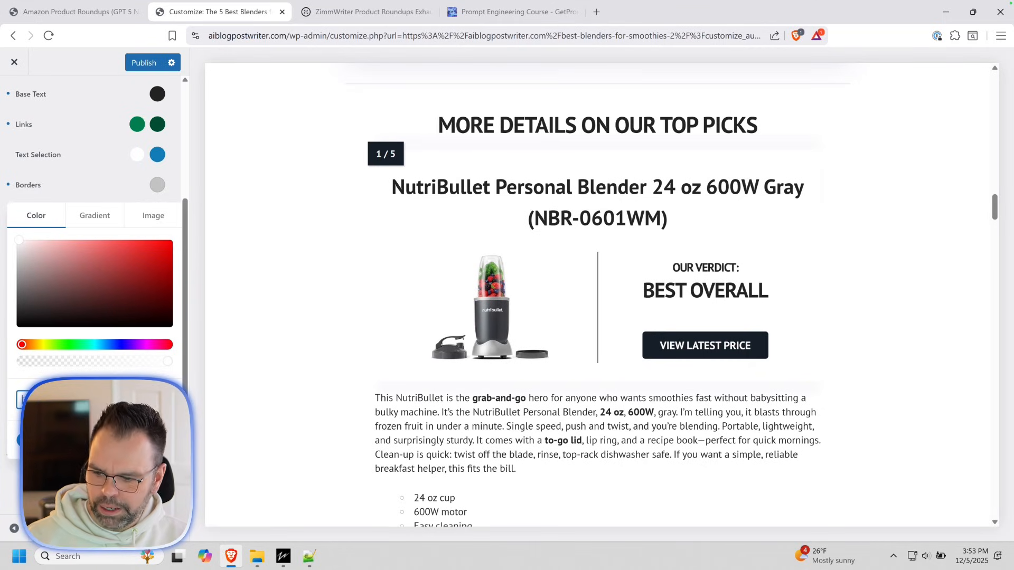
pyautogui.moveTo(479, 302)
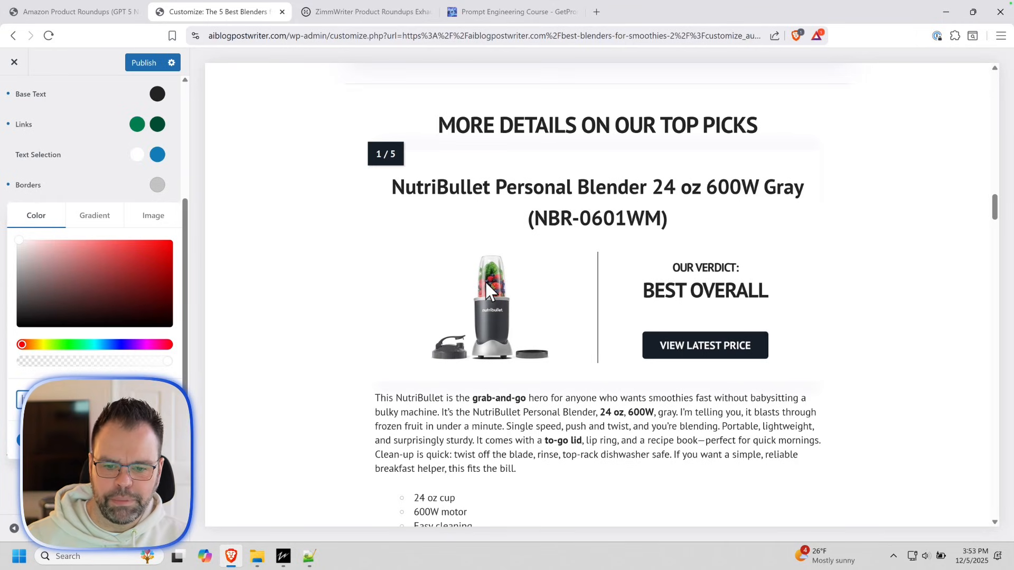
pyautogui.moveTo(185, 385)
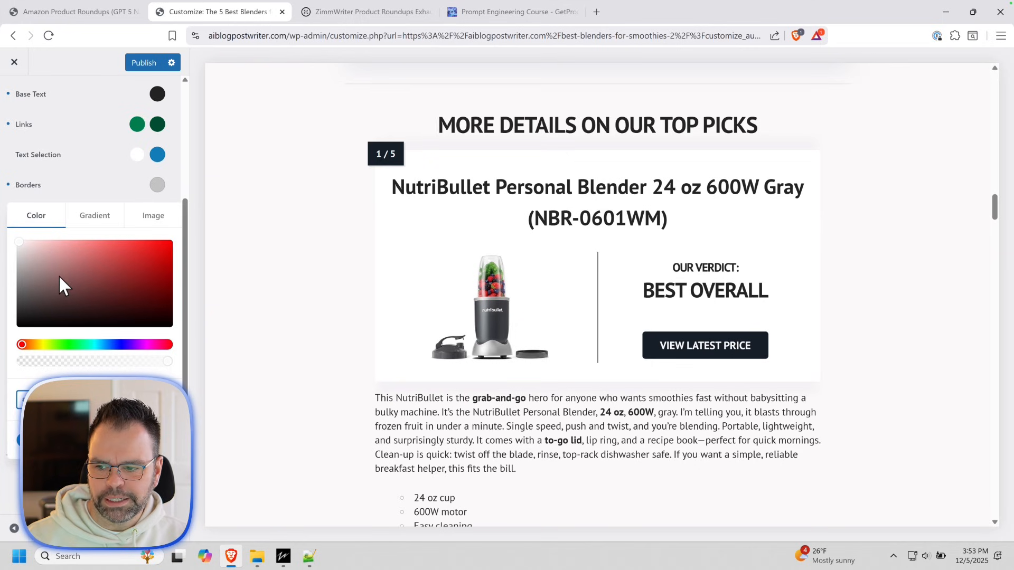
pyautogui.moveTo(465, 254)
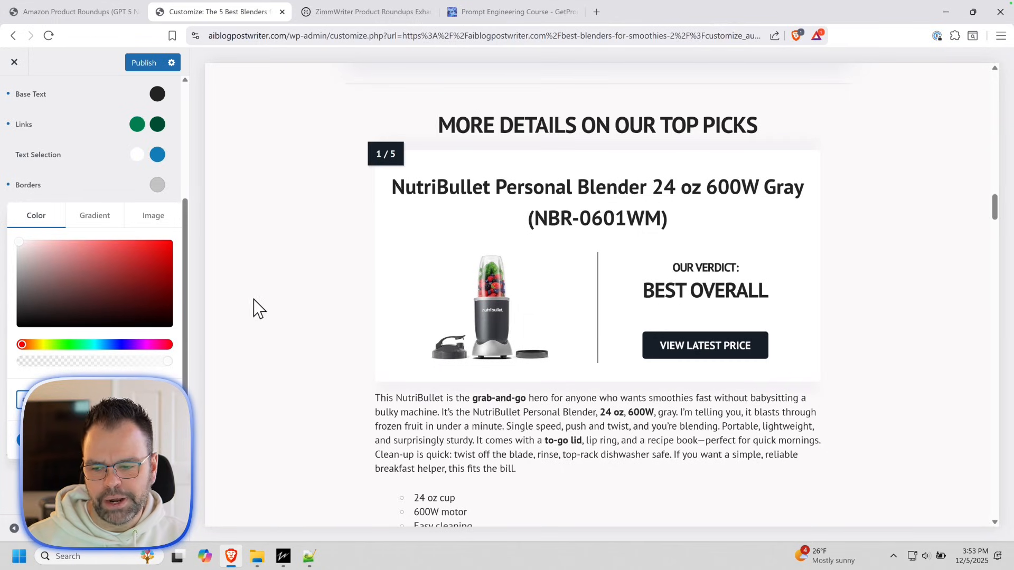
pyautogui.moveTo(204, 318)
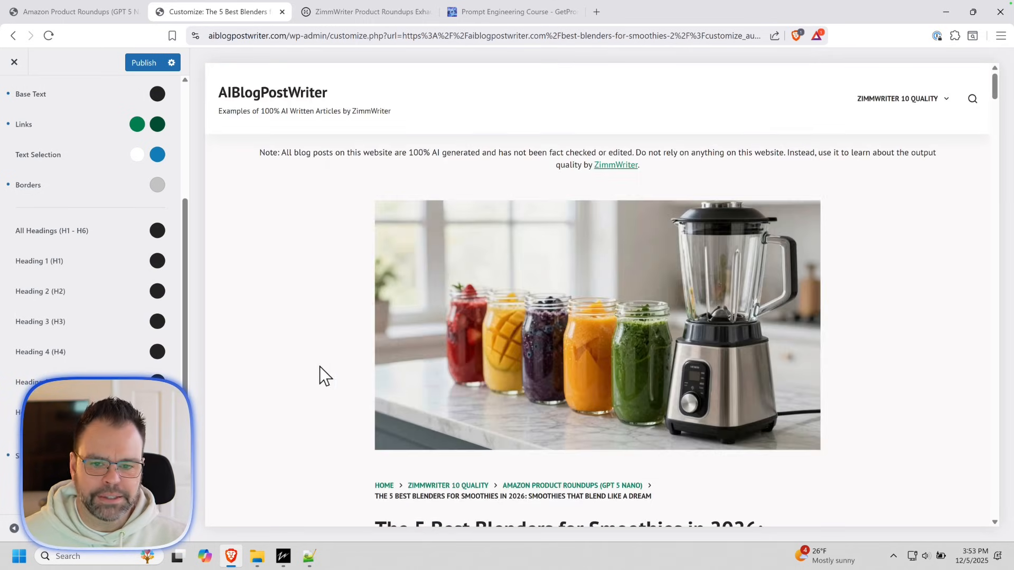
pyautogui.click(144, 62)
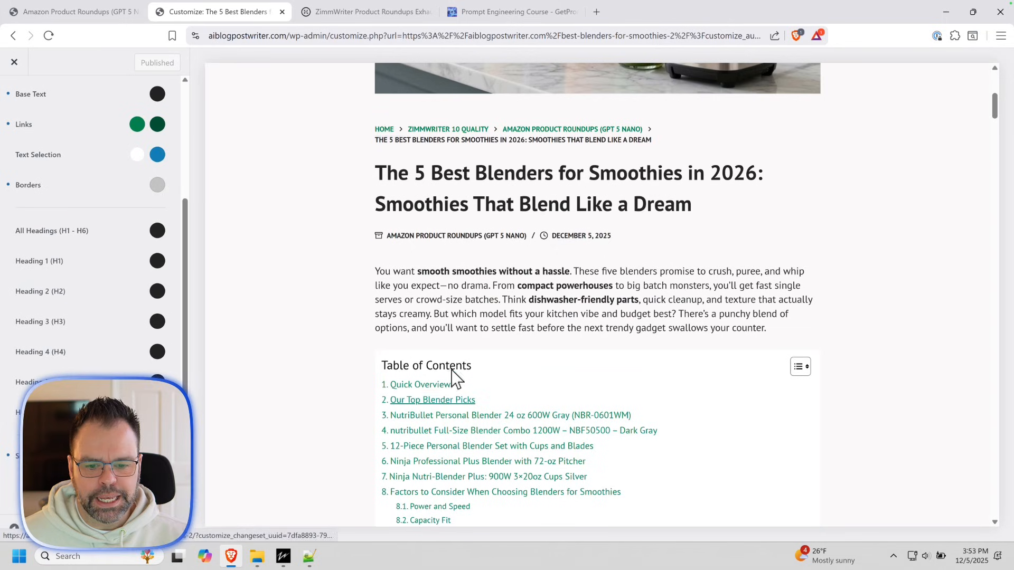
# - Exit the Customizer and scroll the live post down to the quick-pick boxes
pyautogui.scroll(-3)
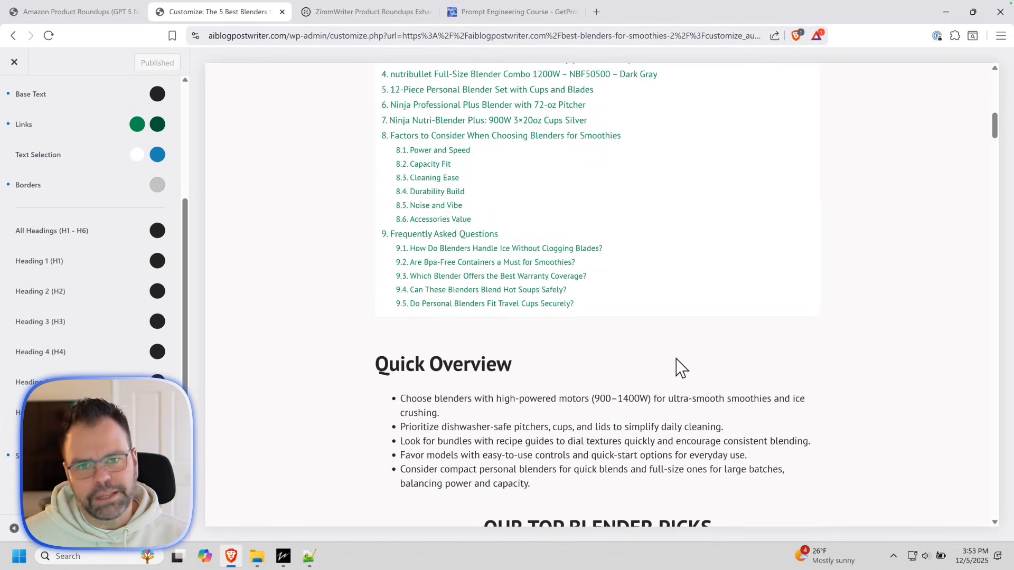
pyautogui.scroll(-3)
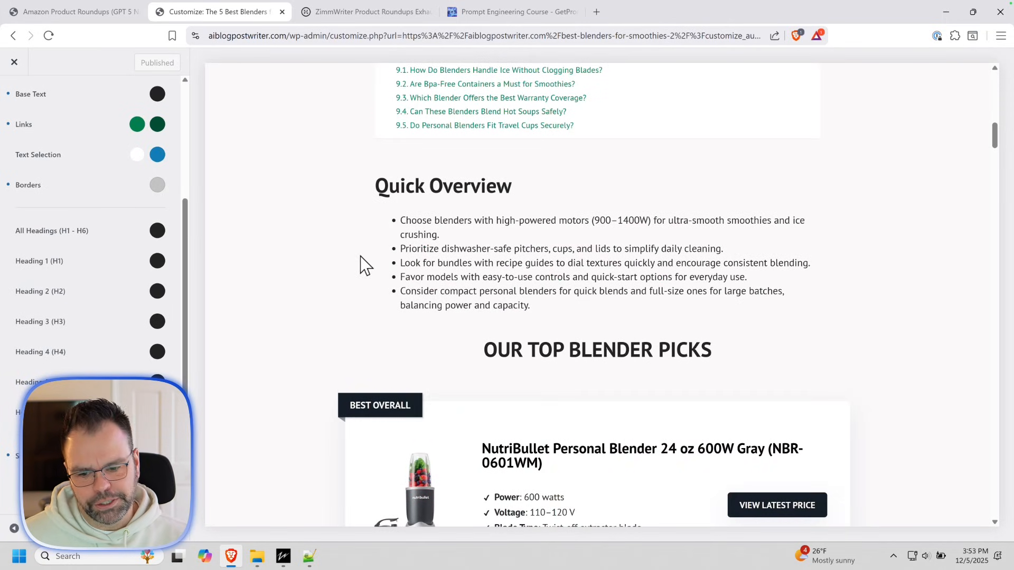
pyautogui.click(14, 61)
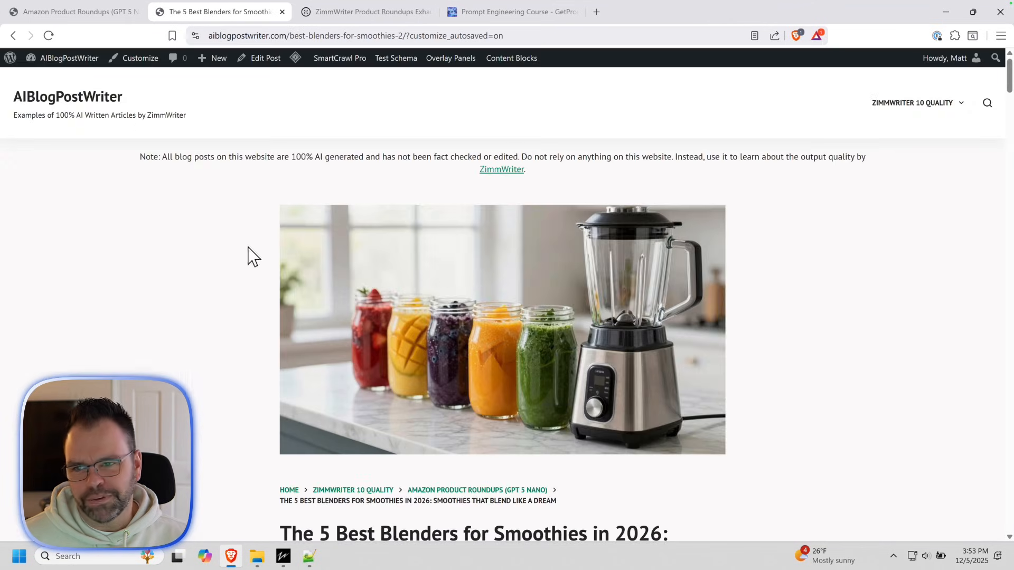
pyautogui.scroll(-3)
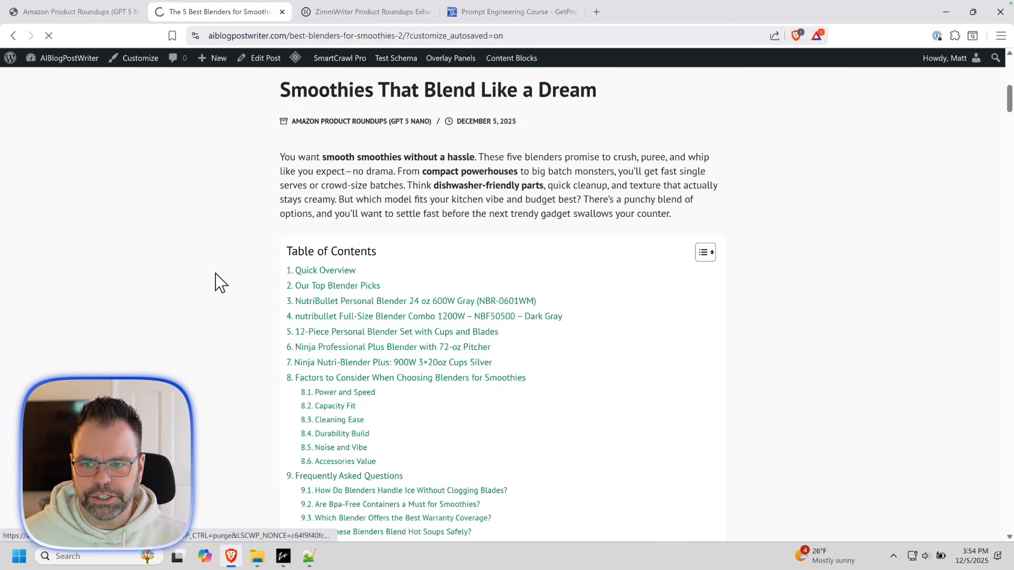
pyautogui.scroll(-3)
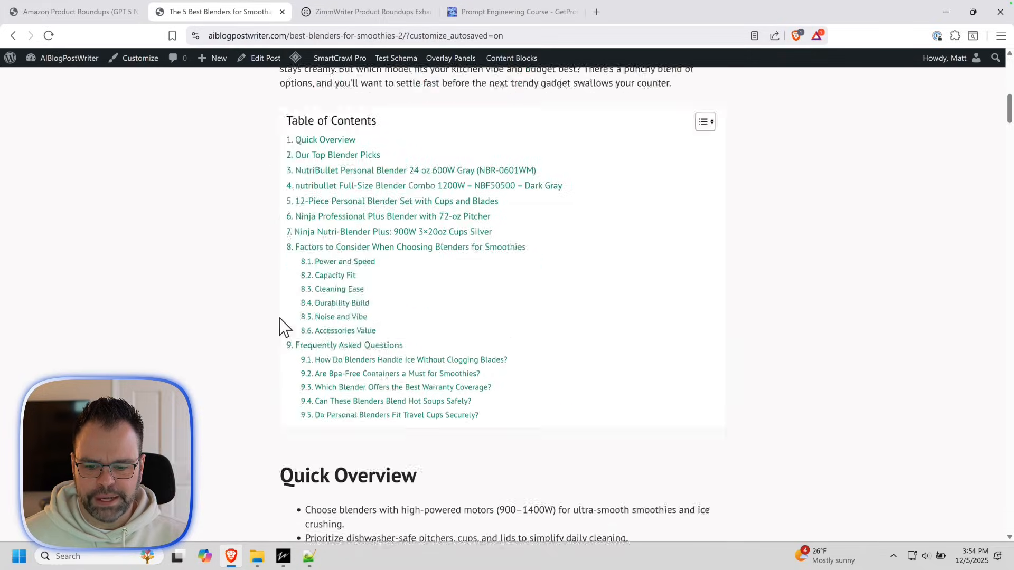
pyautogui.scroll(-3)
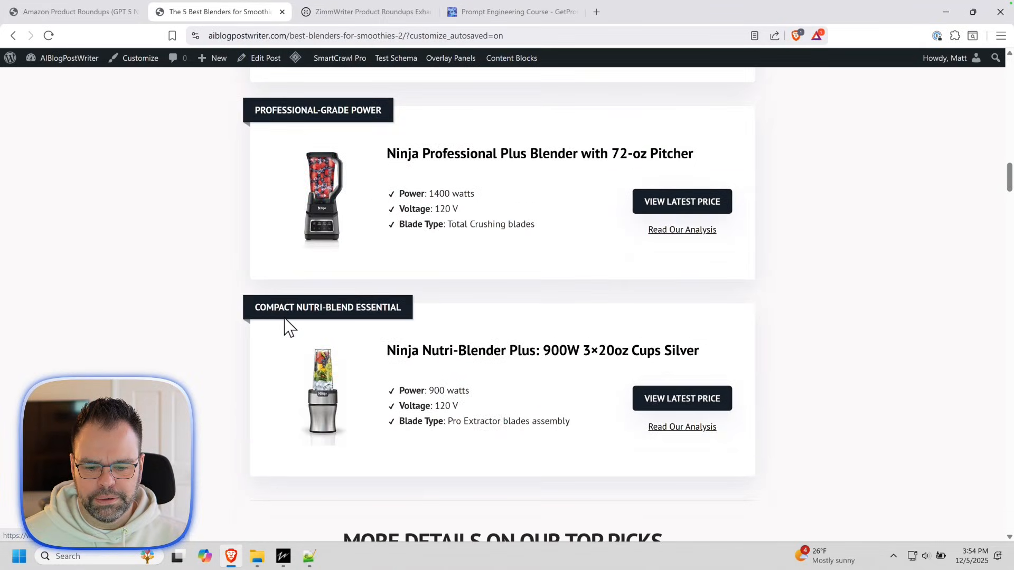
pyautogui.scroll(3)
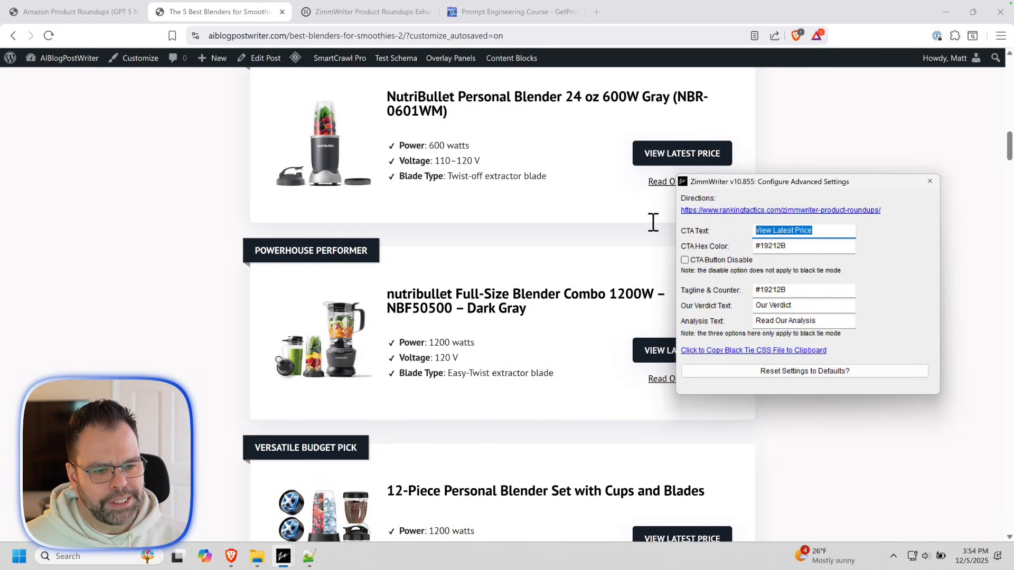
pyautogui.moveTo(632, 368)
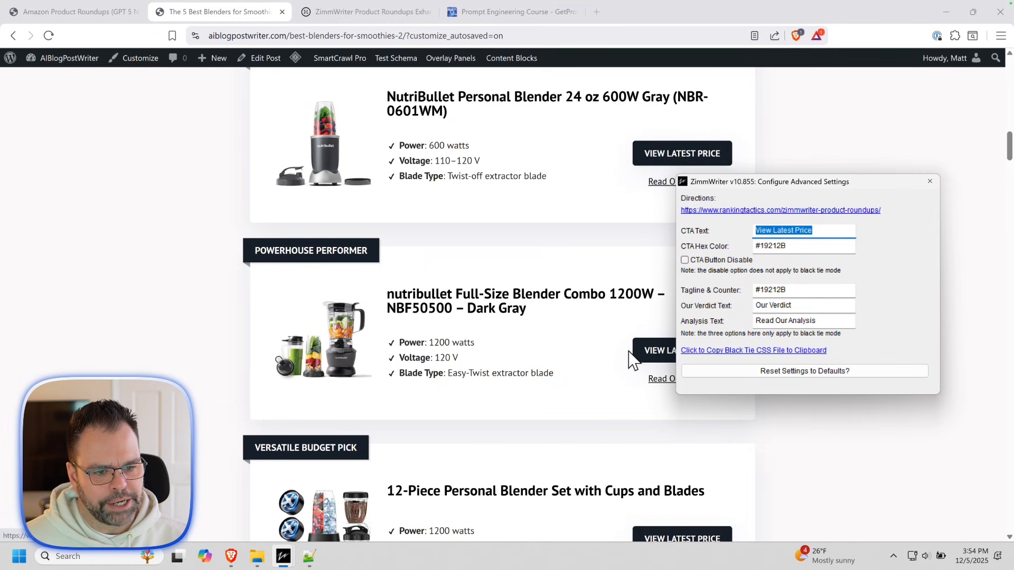
# - Scroll the live post down to the 'Best Overall' verdict box
pyautogui.scroll(-3)
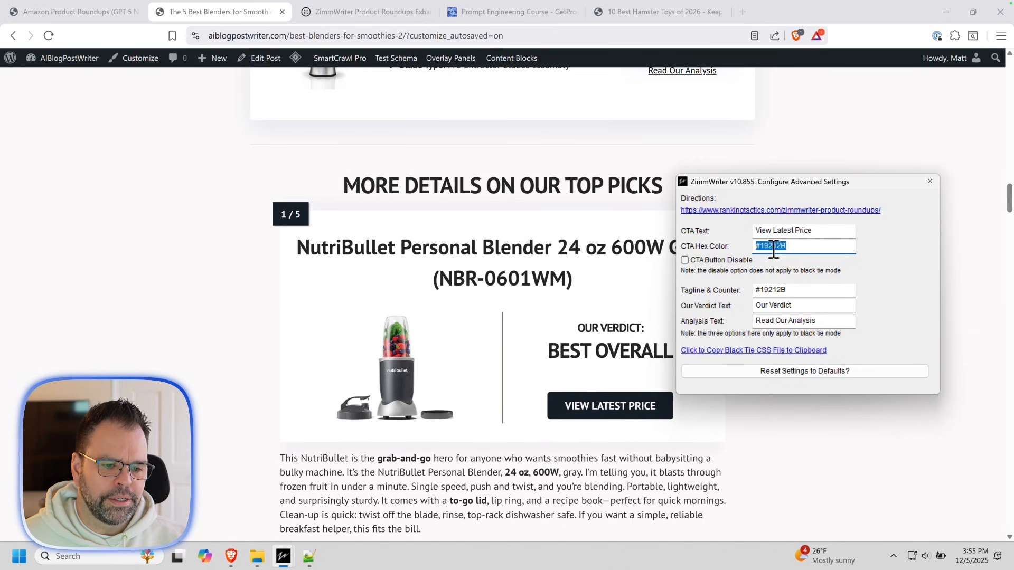
pyautogui.click(665, 12)
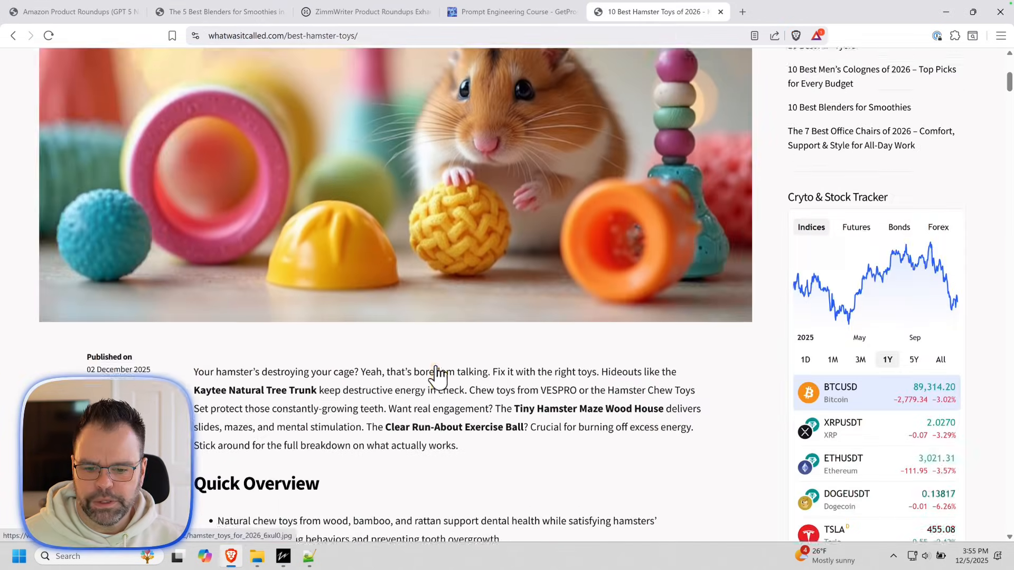
pyautogui.scroll(-3)
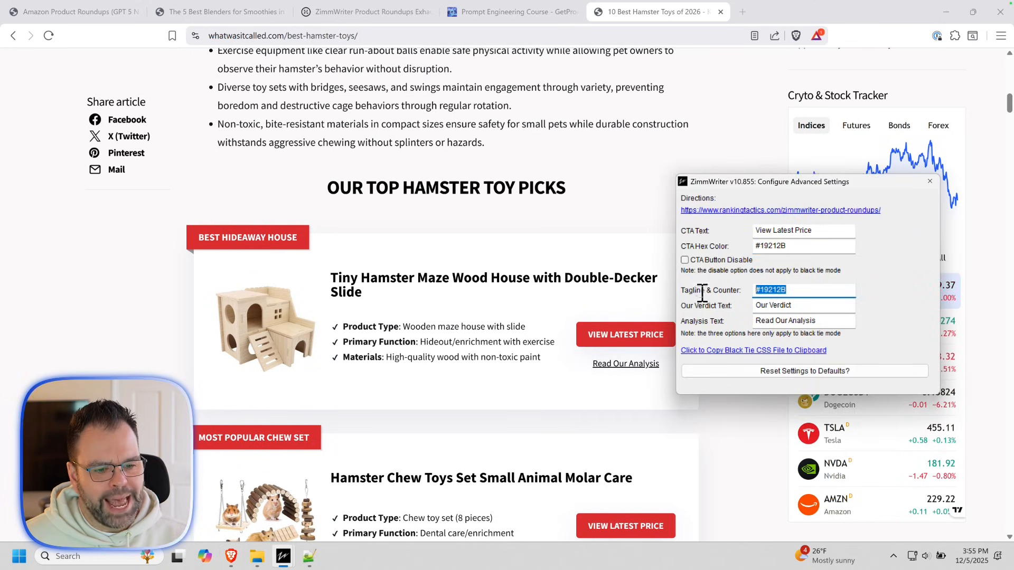
pyautogui.scroll(-3)
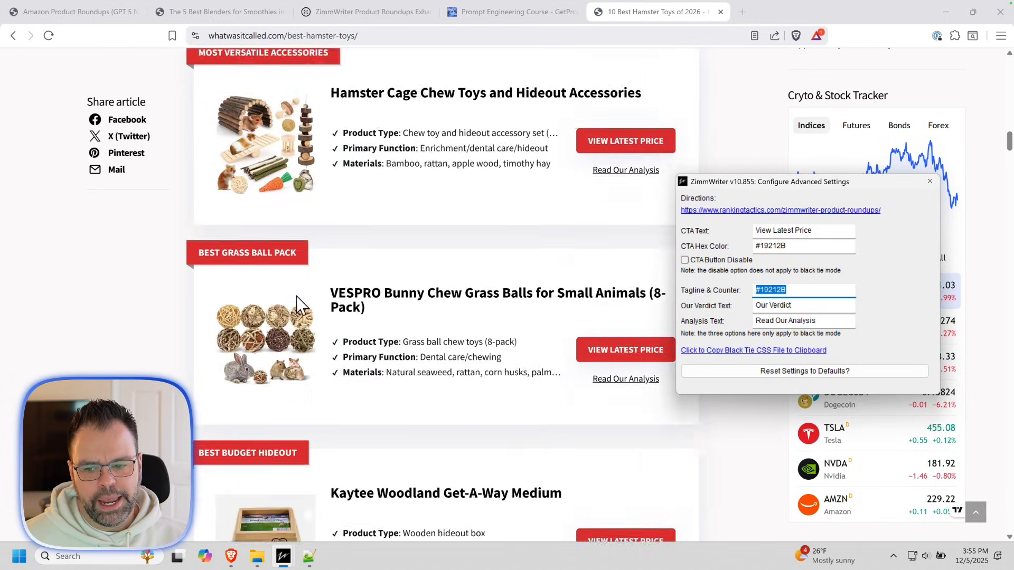
pyautogui.scroll(-3)
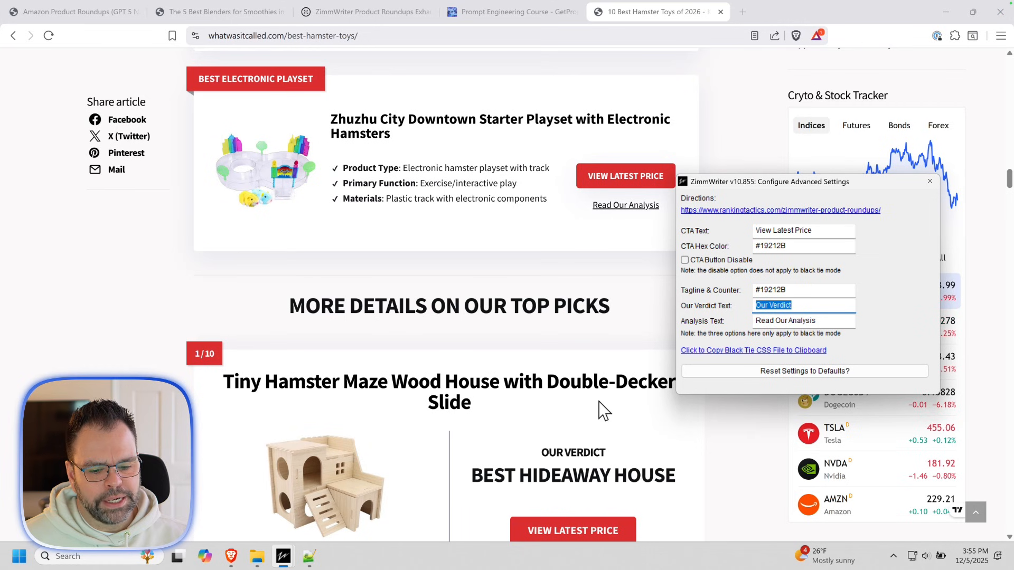
pyautogui.scroll(-3)
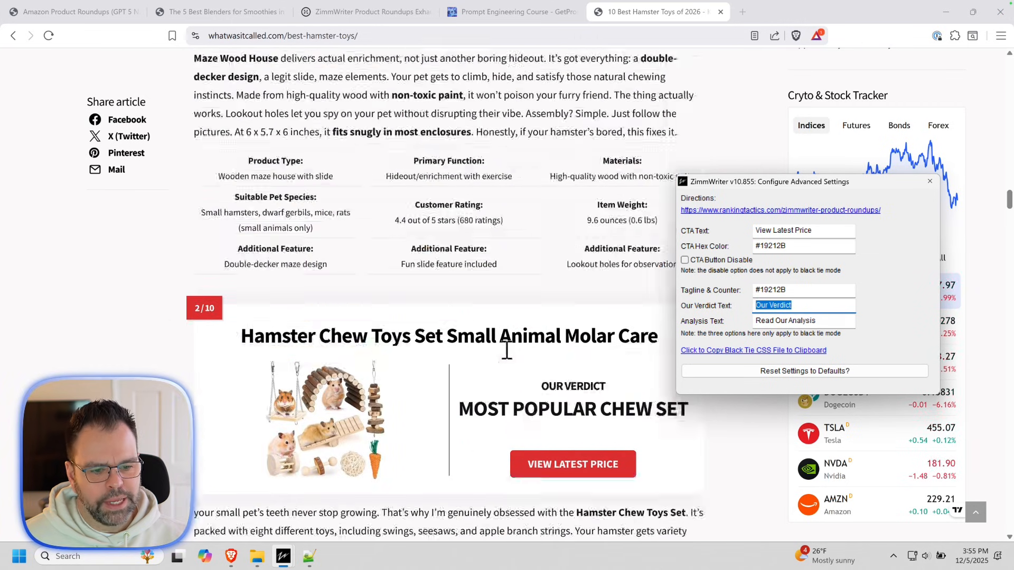
pyautogui.scroll(-3)
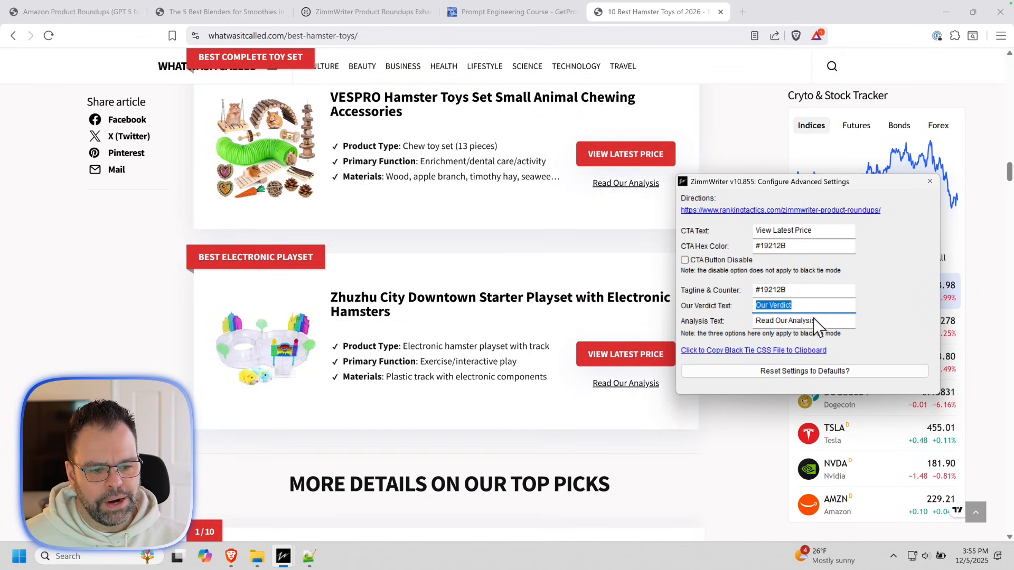
pyautogui.click(225, 12)
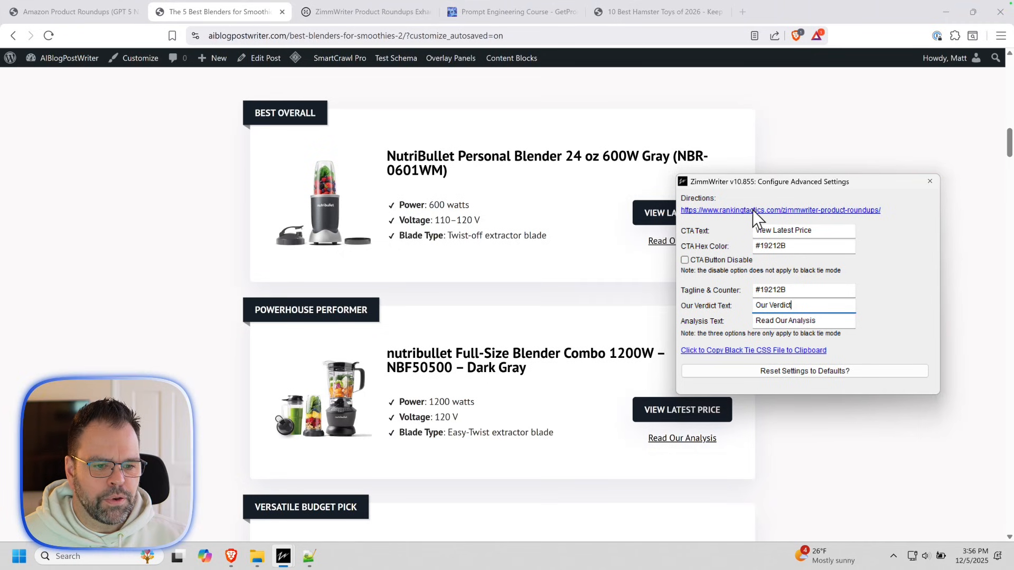
# - Open the ZimmWriter product roundups Directions guide and scroll through its contents and prerequisites
pyautogui.click(780, 210)
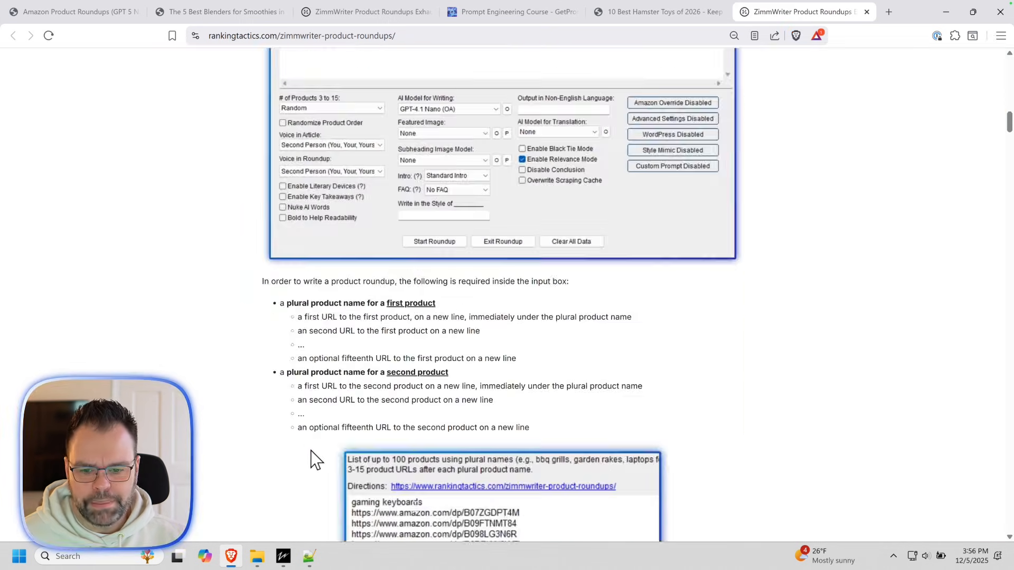
pyautogui.scroll(3)
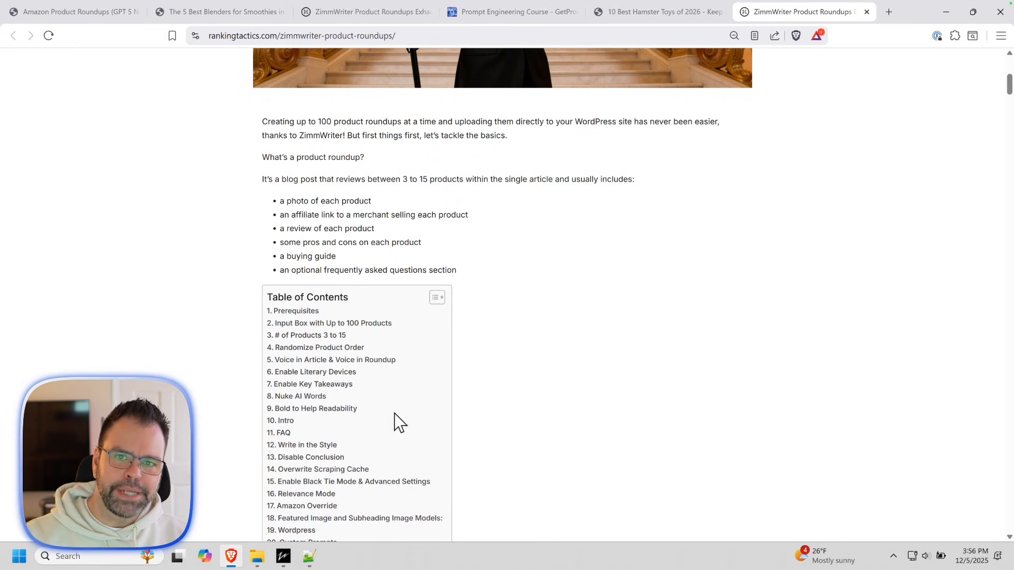
pyautogui.scroll(-3)
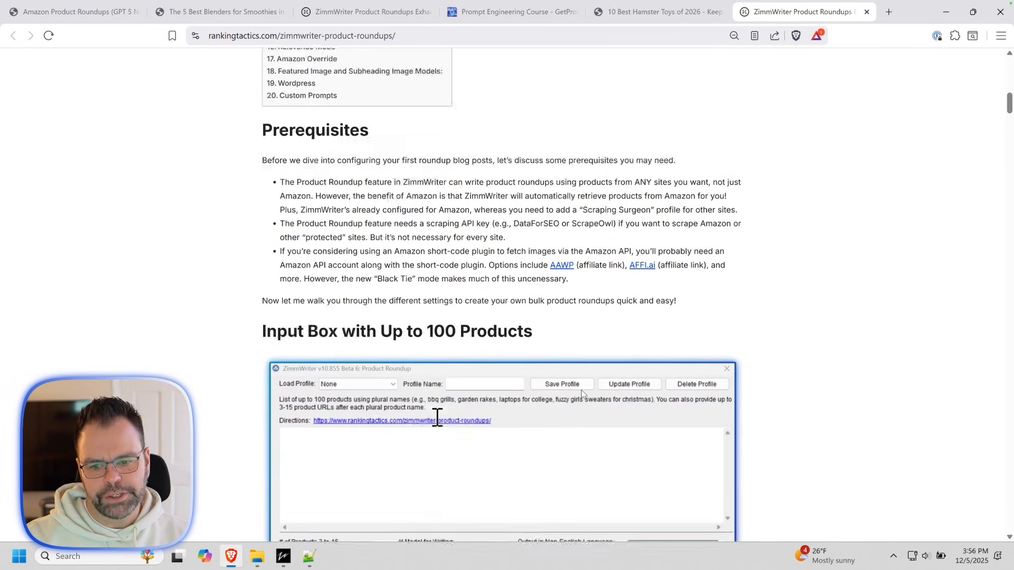
pyautogui.scroll(-3)
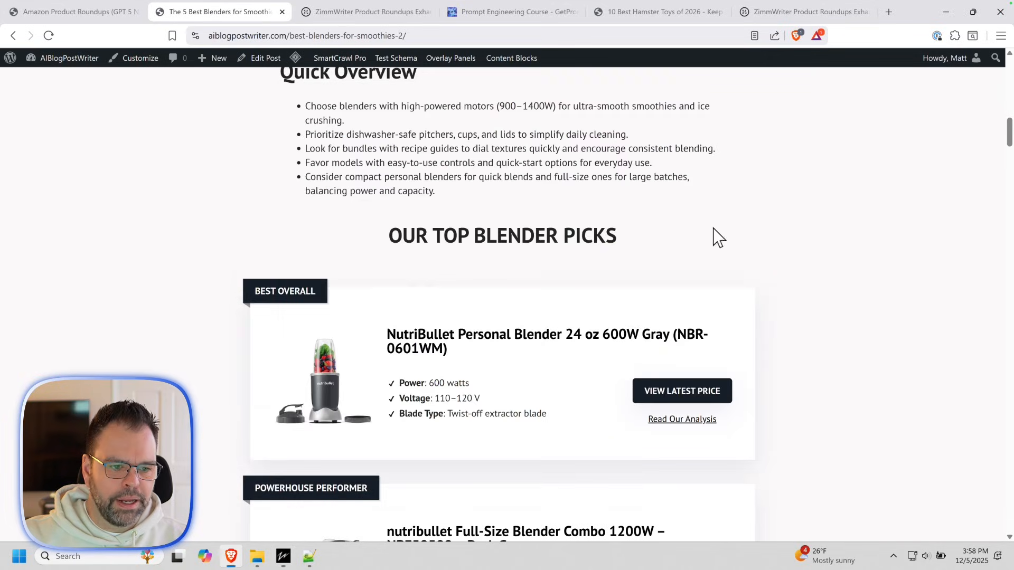
# - Open the GPT 5 Nano roundups category via the breadcrumb and scroll through it
pyautogui.scroll(3)
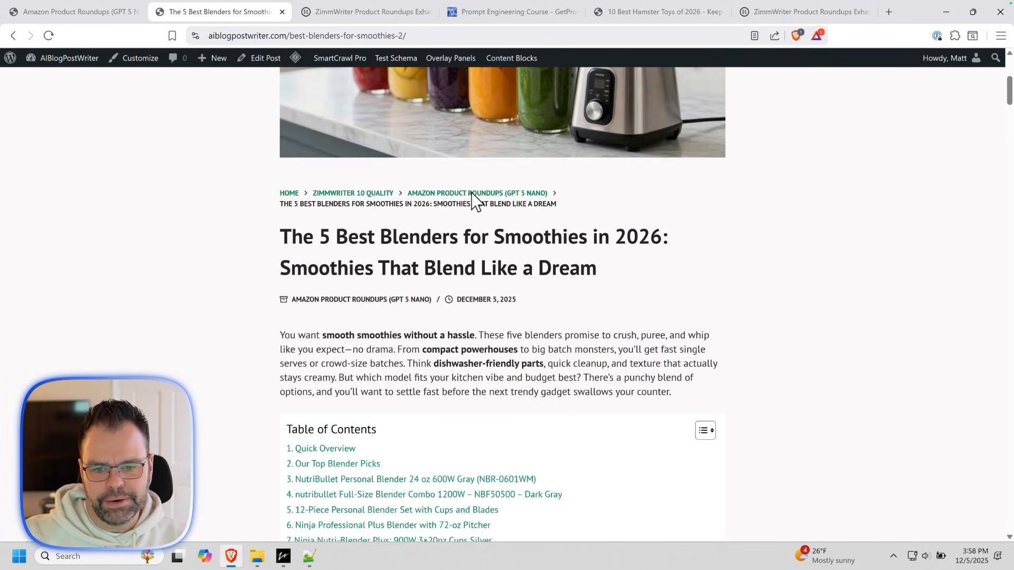
pyautogui.click(481, 193)
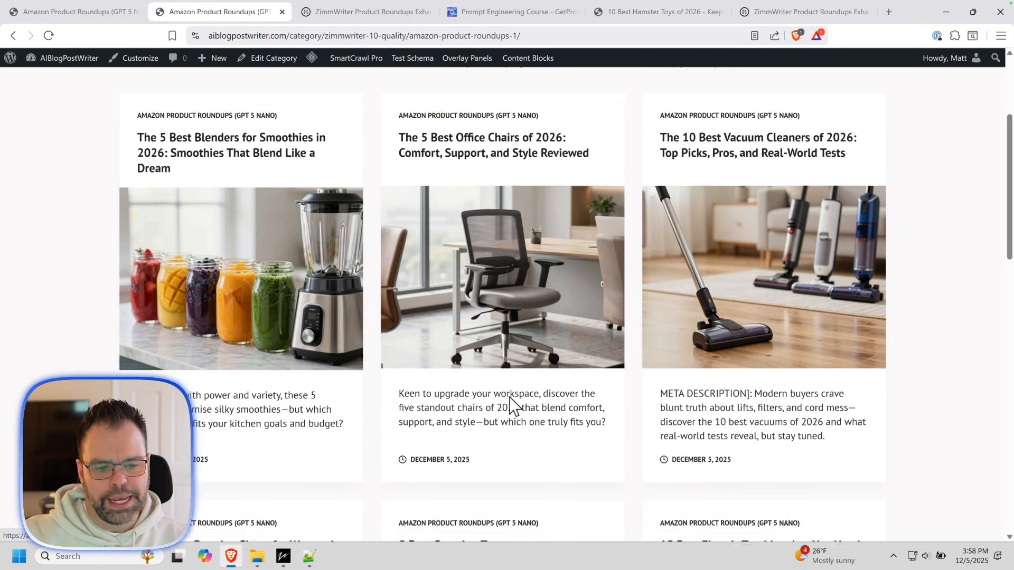
pyautogui.scroll(-3)
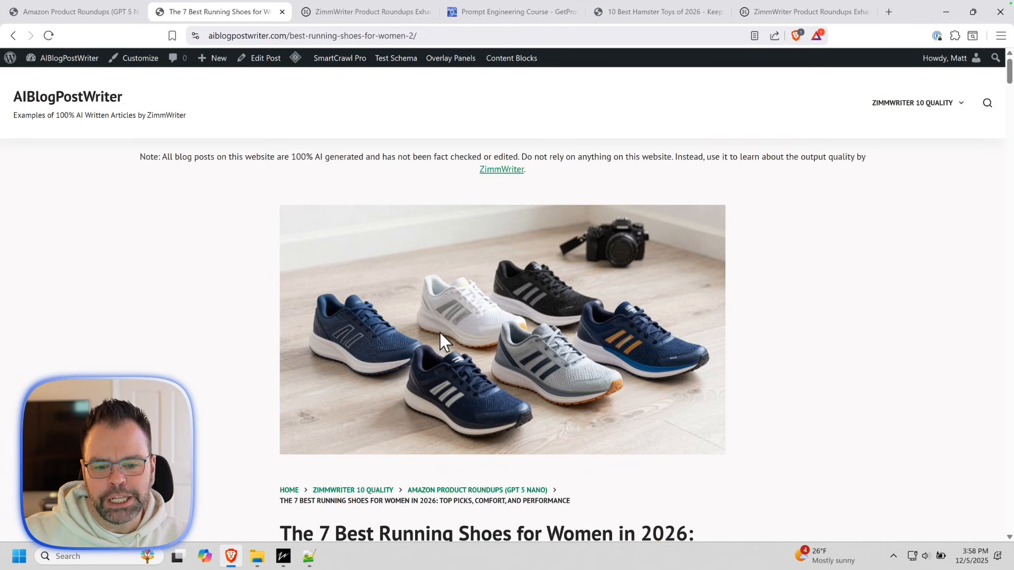
pyautogui.scroll(-3)
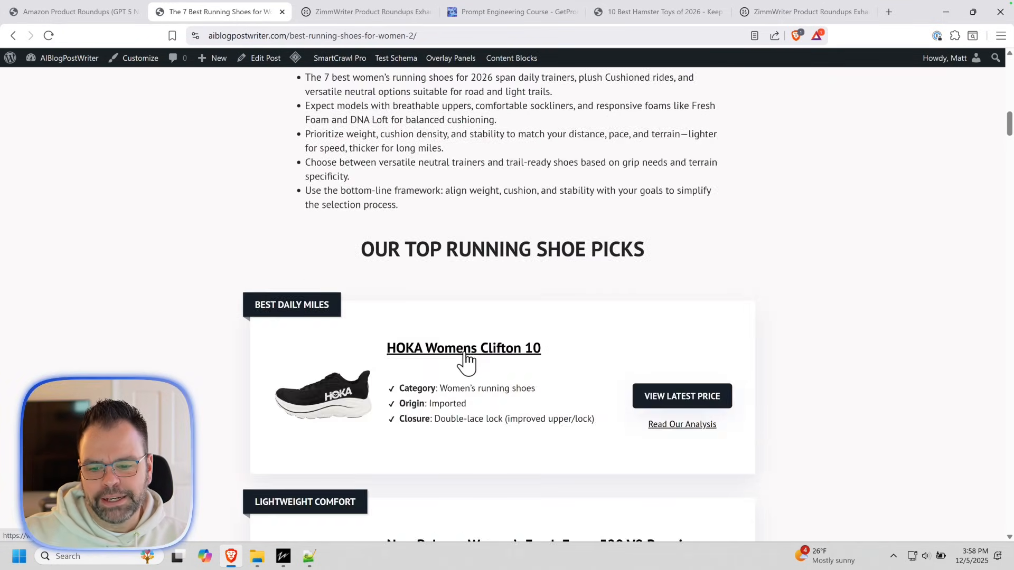
pyautogui.scroll(-3)
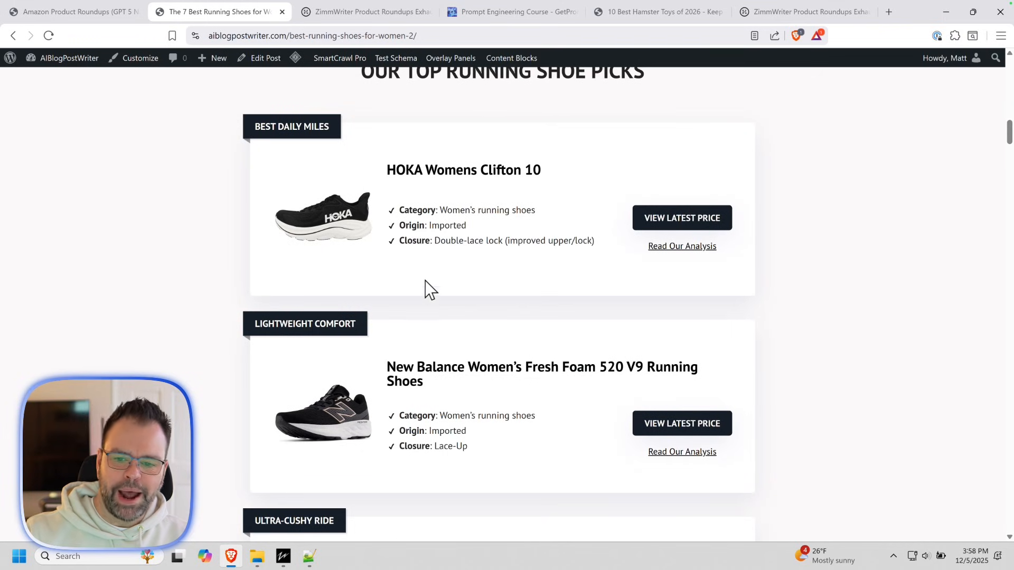
pyautogui.moveTo(416, 244)
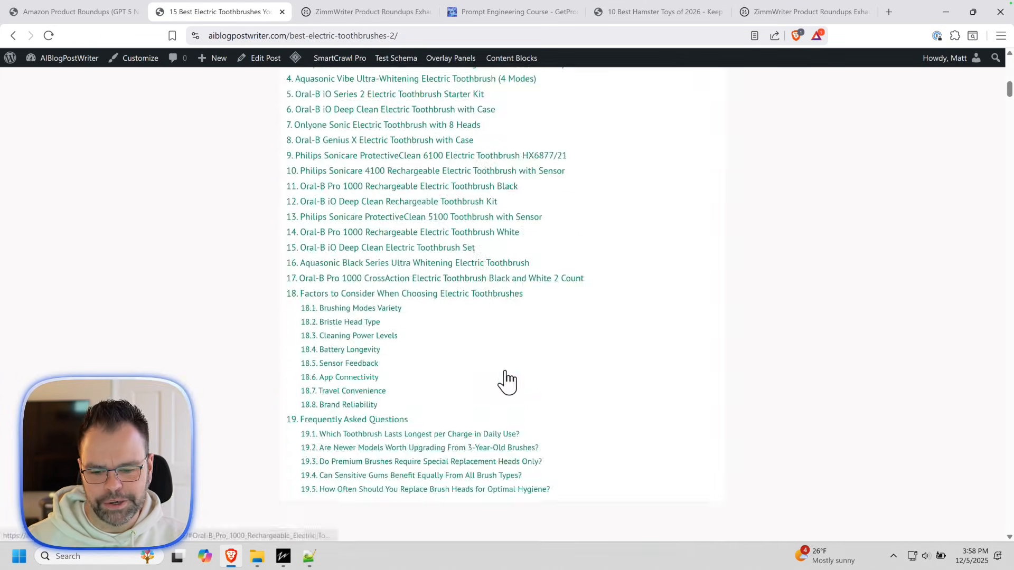
# - Browse the generated roundup posts, highlighting the Waterproofing / Liner spec, then return to the category
pyautogui.scroll(3)
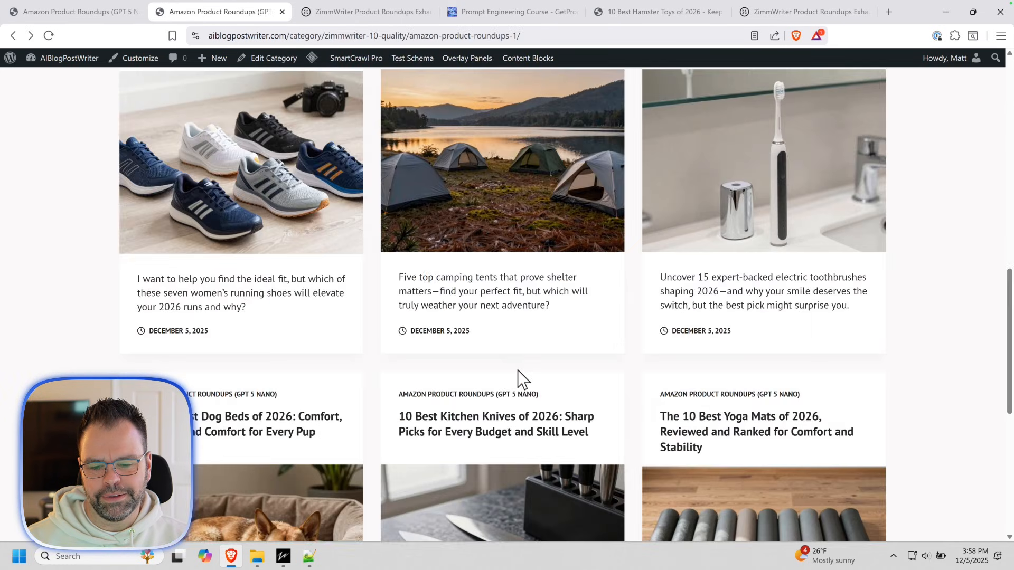
pyautogui.scroll(-3)
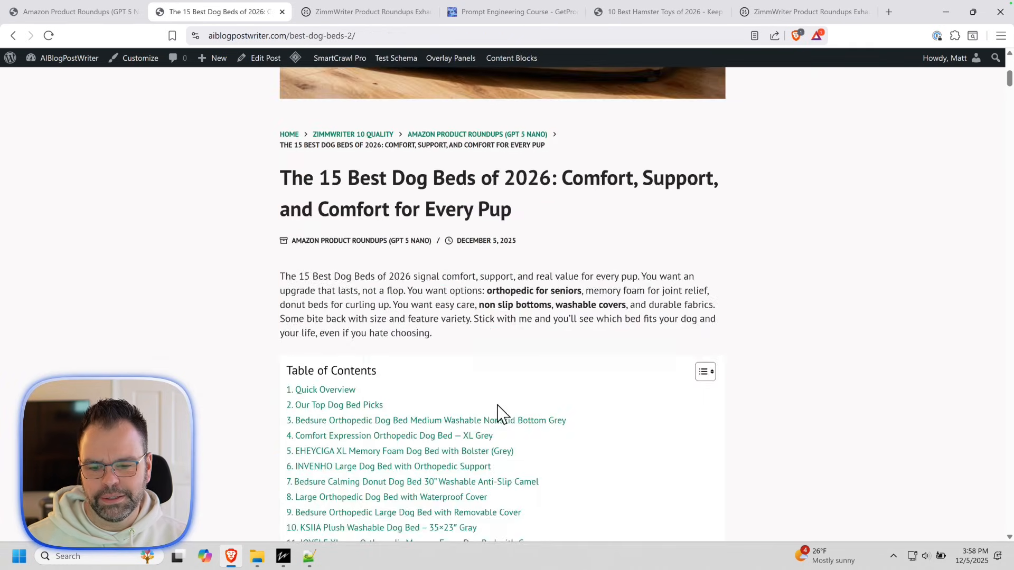
pyautogui.scroll(-3)
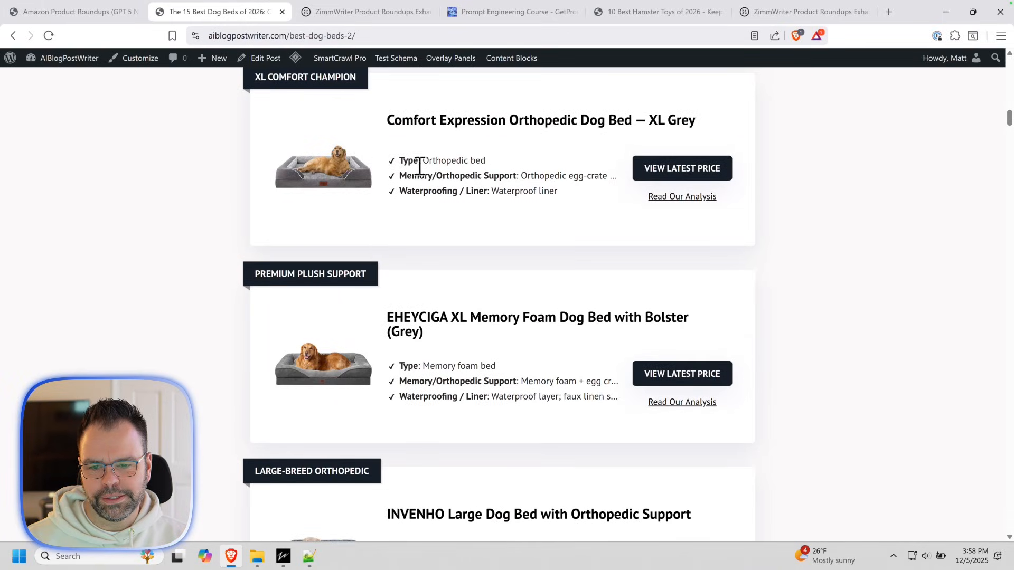
pyautogui.moveTo(412, 175); pyautogui.dragTo(510, 175)
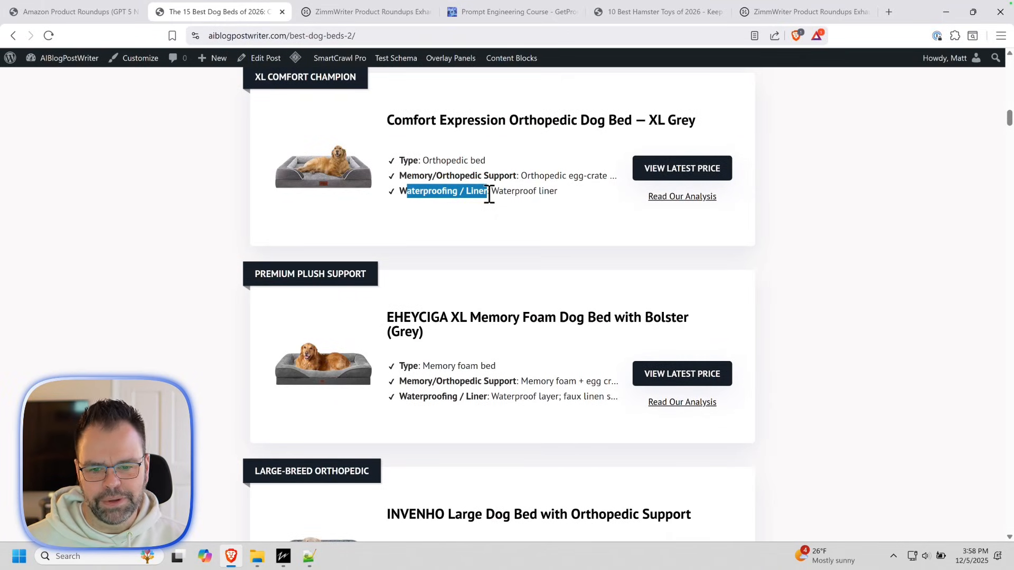
pyautogui.scroll(3)
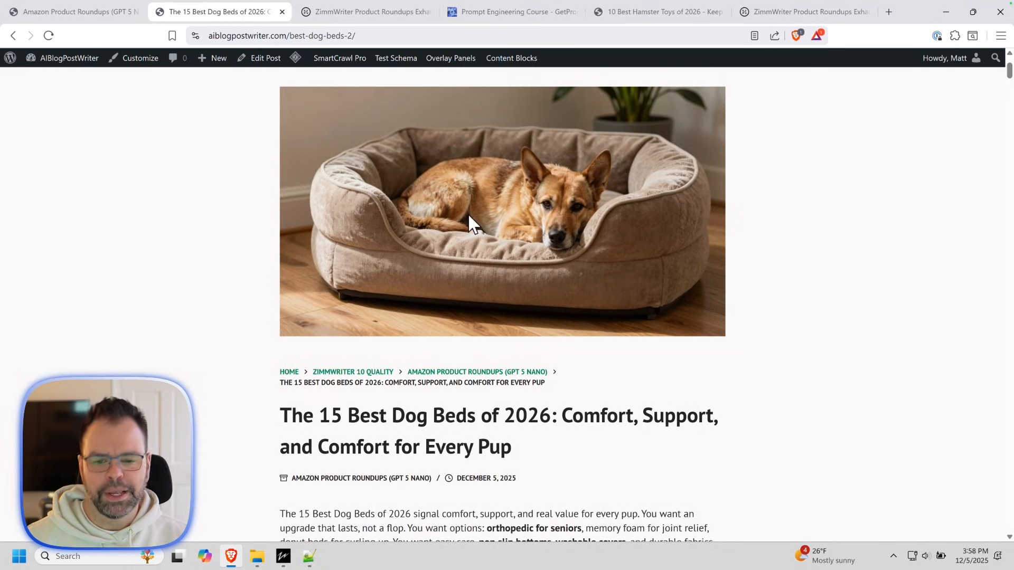
pyautogui.moveTo(529, 169)
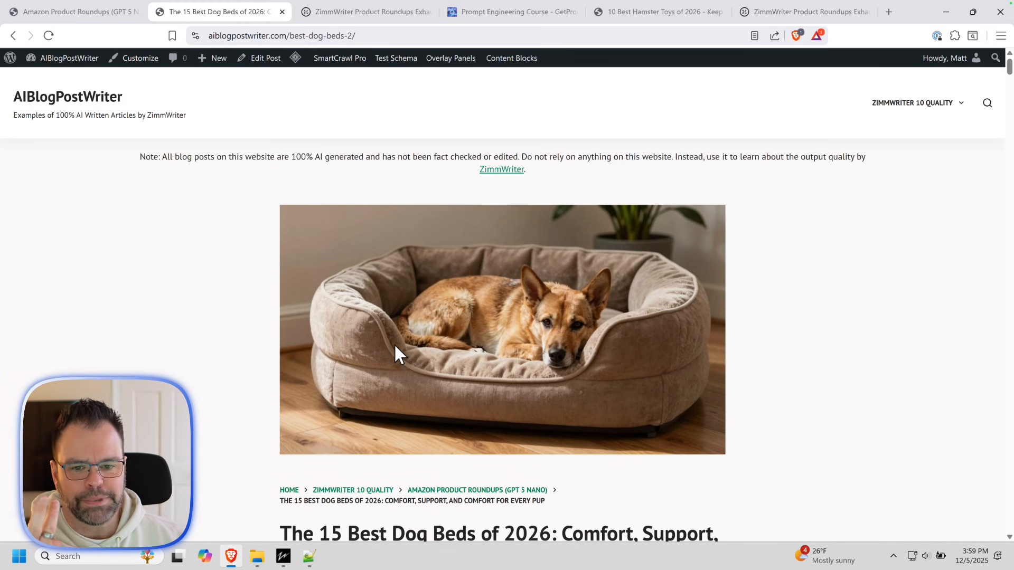
pyautogui.scroll(-3)
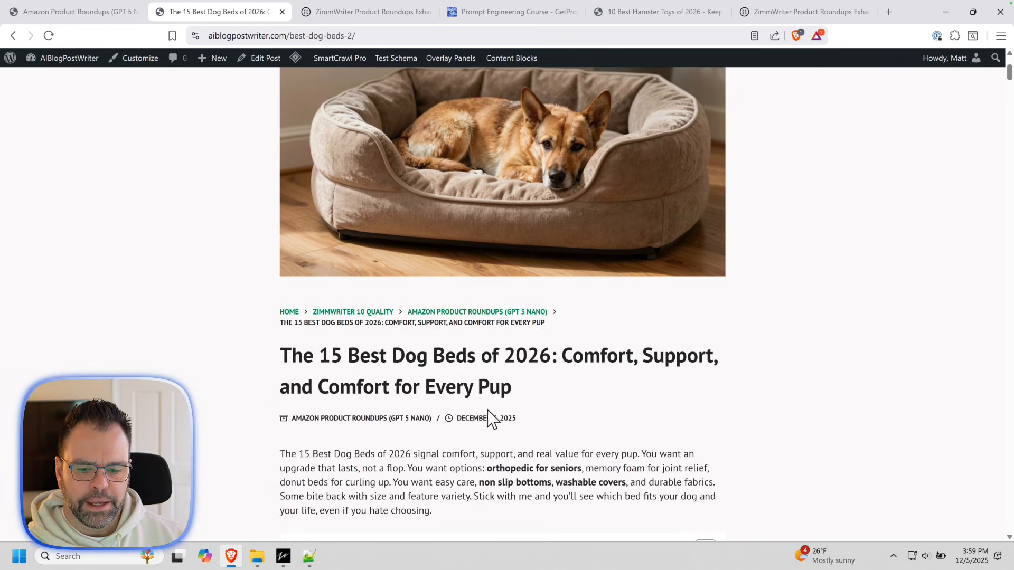
pyautogui.click(481, 312)
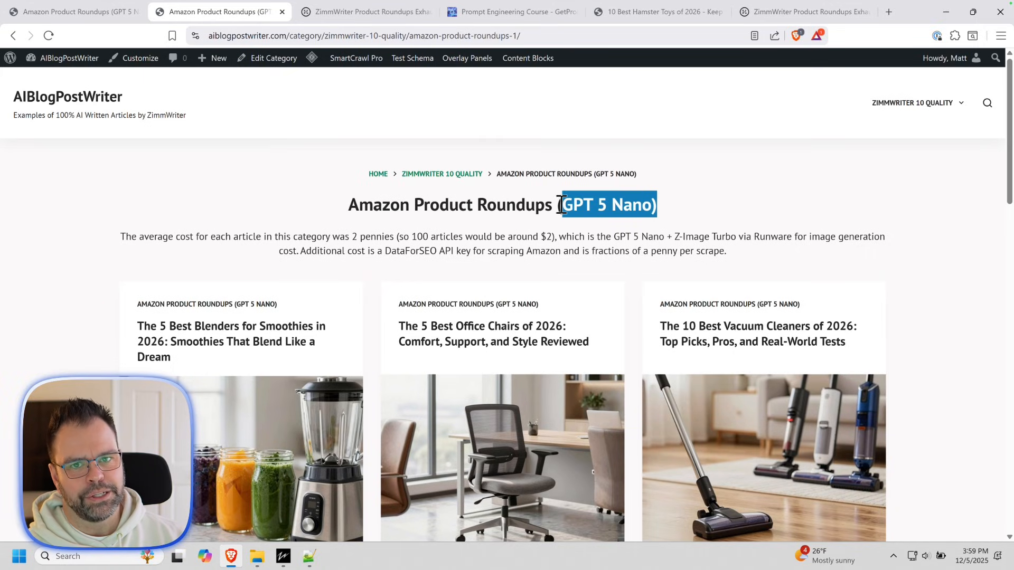
# - Open the Claude Haiku 4.5 roundups category and scroll down to its post cards
pyautogui.click(442, 173)
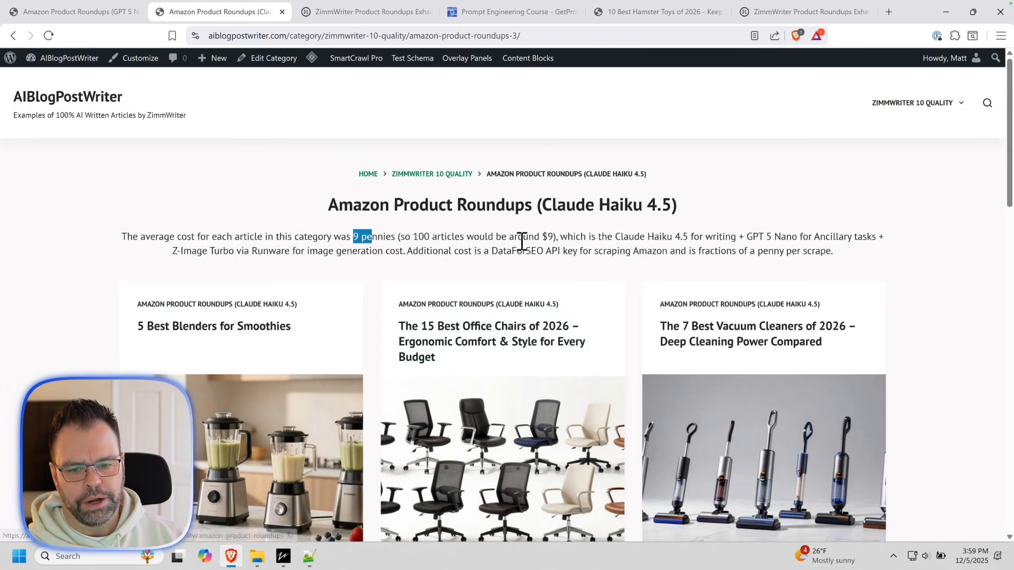
pyautogui.scroll(-3)
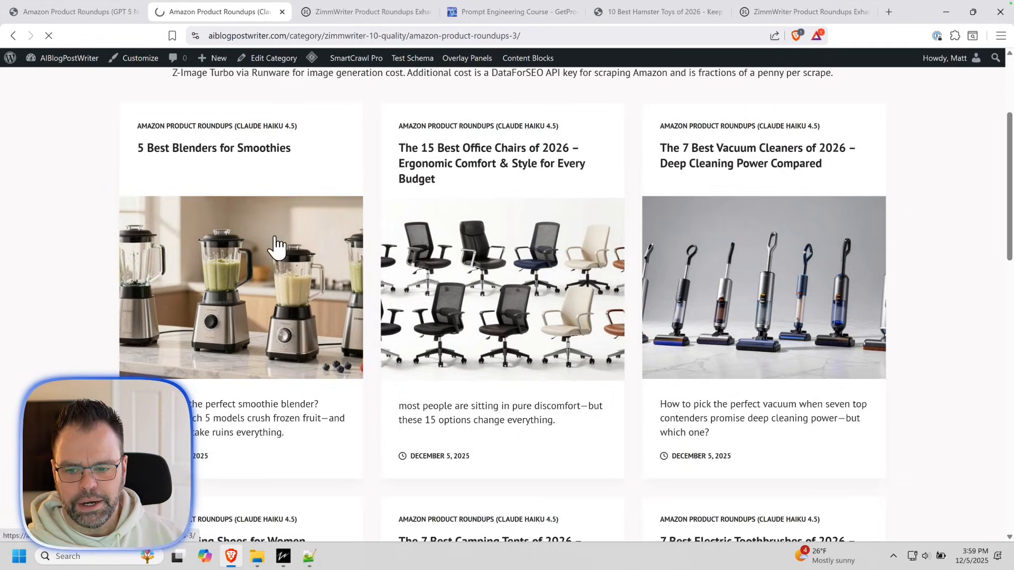
pyautogui.click(214, 148)
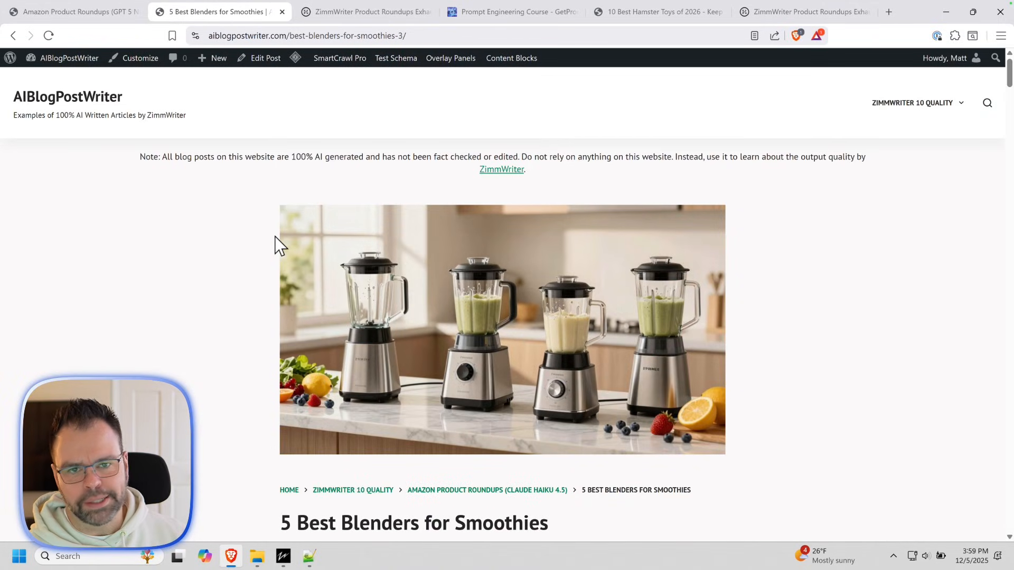
pyautogui.scroll(-3)
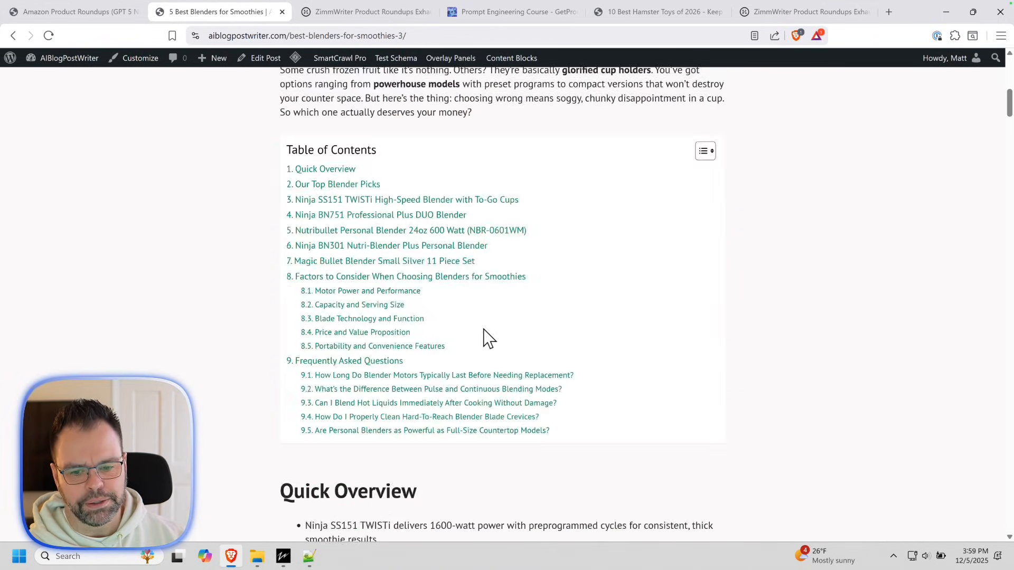
pyautogui.scroll(-3)
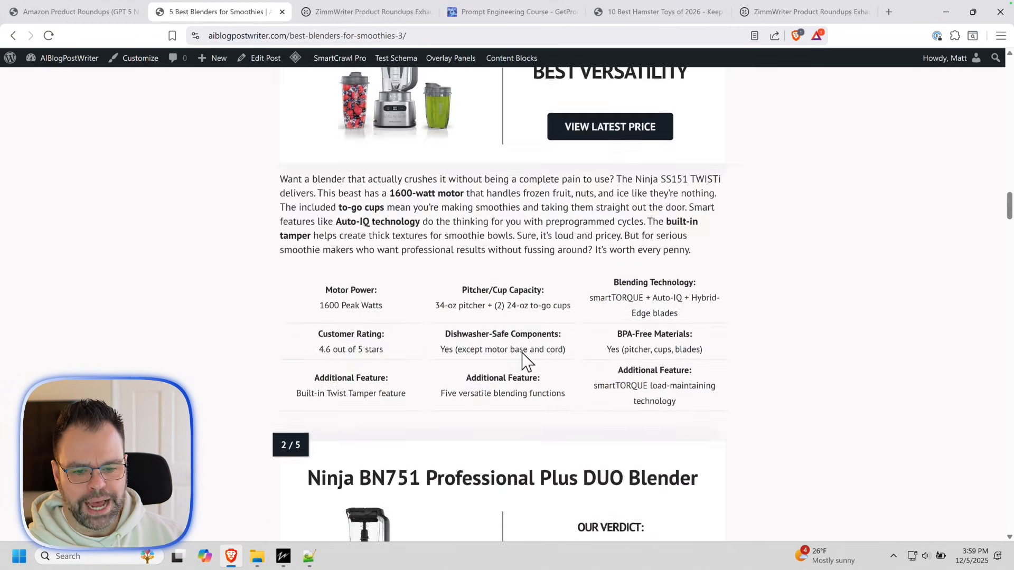
pyautogui.scroll(-3)
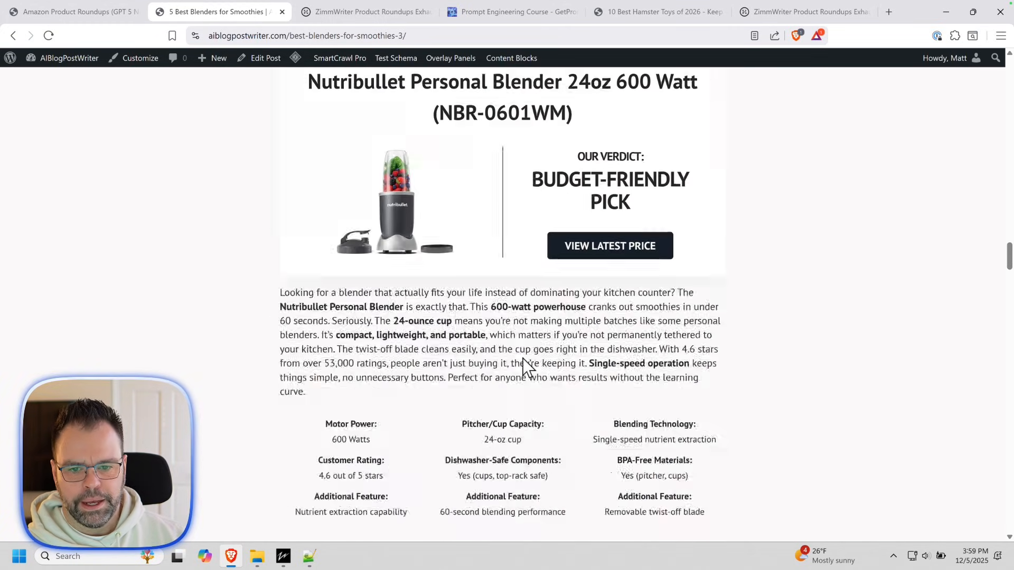
pyautogui.scroll(3)
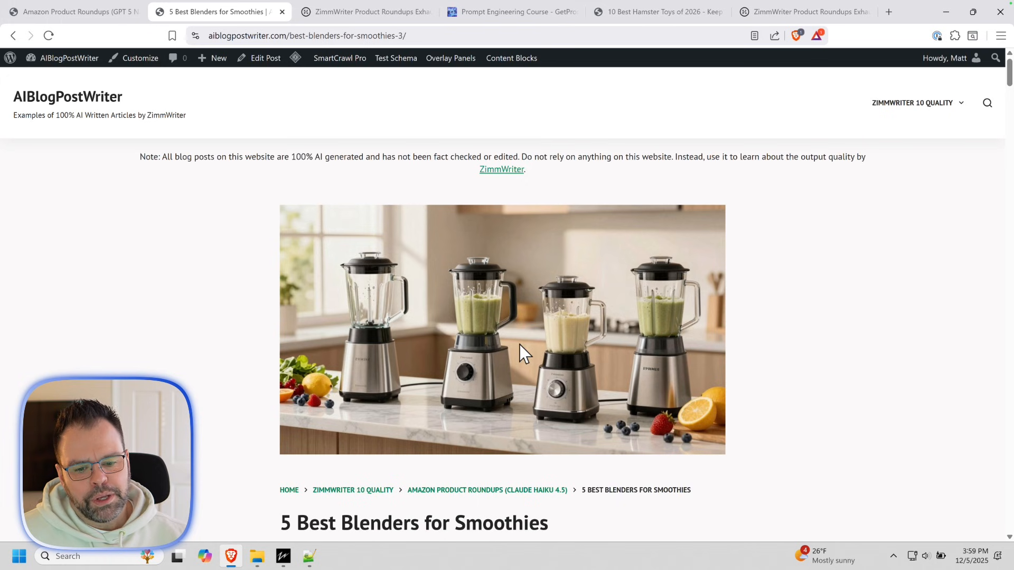
pyautogui.scroll(-3)
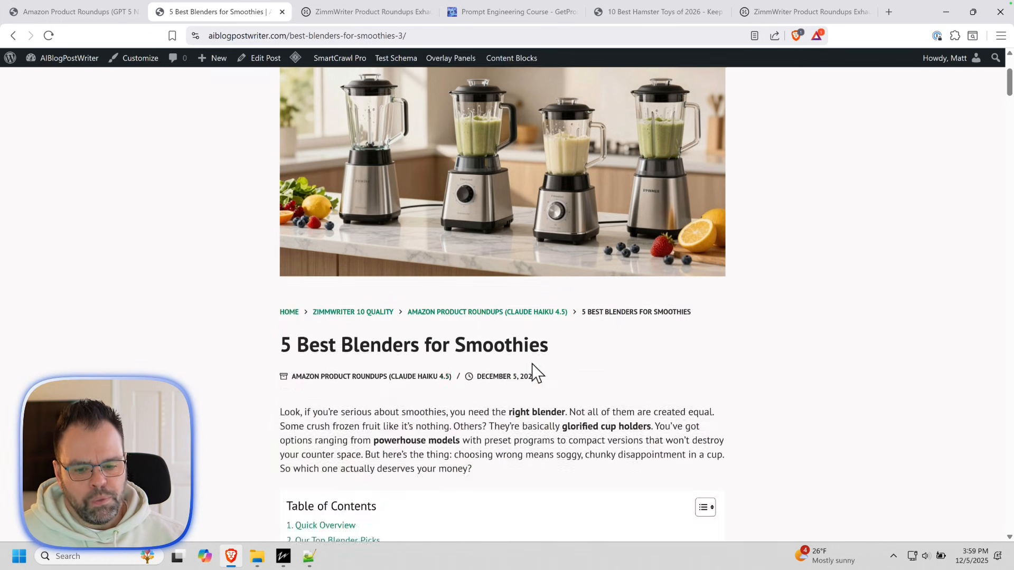
pyautogui.scroll(-3)
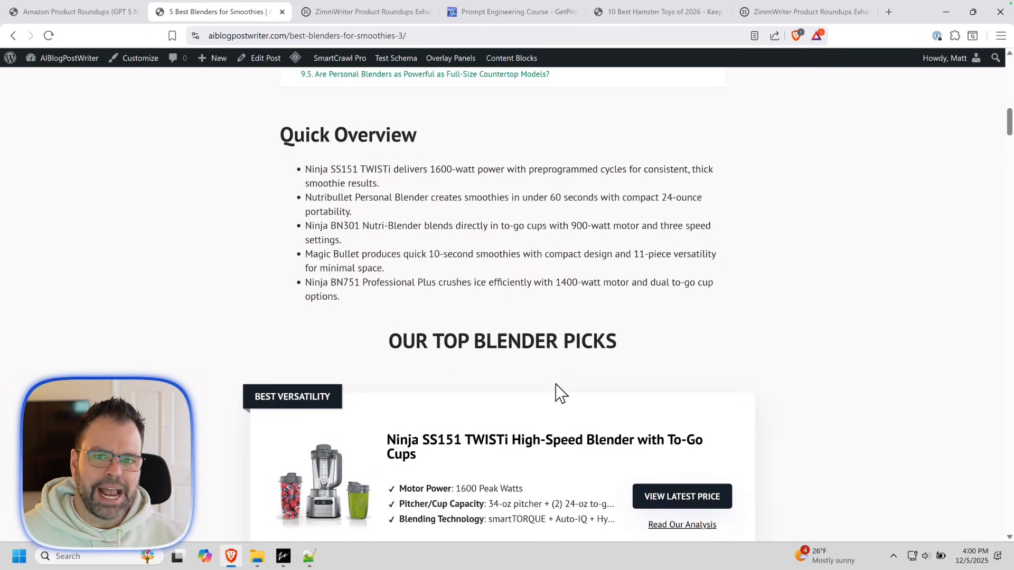
pyautogui.scroll(-3)
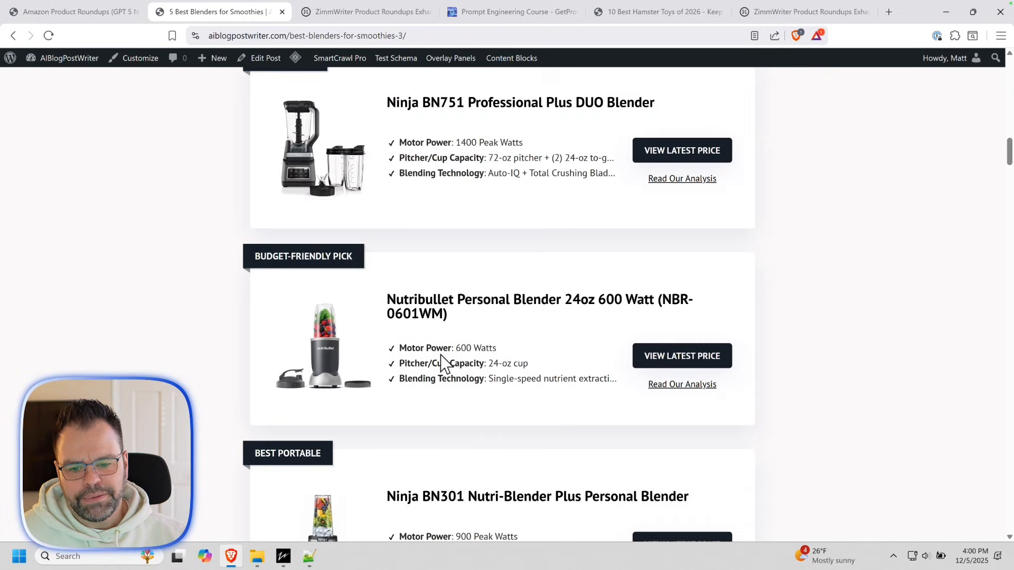
pyautogui.scroll(-3)
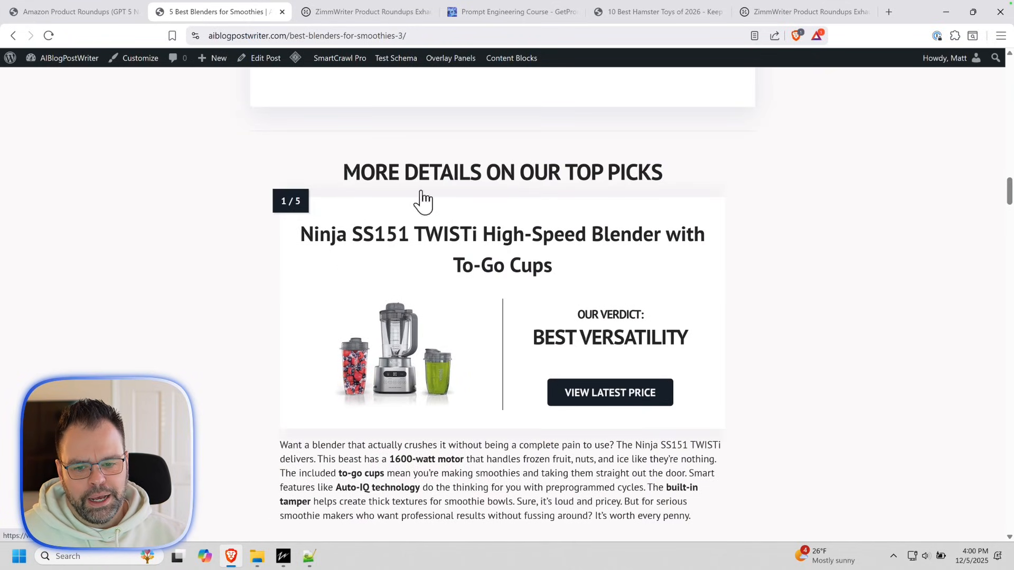
pyautogui.scroll(-3)
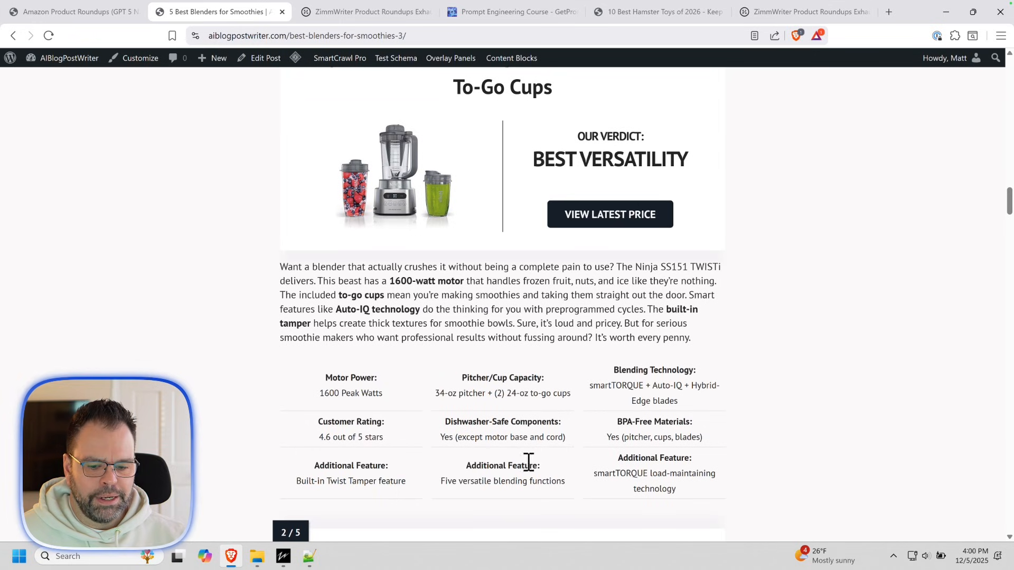
pyautogui.moveTo(552, 477)
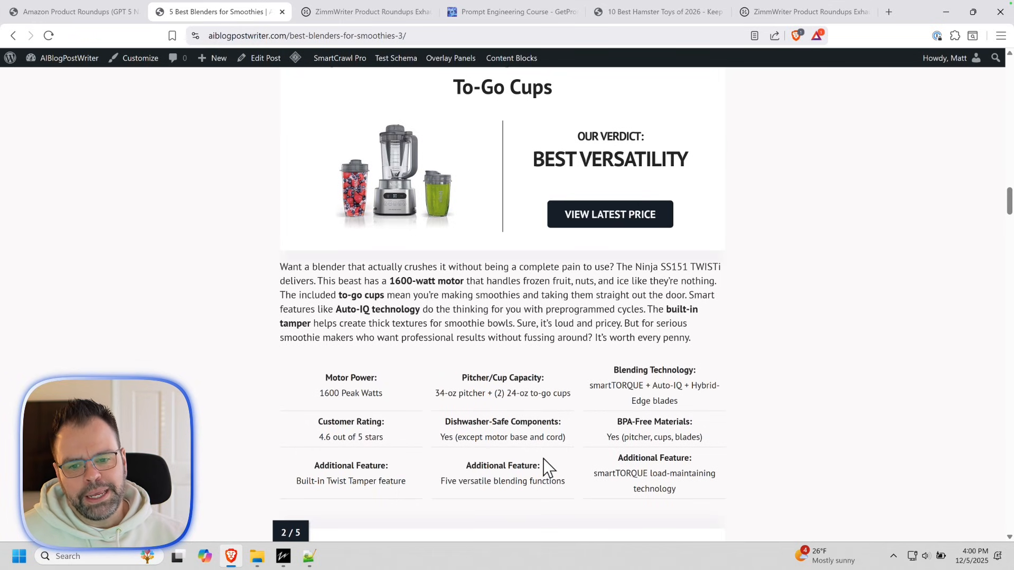
pyautogui.scroll(3)
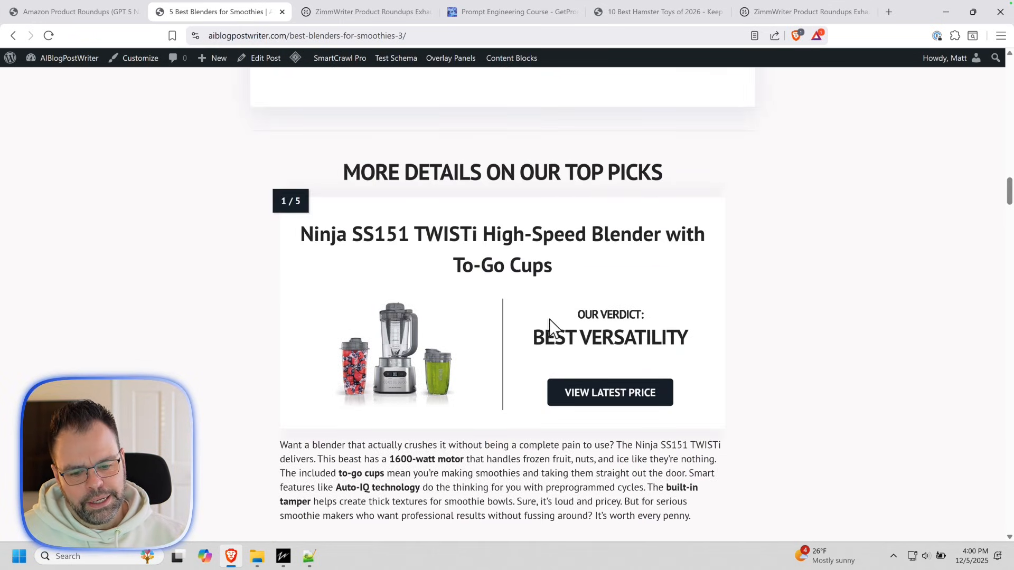
pyautogui.scroll(3)
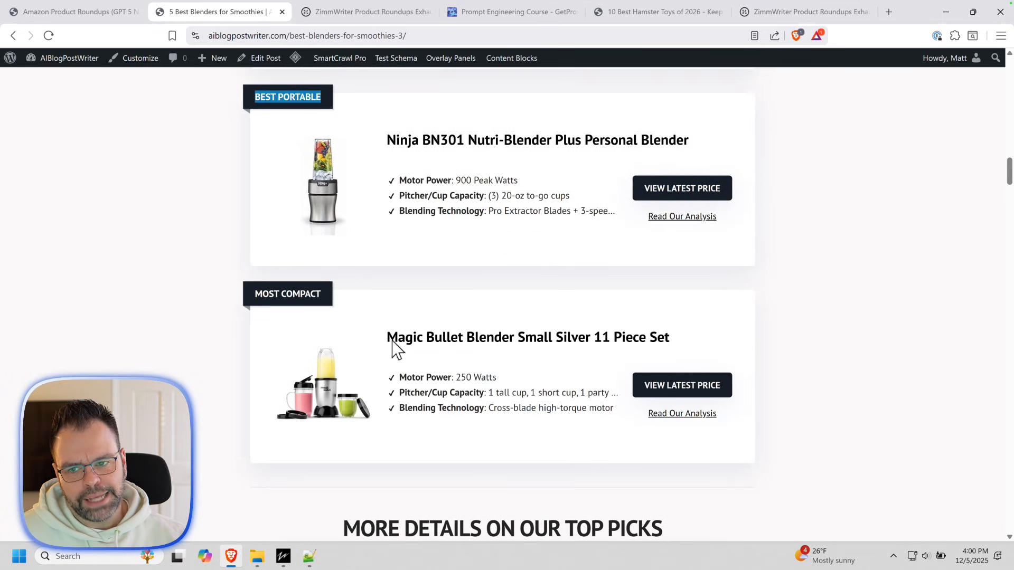
pyautogui.scroll(-3)
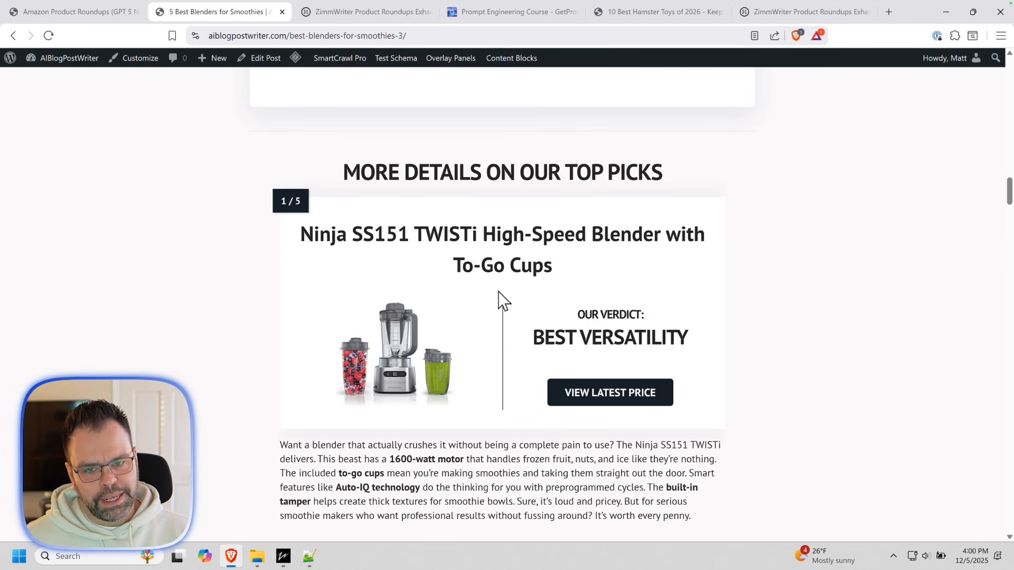
pyautogui.scroll(-3)
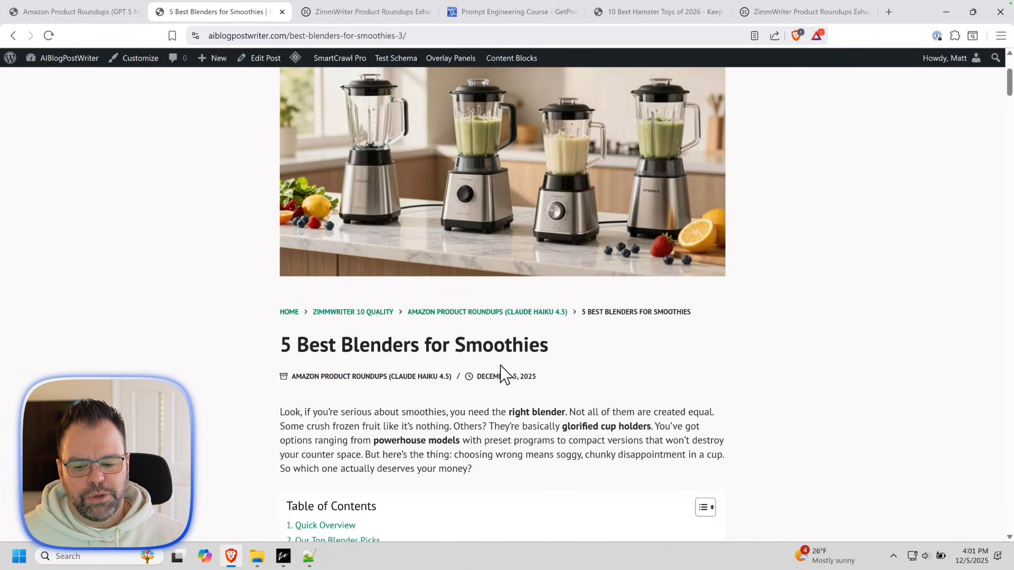
pyautogui.scroll(-3)
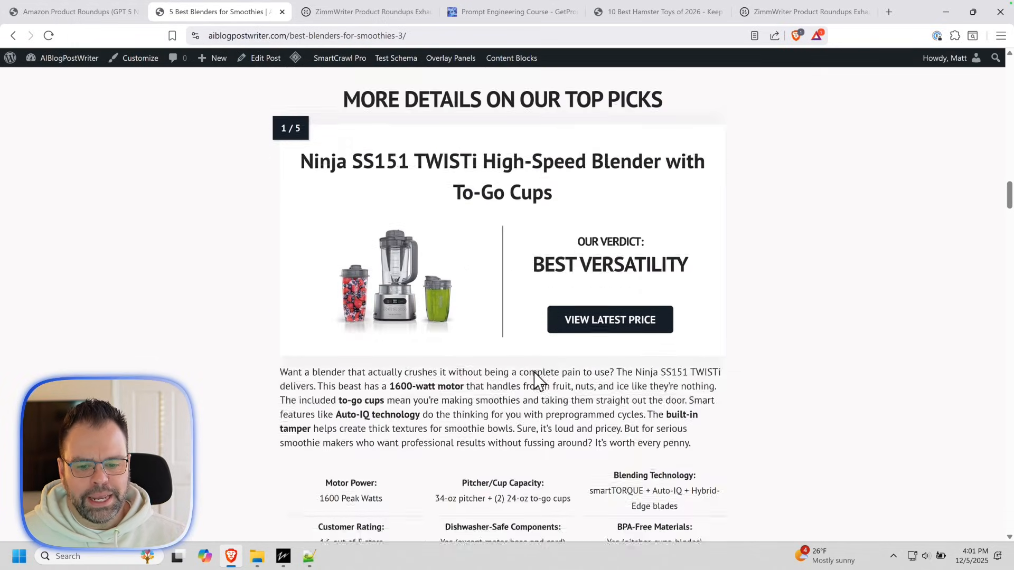
pyautogui.scroll(3)
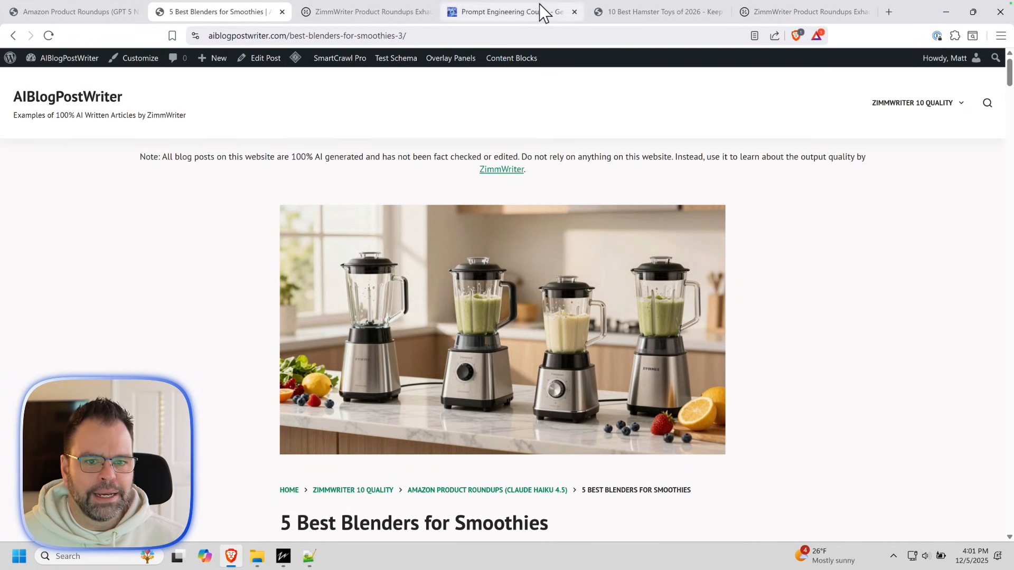
# - Switch to the GetPrompted tab and scroll through the Prompt Engineering Course's 33 lessons
pyautogui.click(519, 12)
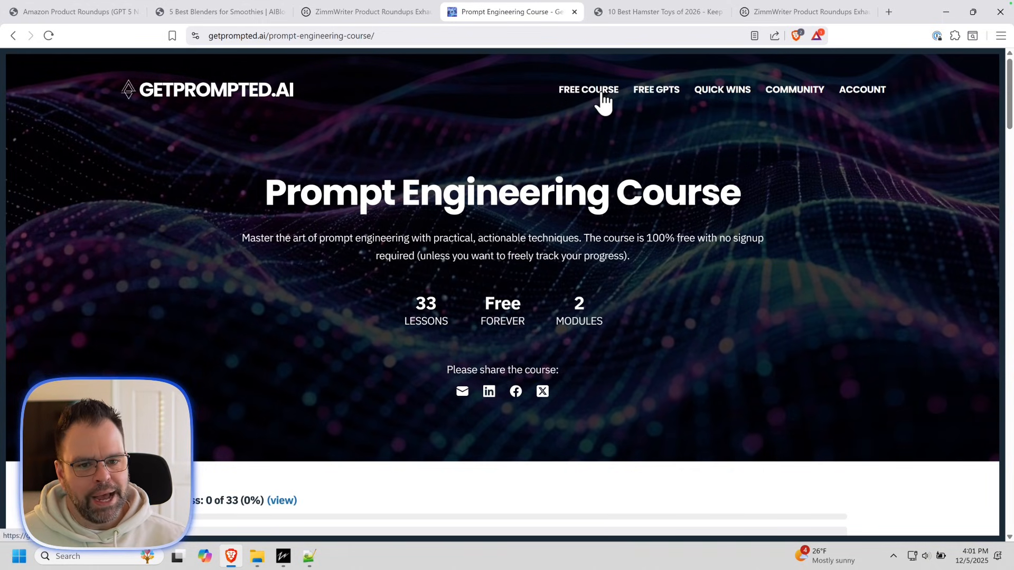
pyautogui.scroll(-3)
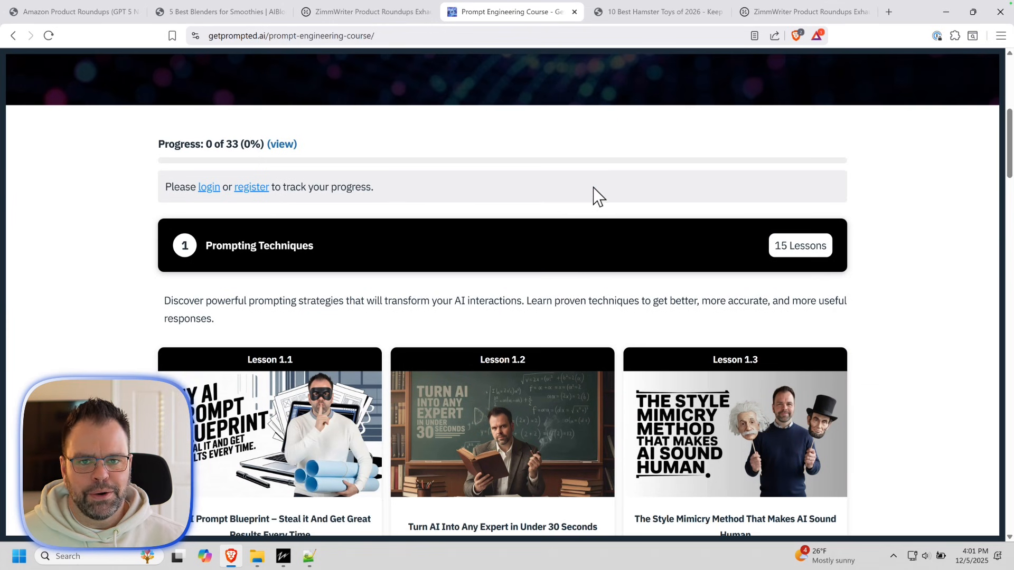
pyautogui.scroll(-3)
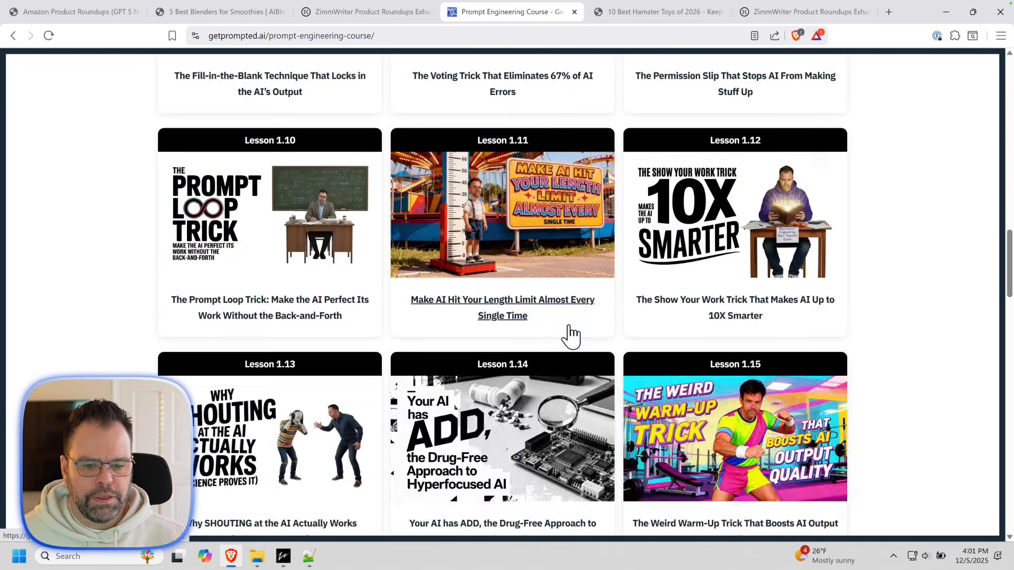
pyautogui.scroll(-3)
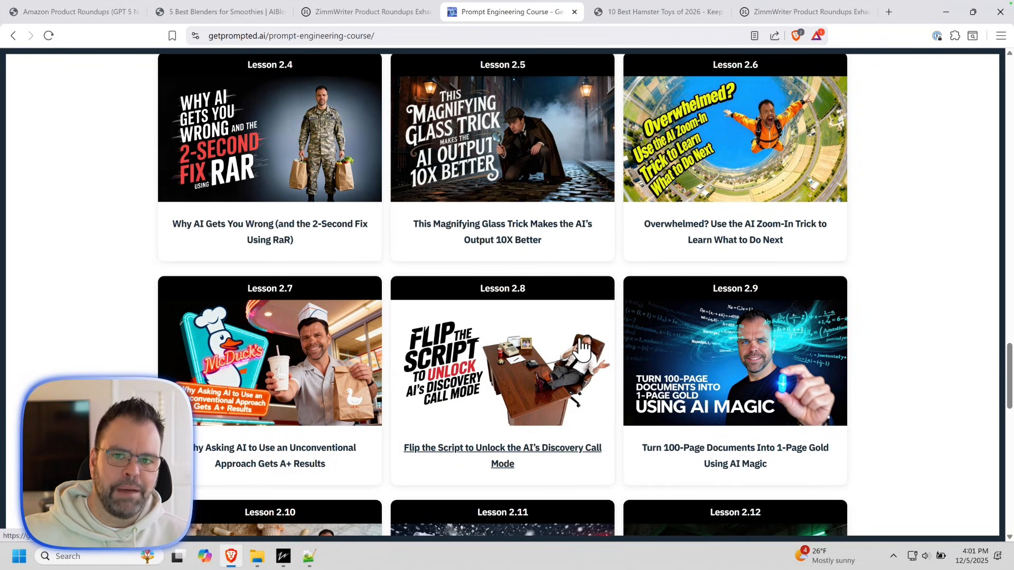
pyautogui.scroll(3)
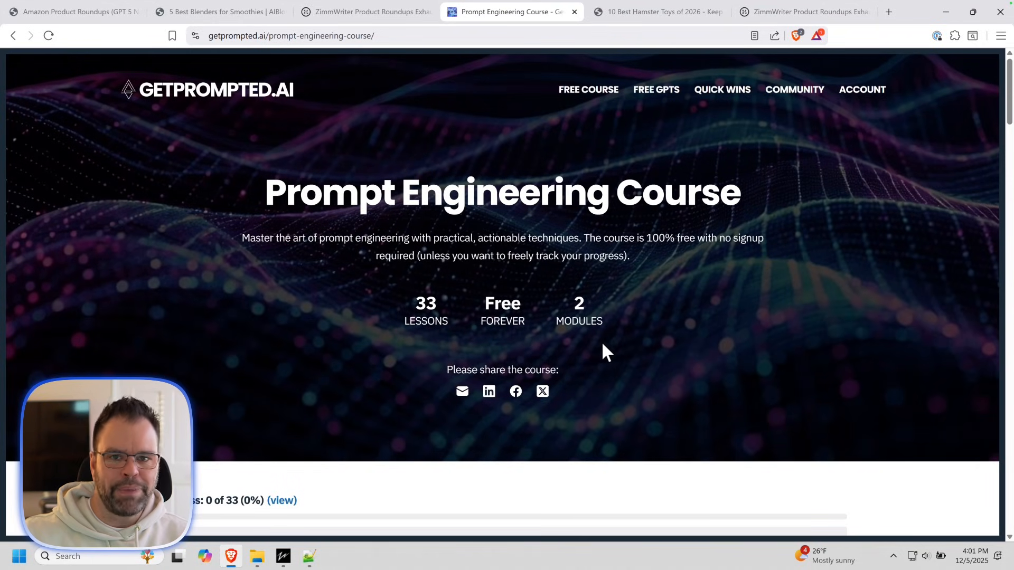
pyautogui.moveTo(615, 325)
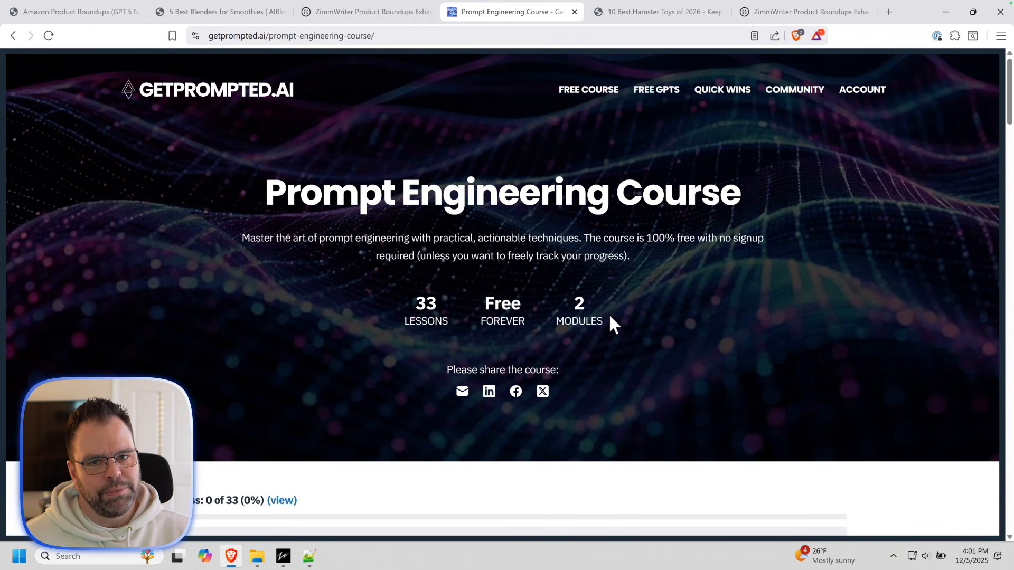
pyautogui.moveTo(495, 139)
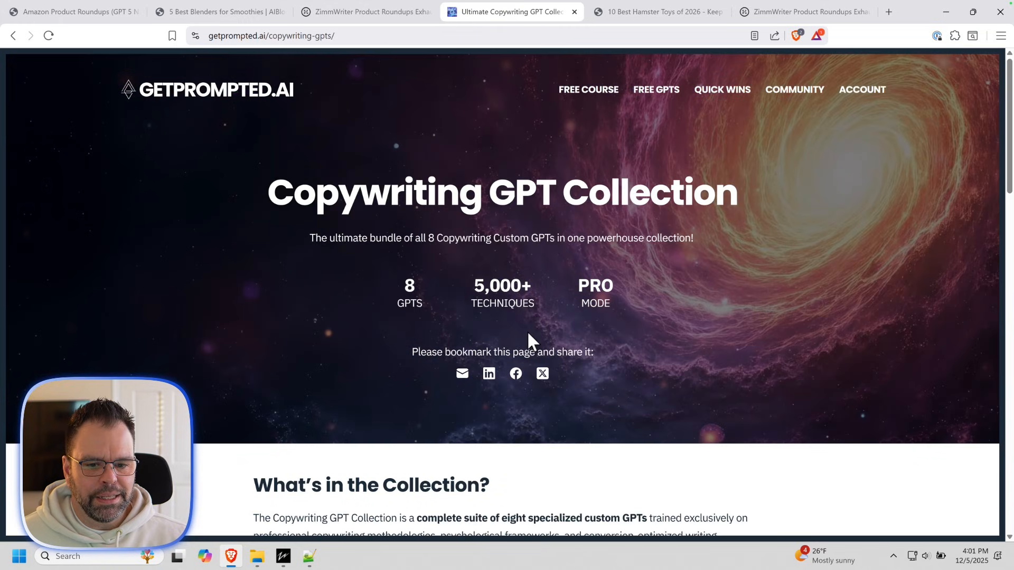
pyautogui.scroll(-3)
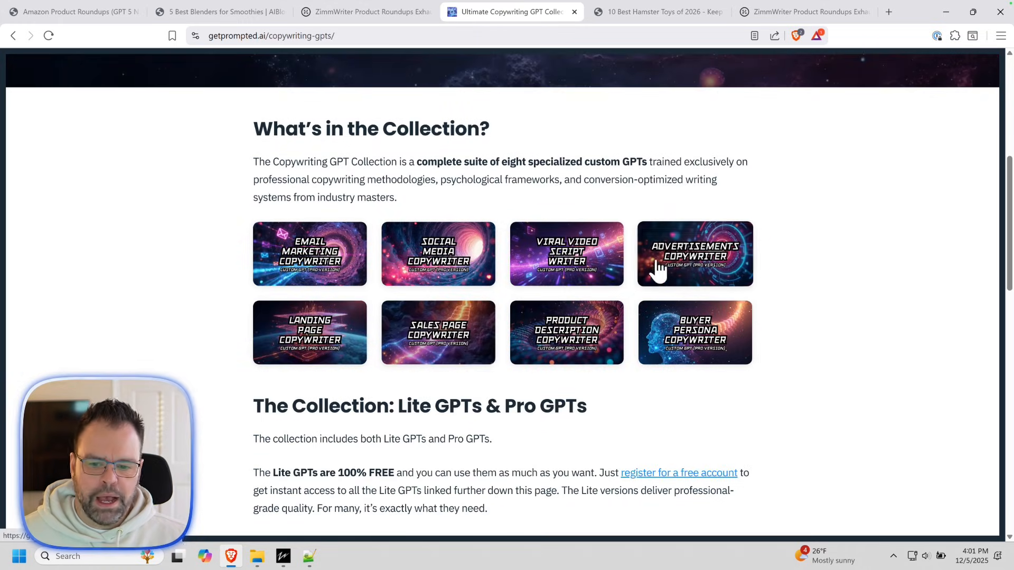
pyautogui.moveTo(669, 360)
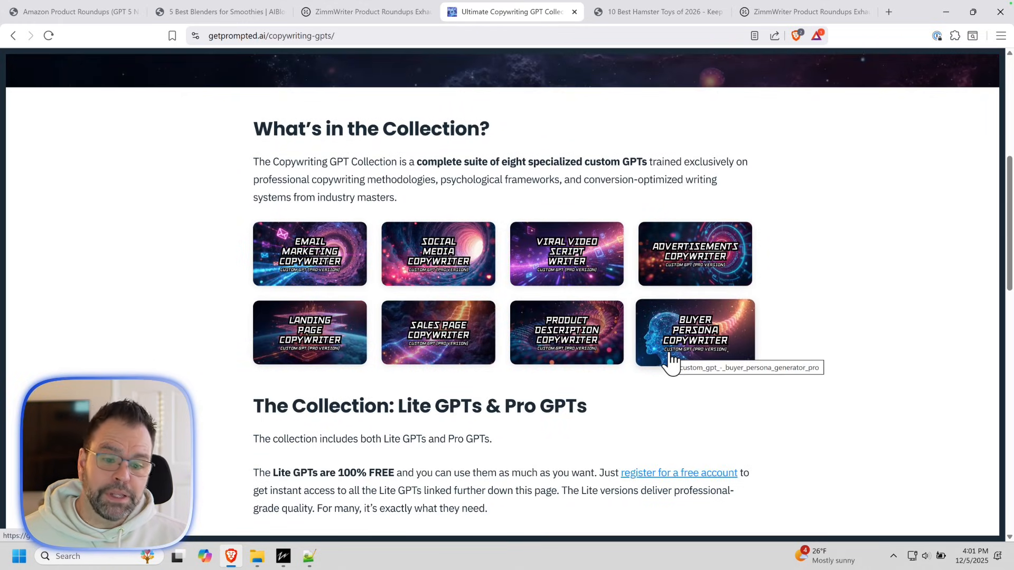
pyautogui.moveTo(729, 355)
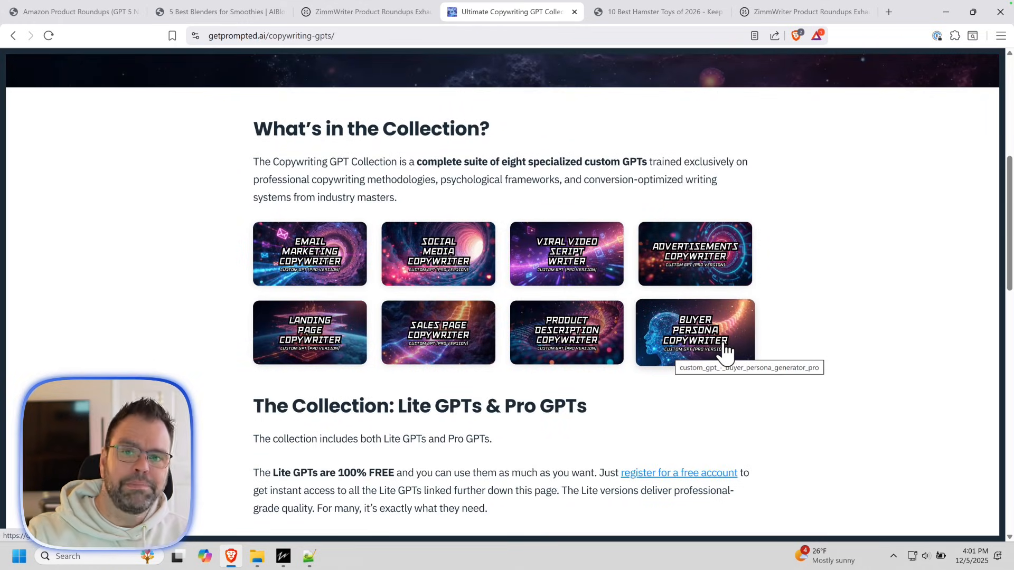
pyautogui.moveTo(745, 347)
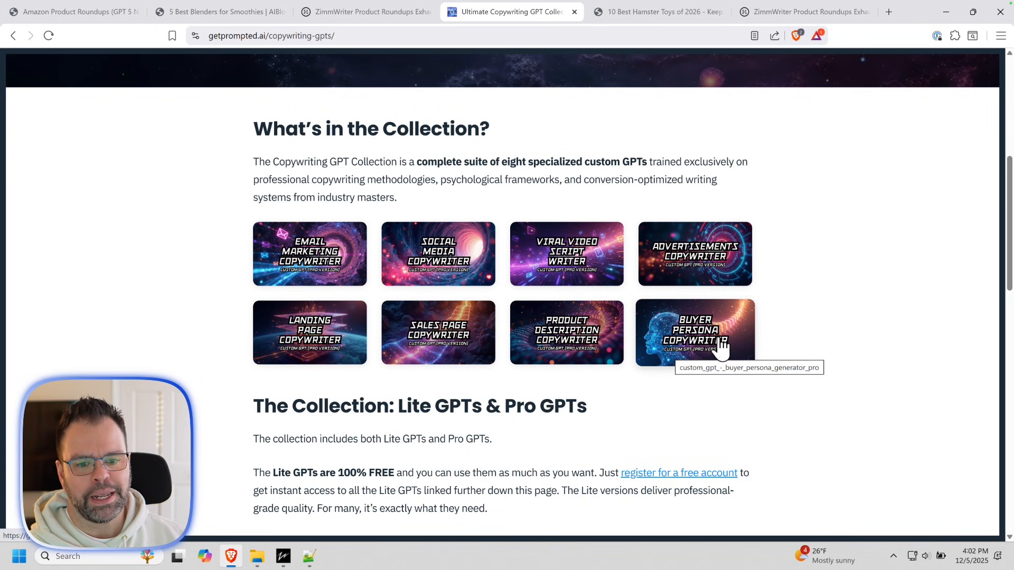
pyautogui.scroll(3)
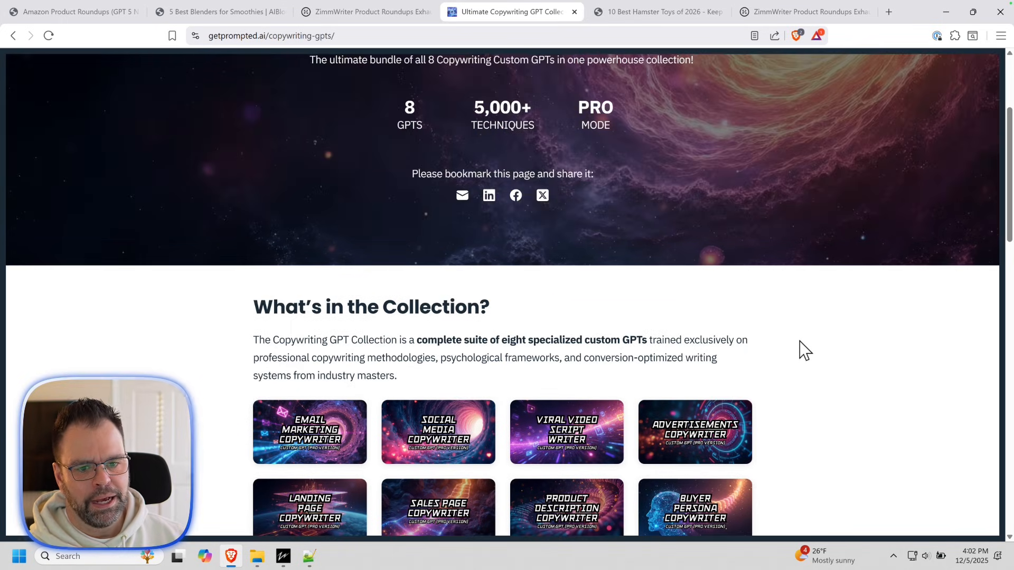
pyautogui.scroll(3)
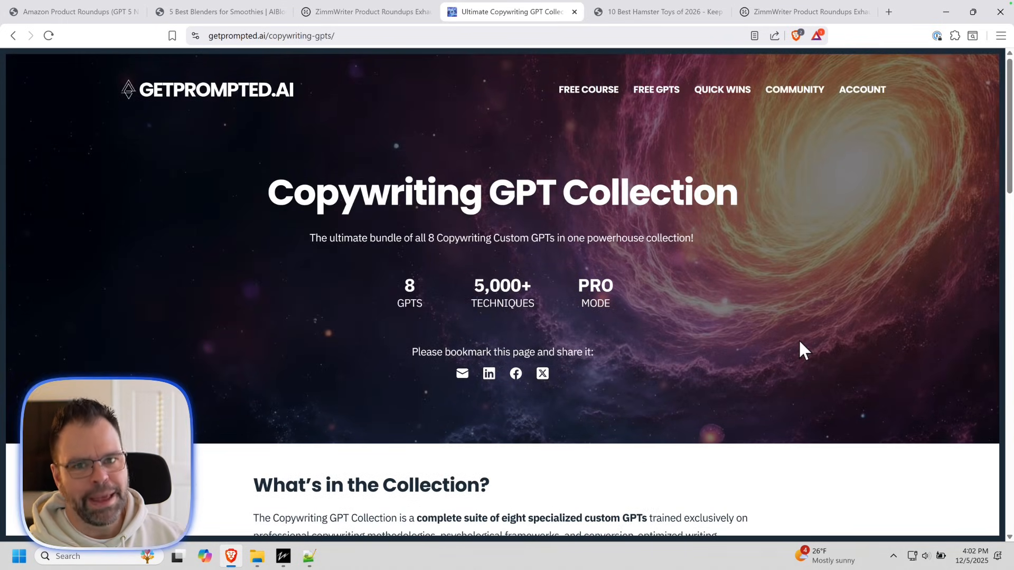
pyautogui.moveTo(611, 108)
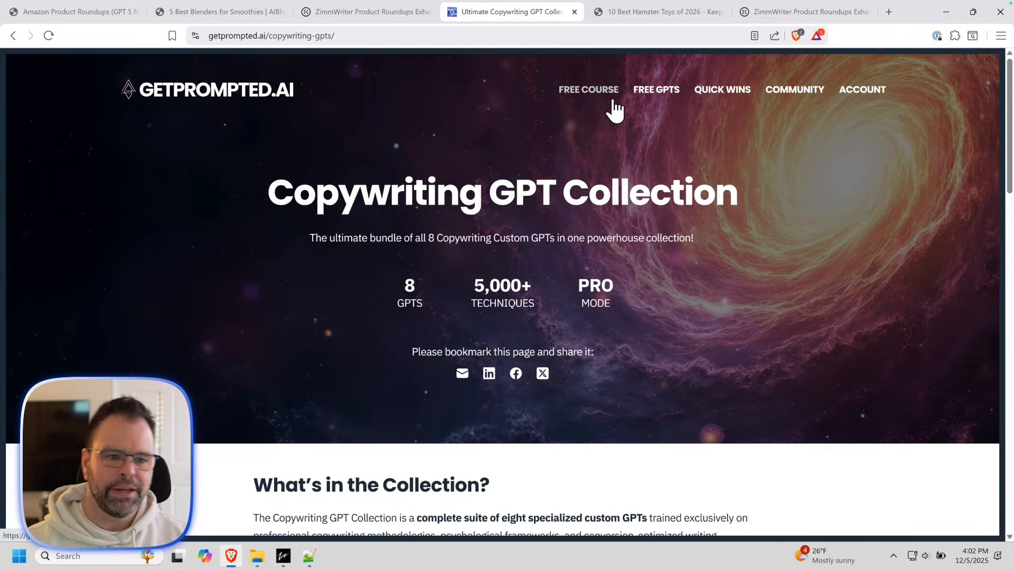